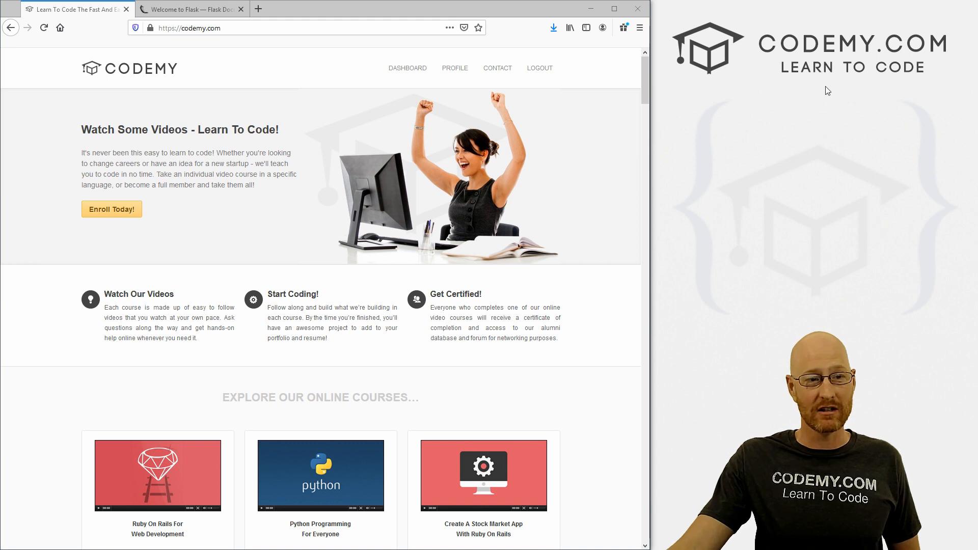
# Reach the Quickstart page with the minimal Hello World example from the Flask docs User's Guide.
pyautogui.click(190, 9)
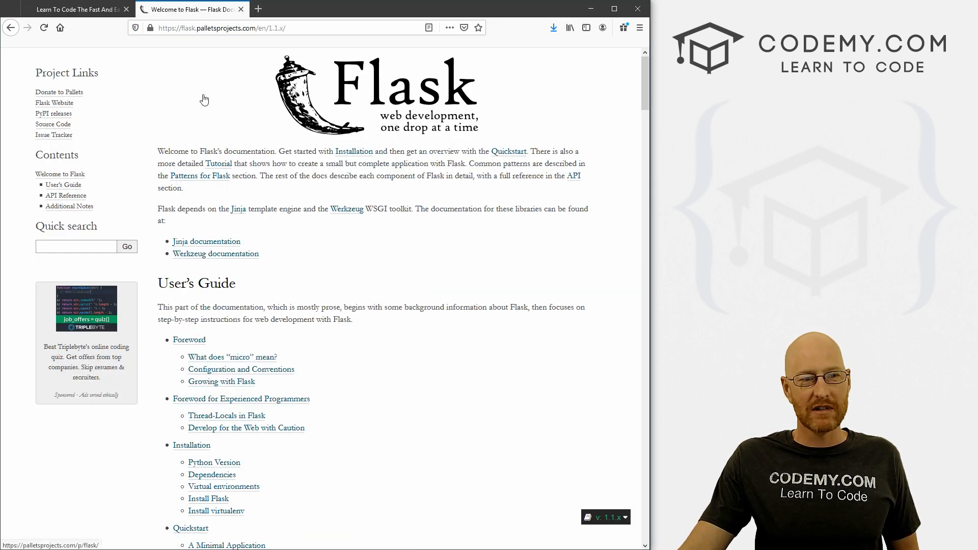
pyautogui.moveTo(223, 52)
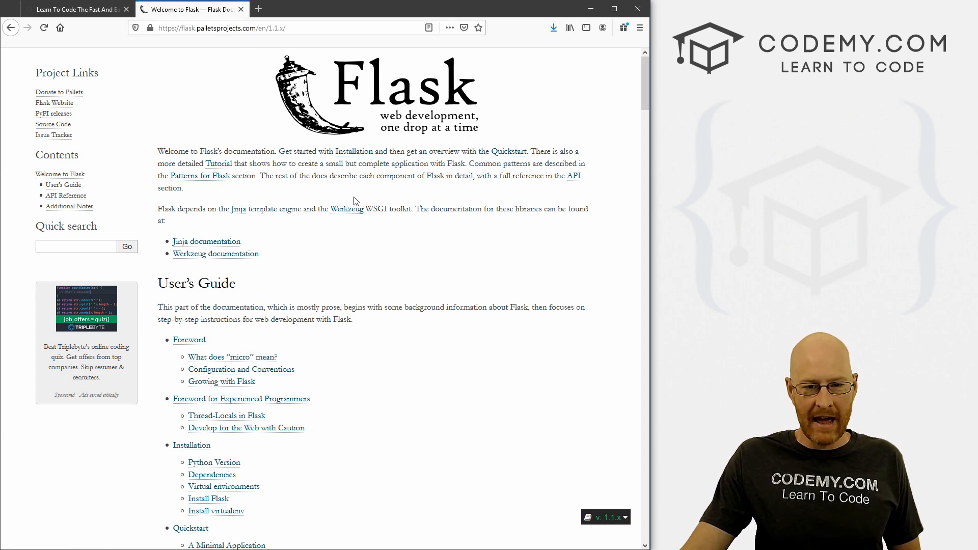
pyautogui.scroll(-3)
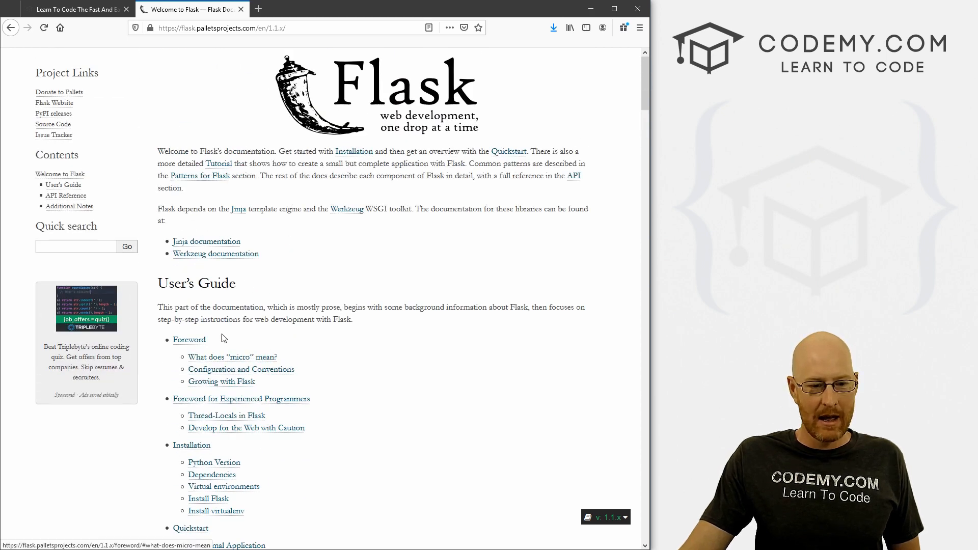
pyautogui.scroll(-3)
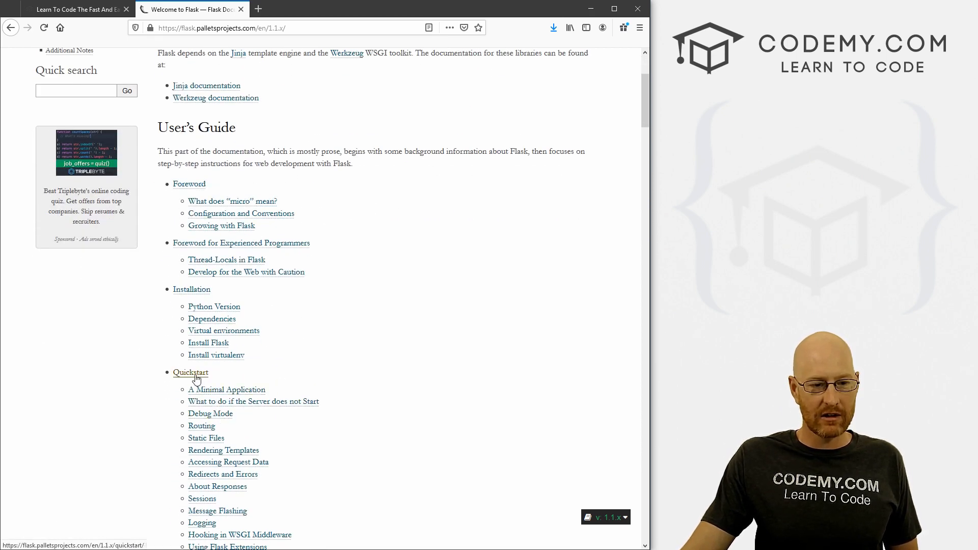
pyautogui.click(191, 372)
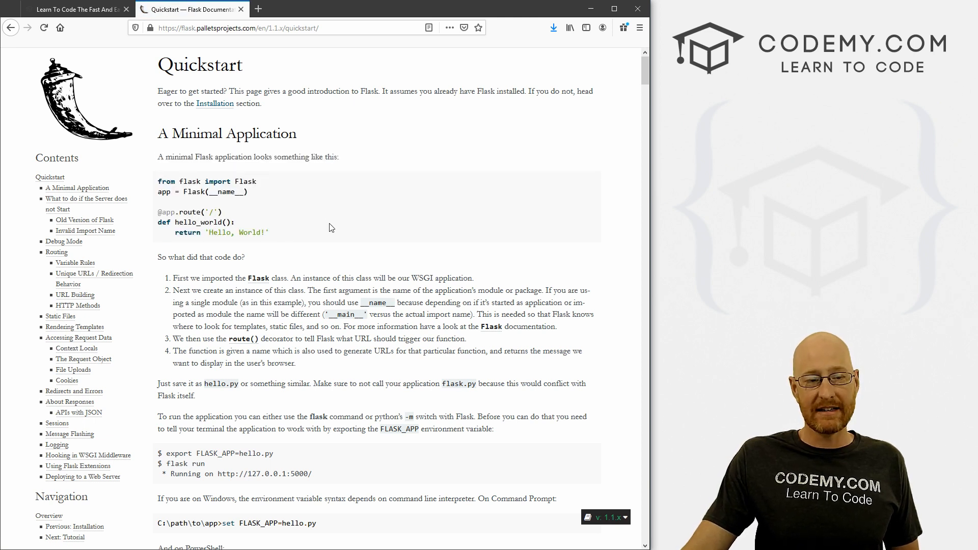
pyautogui.moveTo(384, 190)
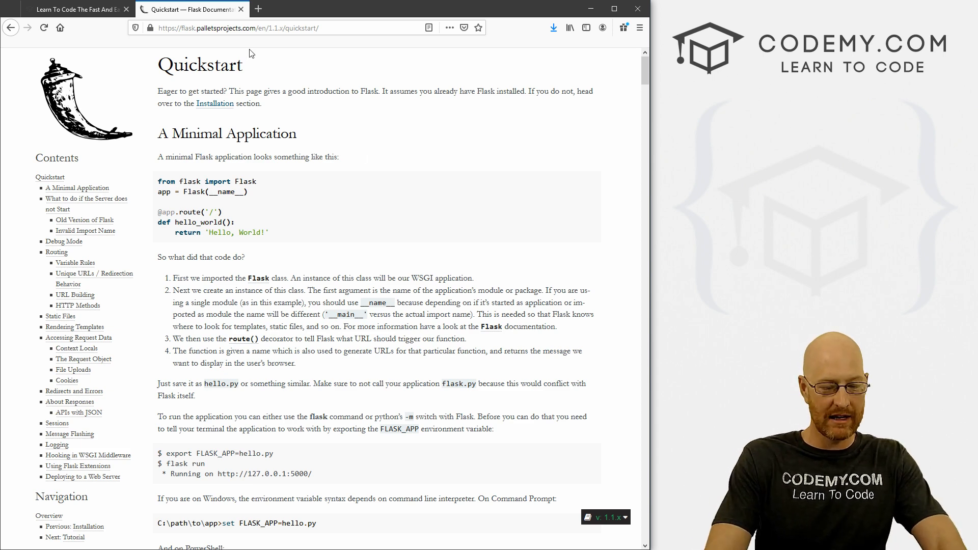
# In a new tab, search 'git bash', visit the Git Downloads result, then look up 'sublime'.
pyautogui.click(257, 9)
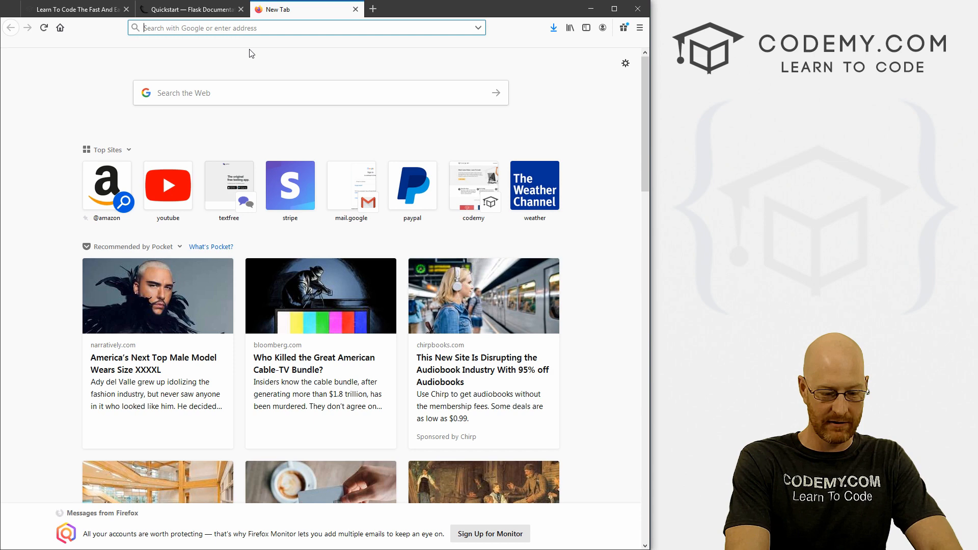
pyautogui.write('git bash')
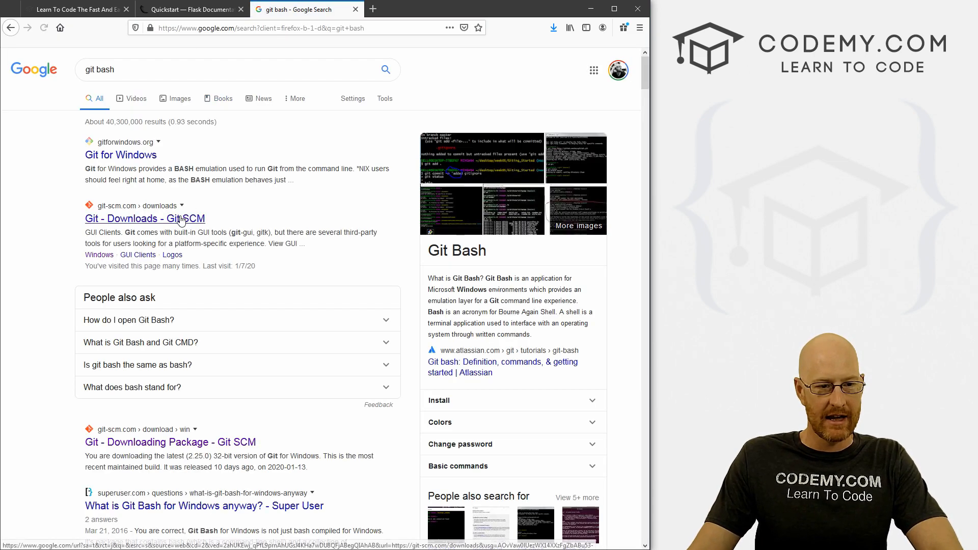
pyautogui.click(144, 218)
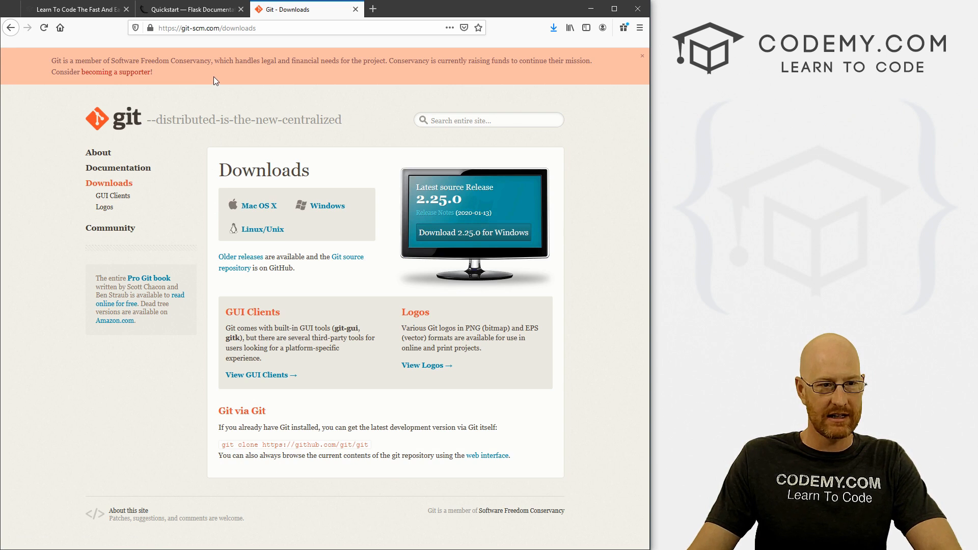
pyautogui.click(249, 27)
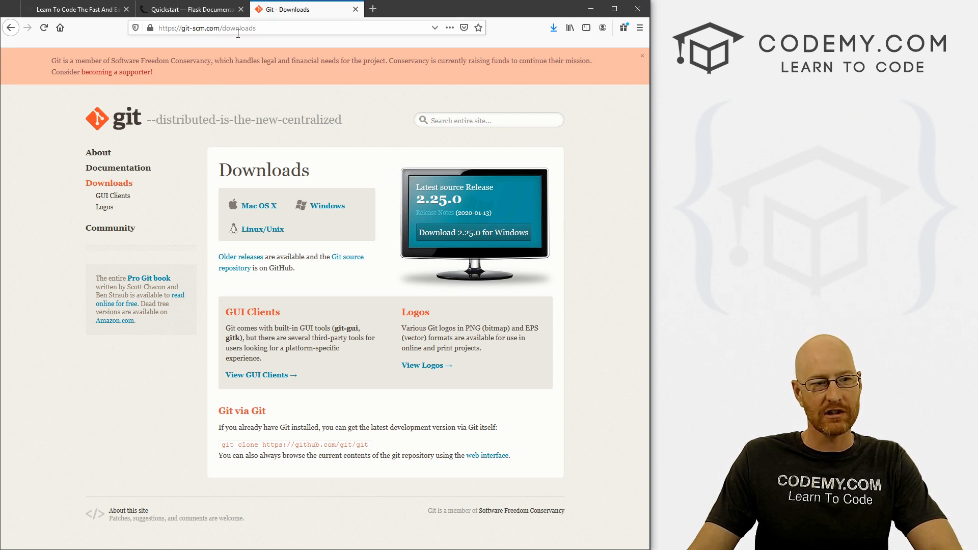
pyautogui.moveTo(473, 233)
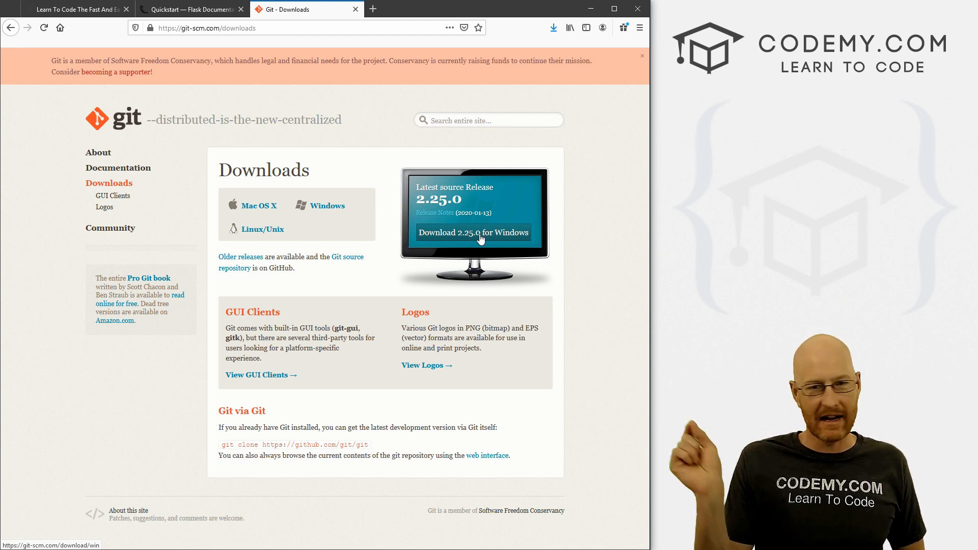
pyautogui.moveTo(306, 75)
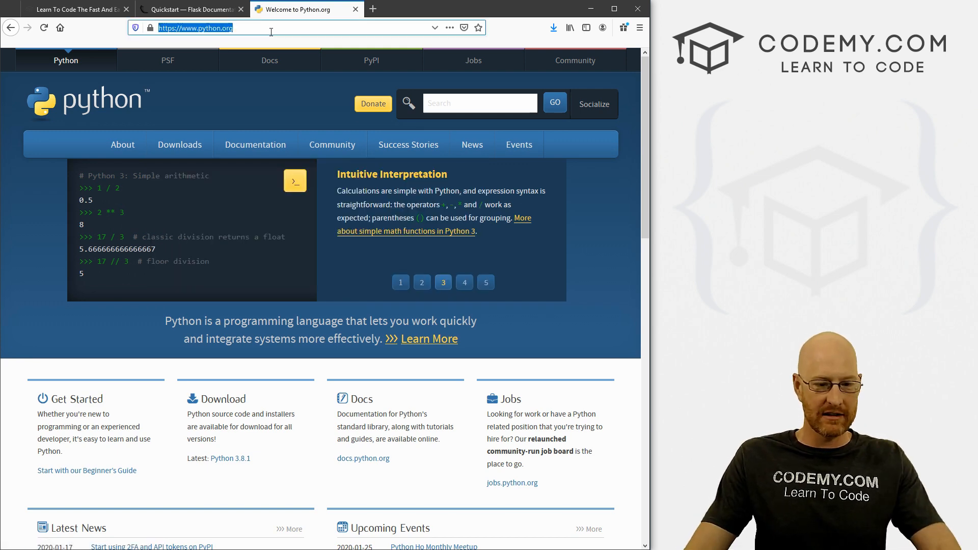
pyautogui.write('sublime')
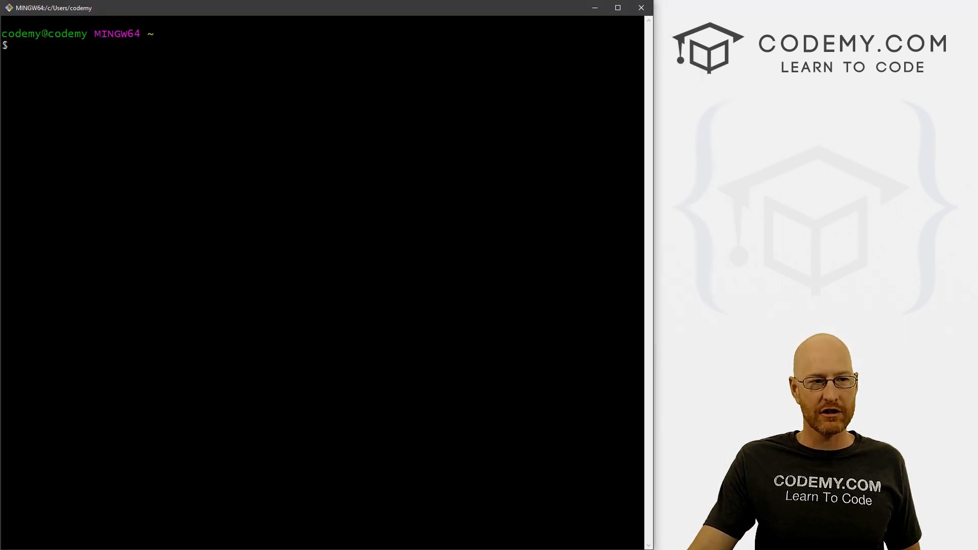
# Create /c/my_flask with mkdir, cd into it and list its contents.
pyautogui.write('mk1')
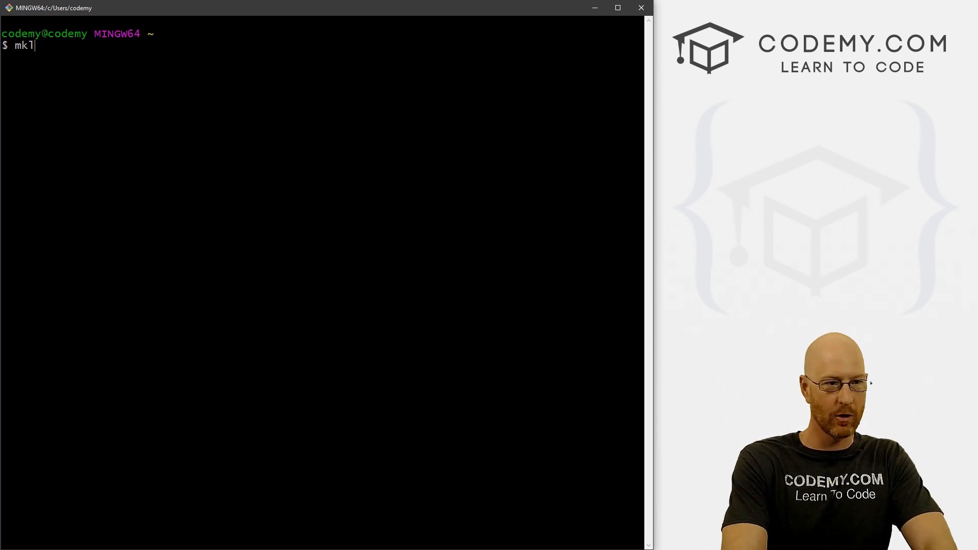
pyautogui.write('dir')
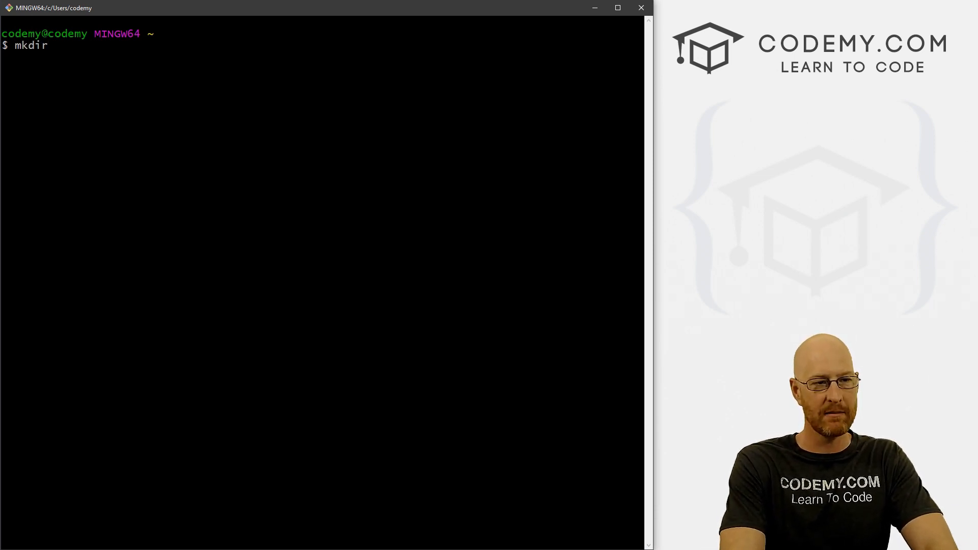
pyautogui.write('/c/')
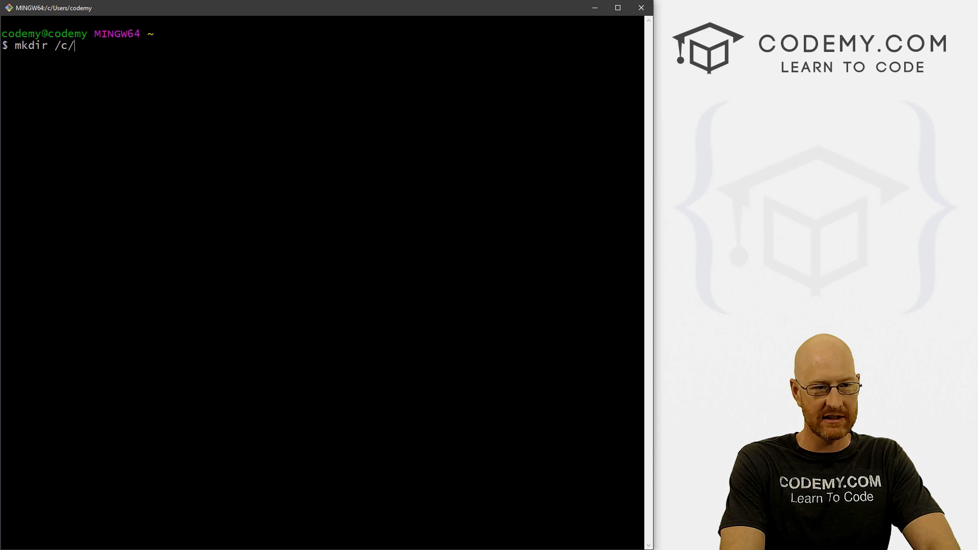
pyautogui.write('my_')
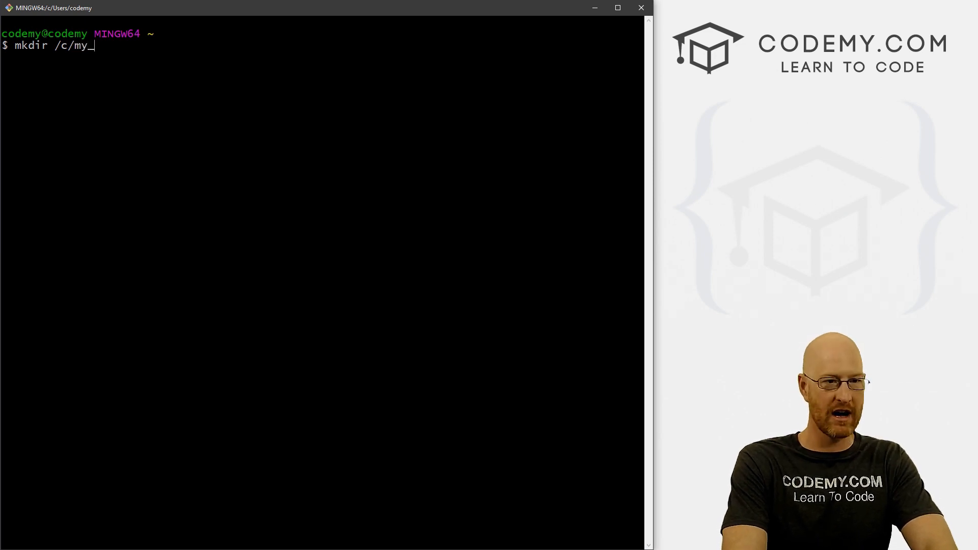
pyautogui.write('flask')
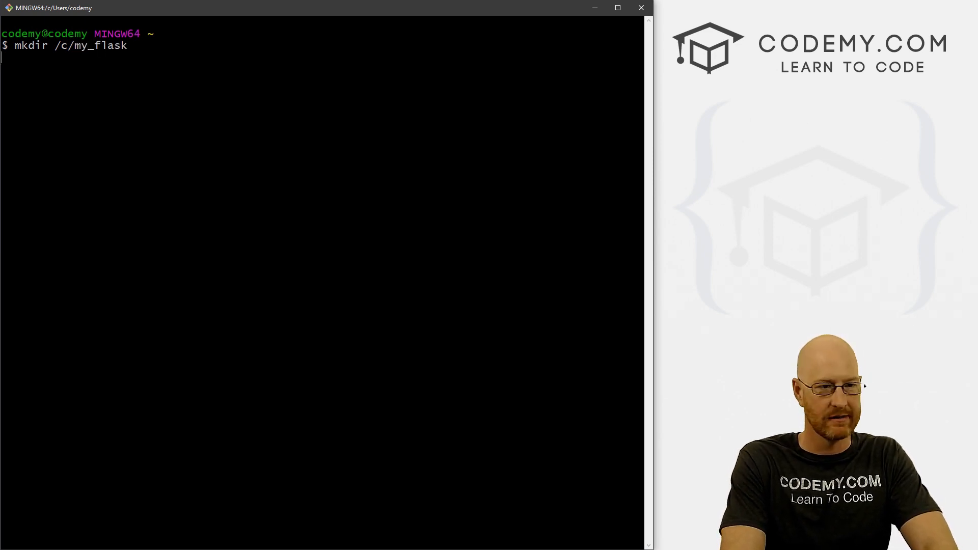
pyautogui.write('cd')
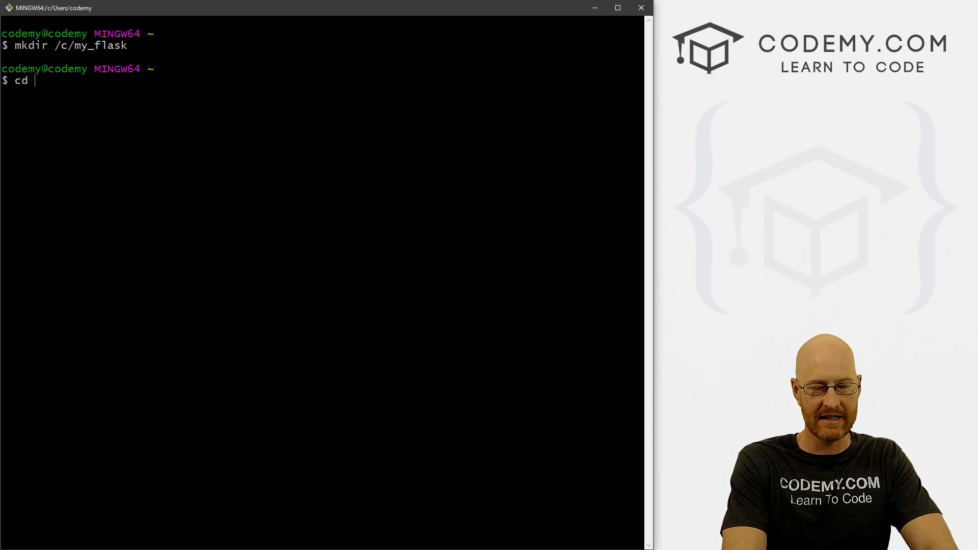
pyautogui.write('/c/my_flask/')
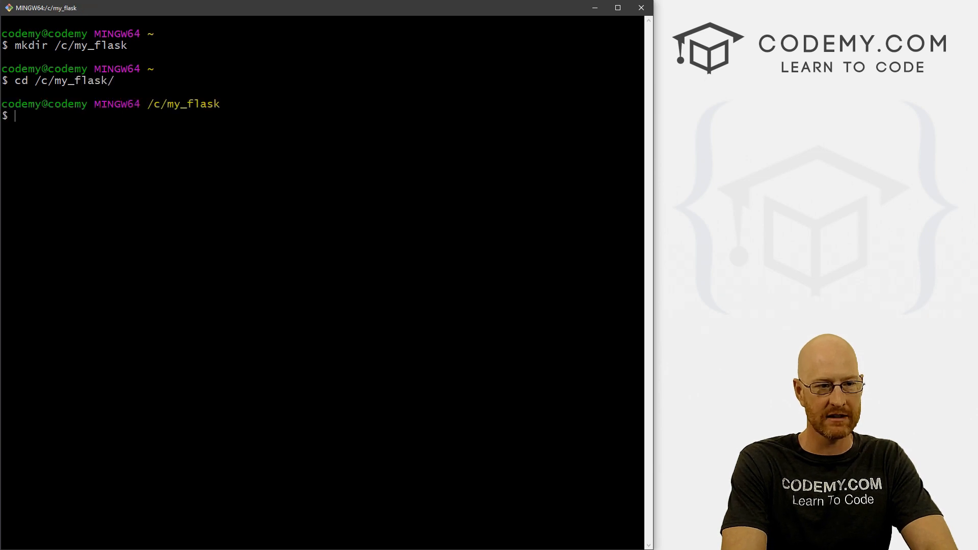
pyautogui.write('ls')
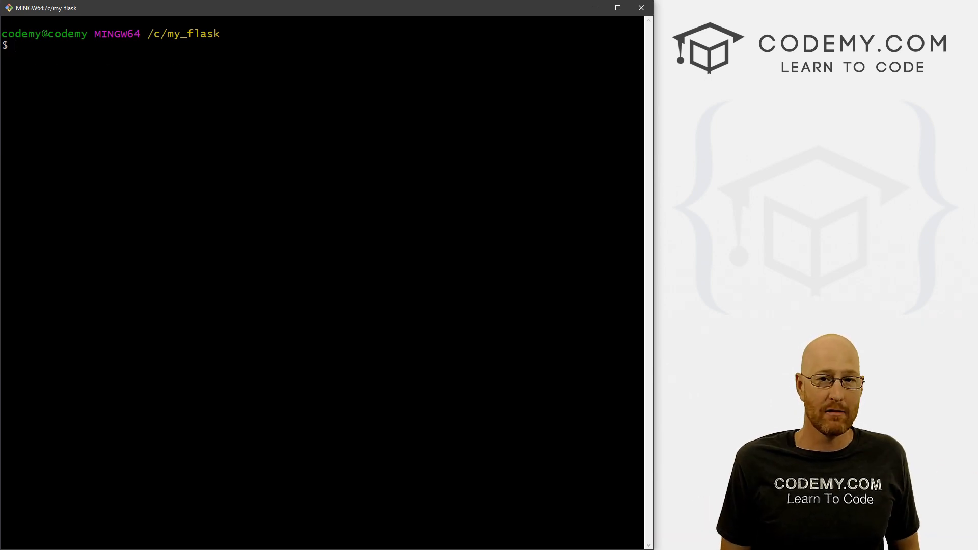
# Create a virtual environment named virtual with python -m venv.
pyautogui.write('python -m')
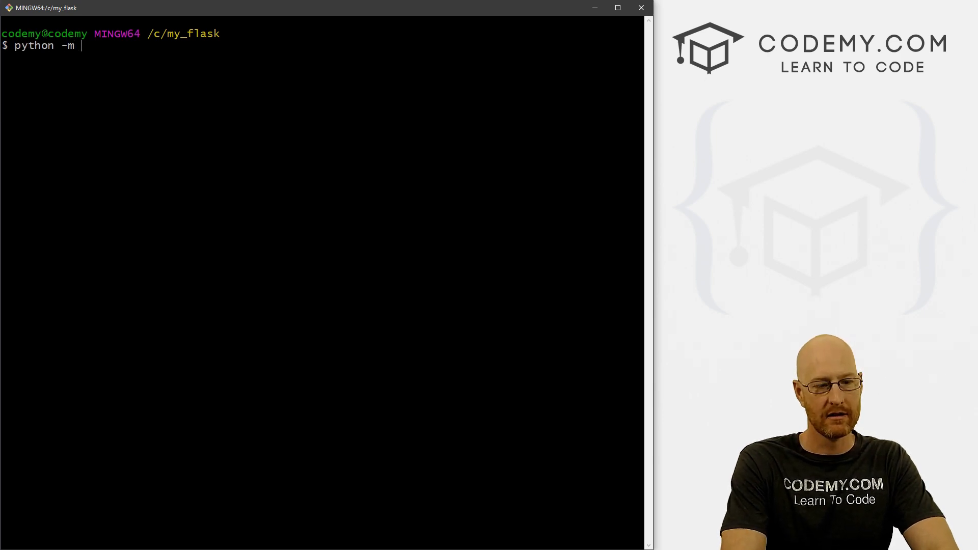
pyautogui.write('venv vi')
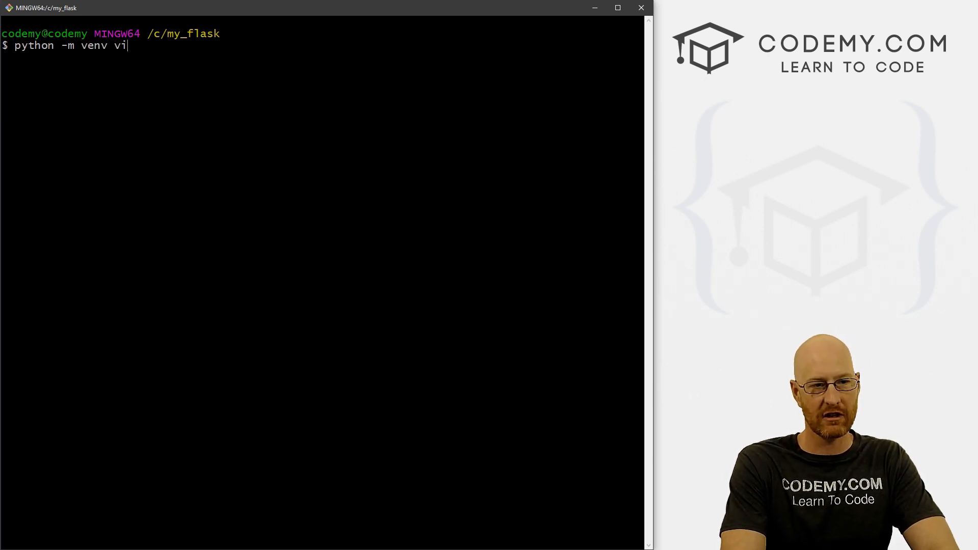
pyautogui.write('rutal')
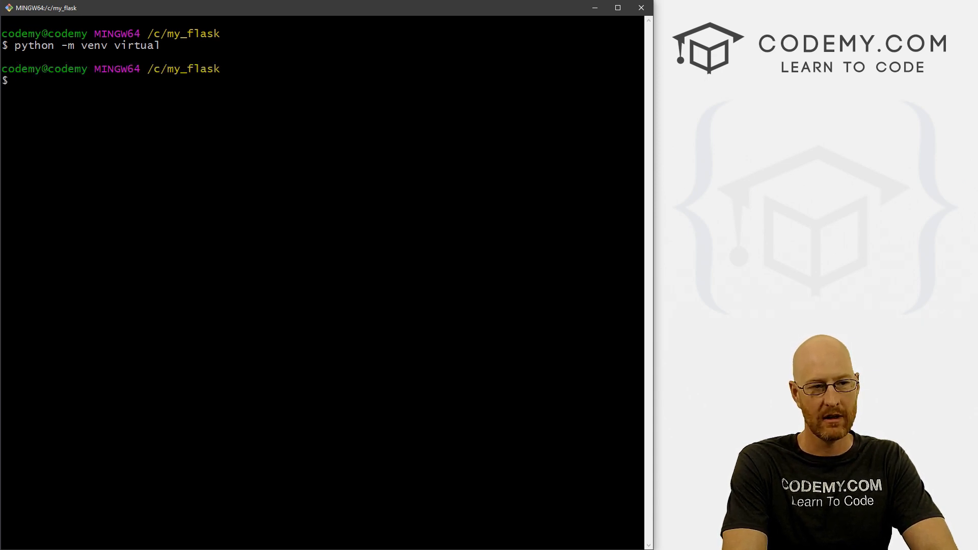
# Activate the virtual environment by sourcing virtual/Scripts/activate.
pyautogui.write('ls')
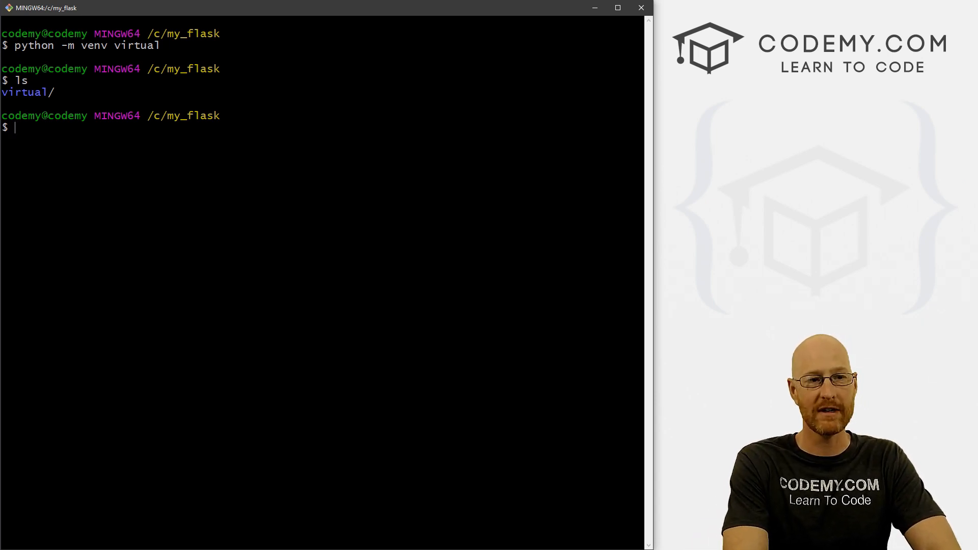
pyautogui.write('source')
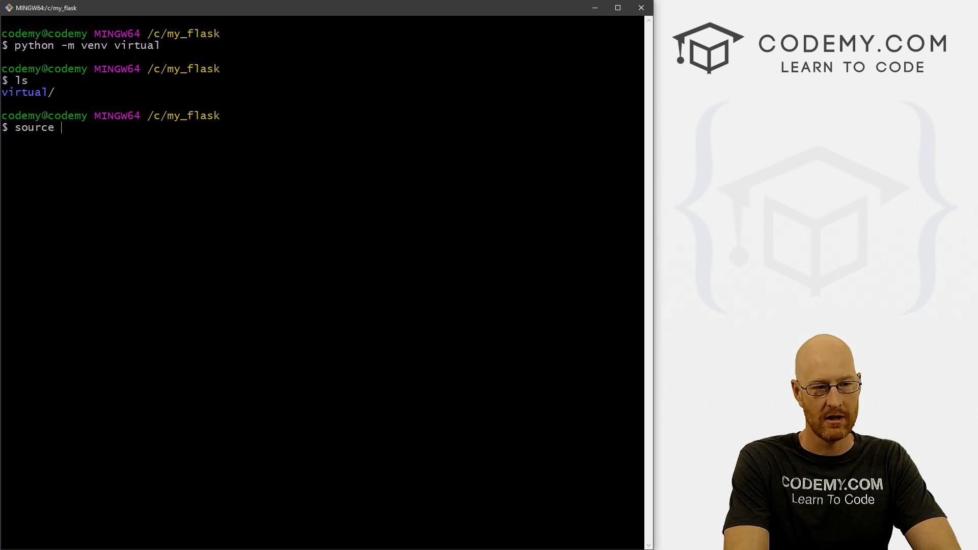
pyautogui.write('virtual/Scripts/activate')
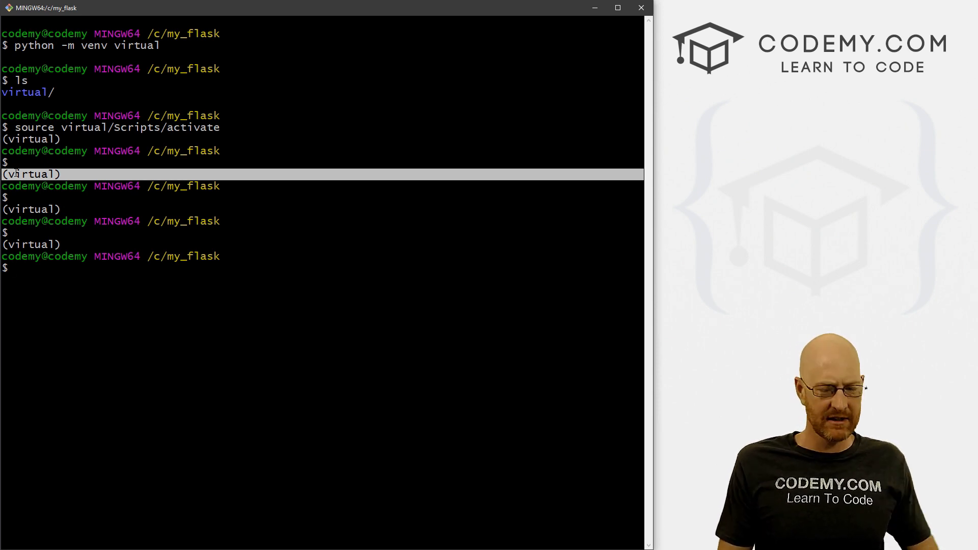
pyautogui.write('source bi')
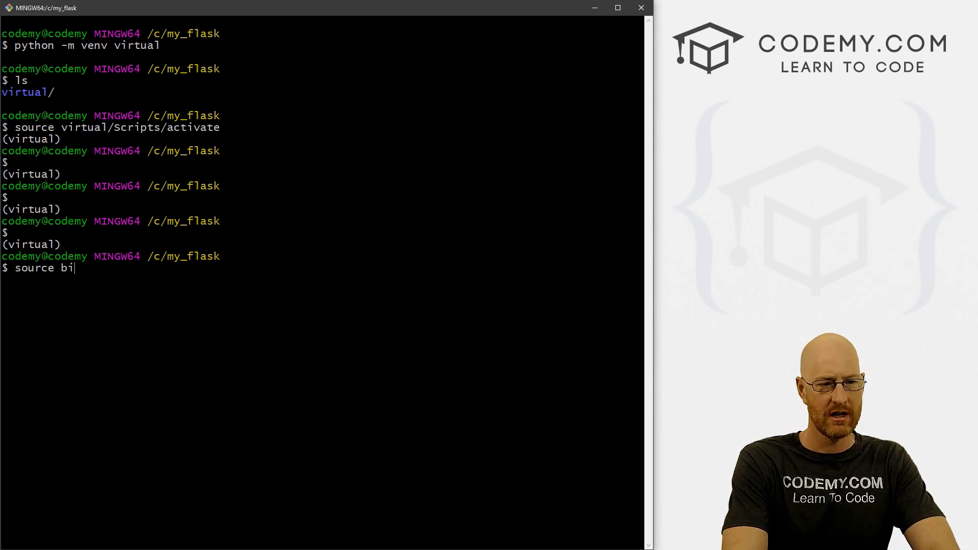
pyautogui.write('n/activate')
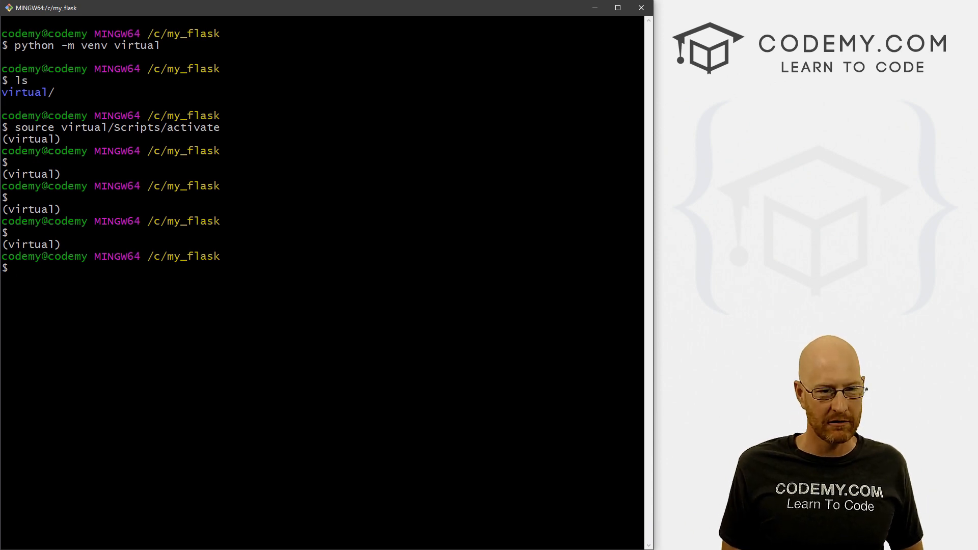
# Deactivate the virtual environment and clear the terminal.
pyautogui.write('dea')
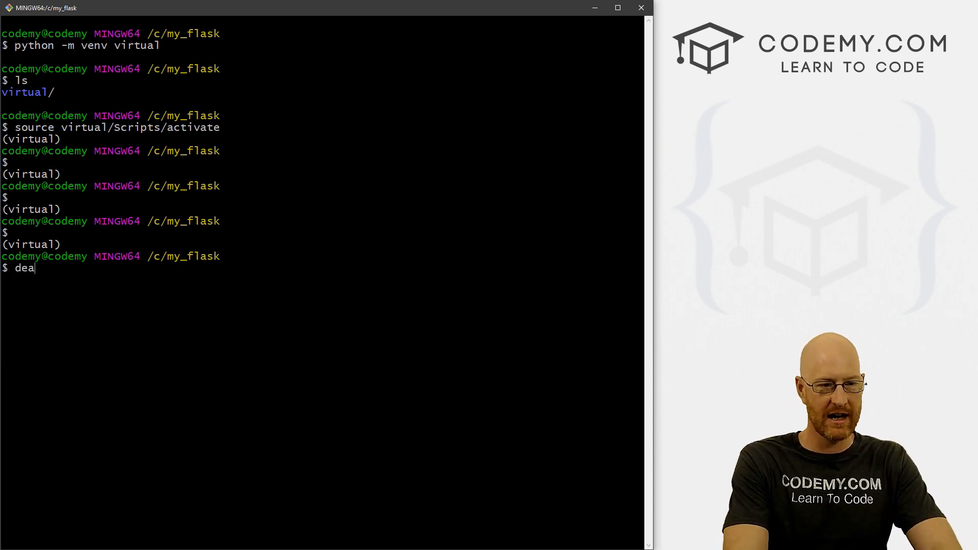
pyautogui.write('ctivate')
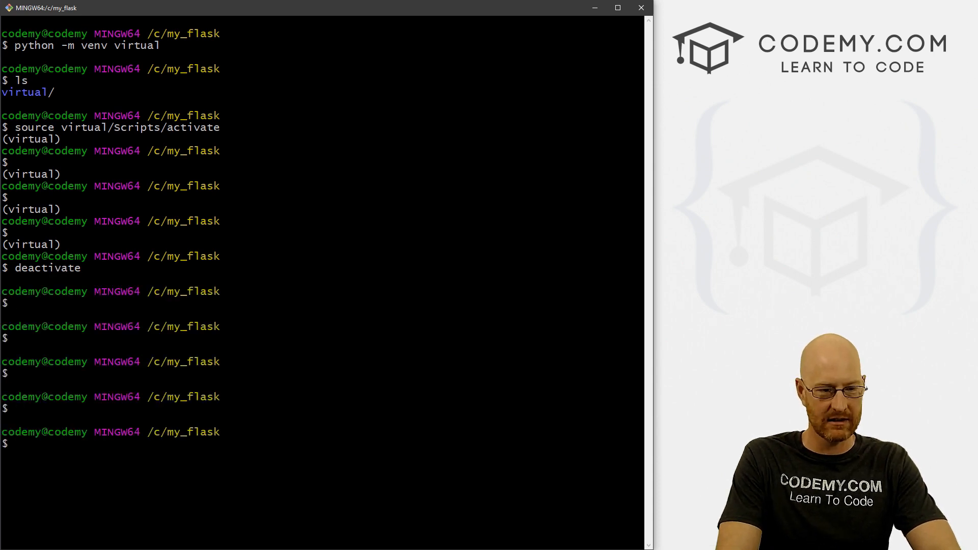
pyautogui.write('cl')
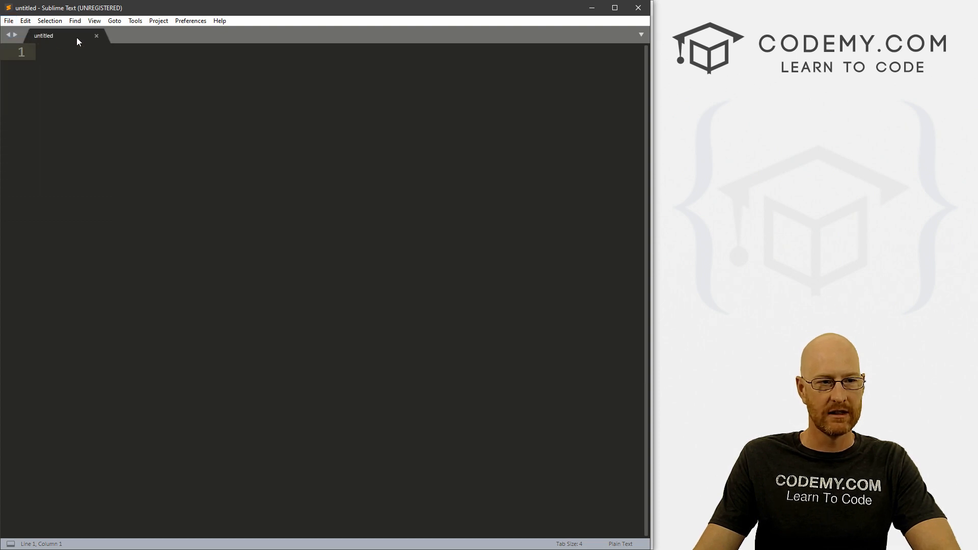
# Save the blank file via Save As into C:\my_flask as app.py.
pyautogui.click(9, 21)
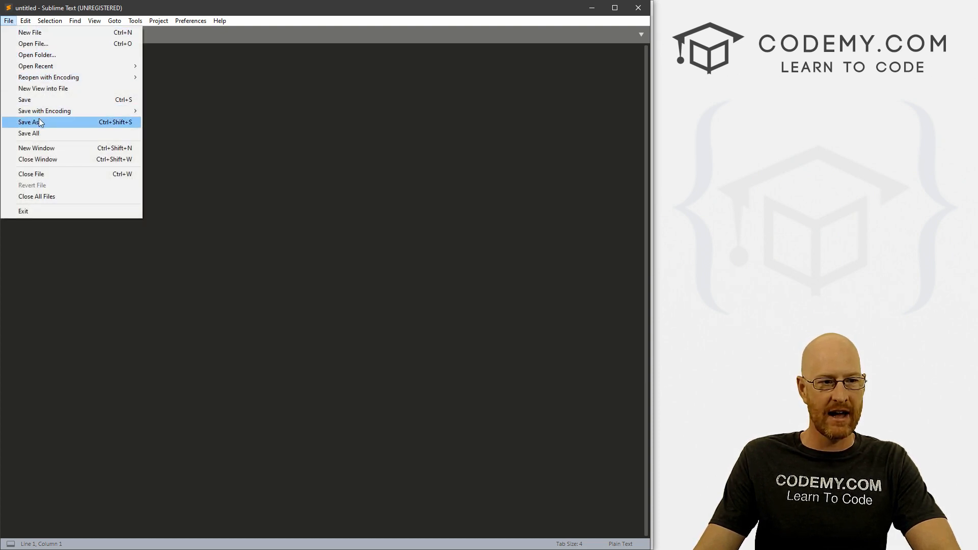
pyautogui.click(29, 121)
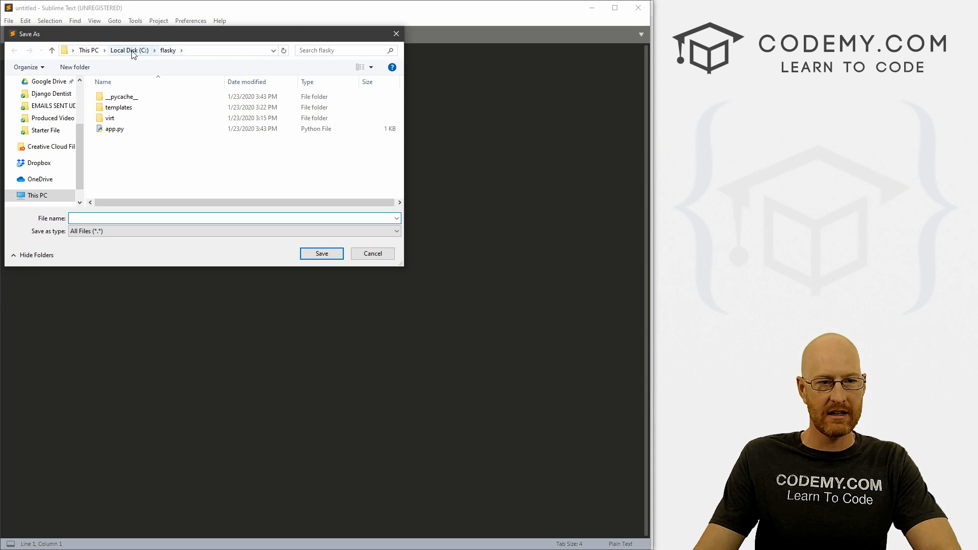
pyautogui.click(128, 50)
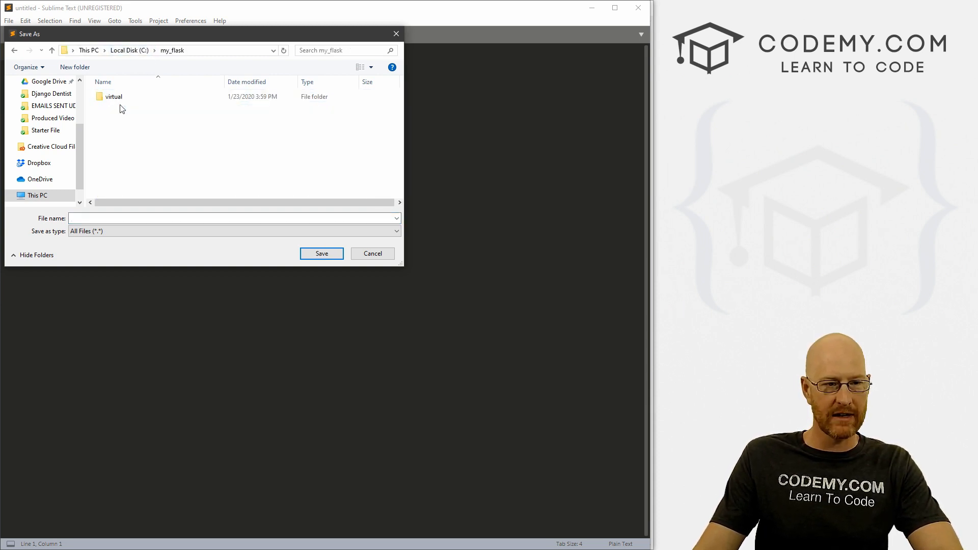
pyautogui.click(234, 218)
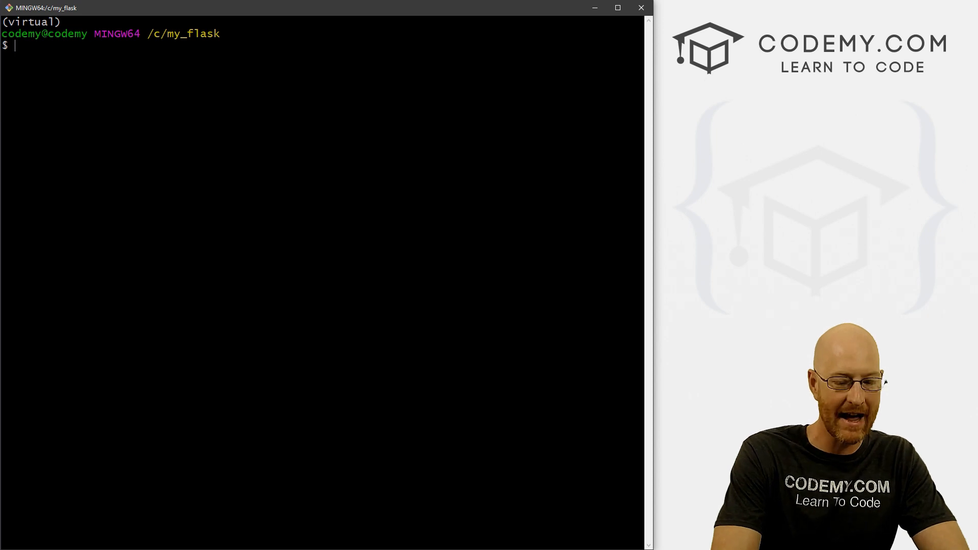
# Install Flask with pip and list installed packages with pip freeze.
pyautogui.write('pip install flask')
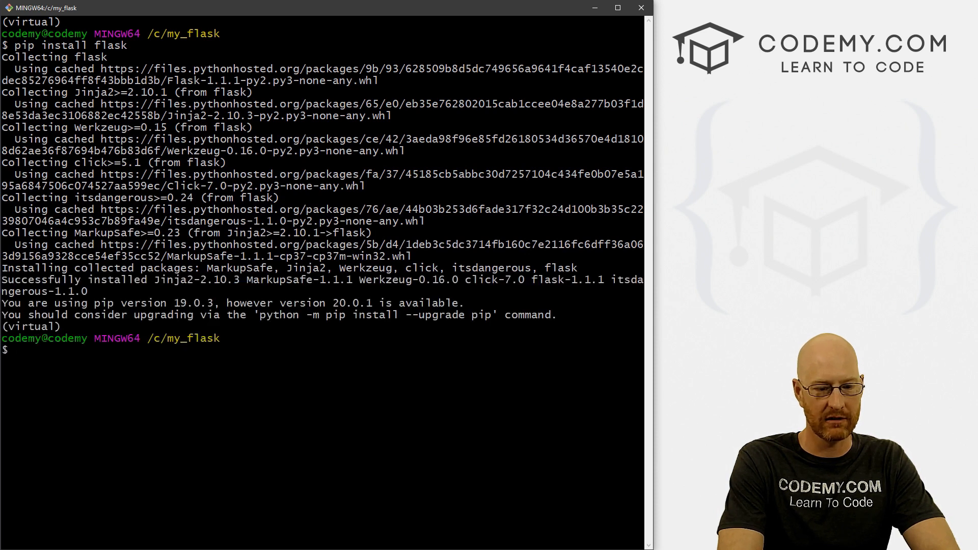
pyautogui.write('pip freeze')
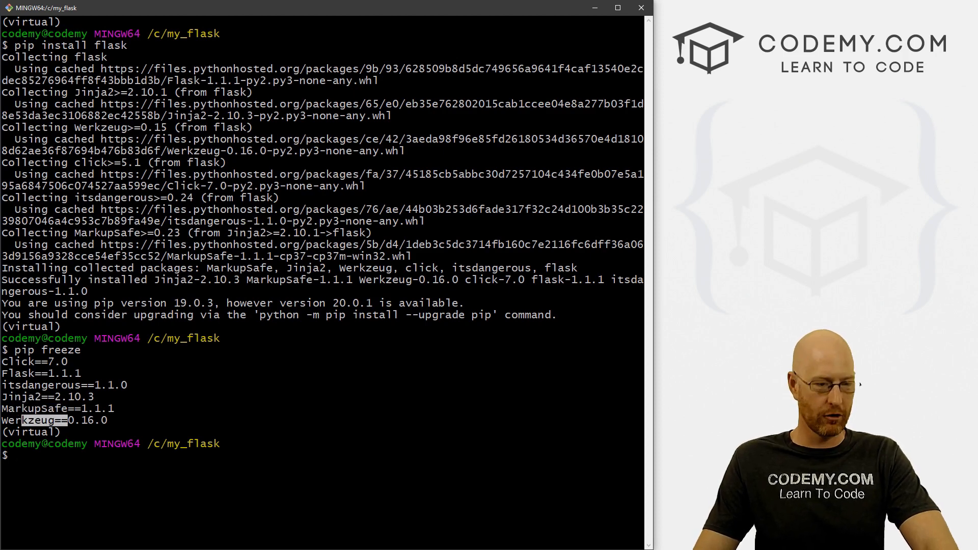
pyautogui.write('c')
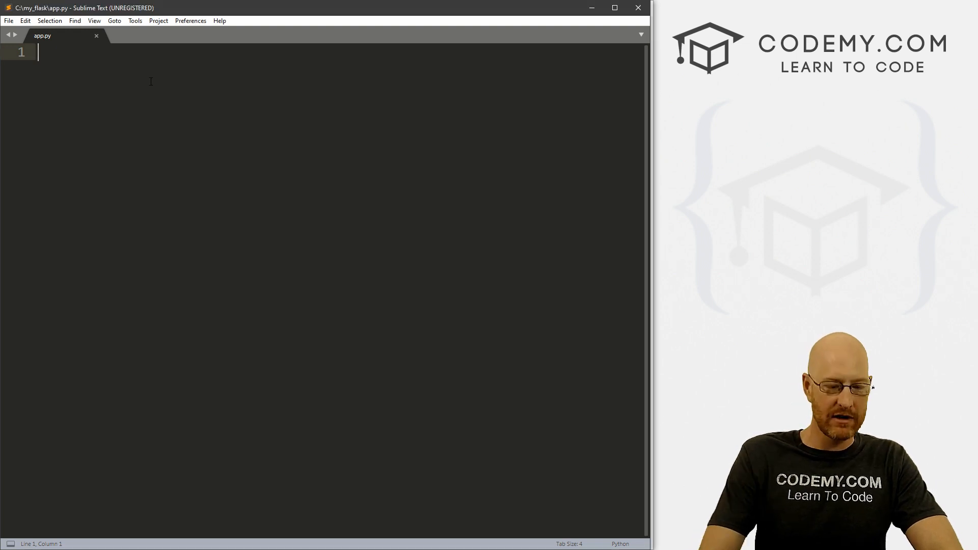
# Import Flask and render_template and create app = Flask(__name__) in app.py.
pyautogui.write('from fla')
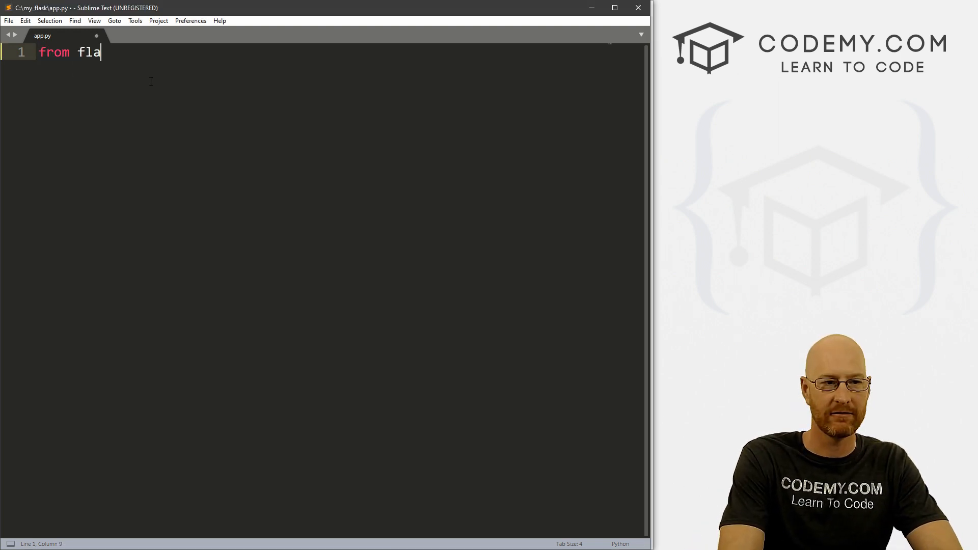
pyautogui.write('sk import F')
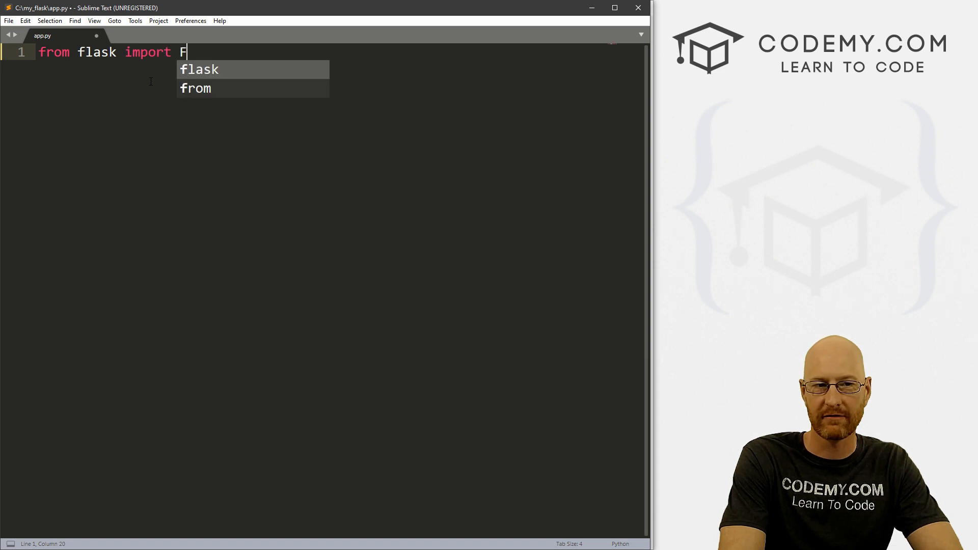
pyautogui.write('lask')
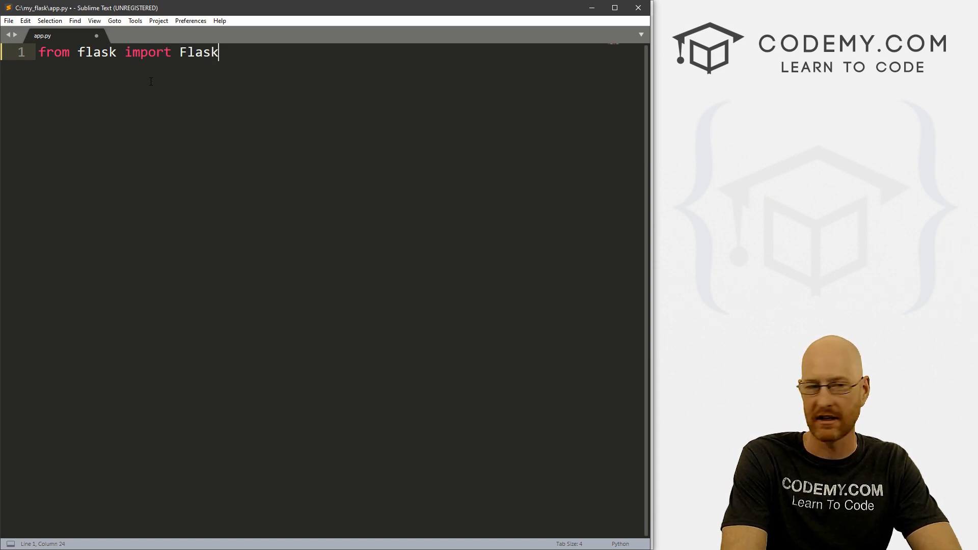
pyautogui.write(', render')
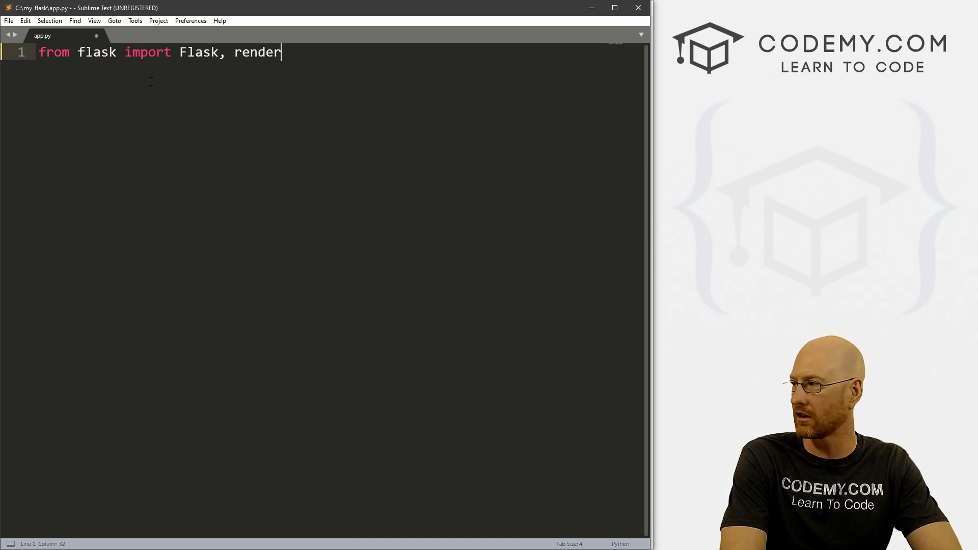
pyautogui.write('_template')
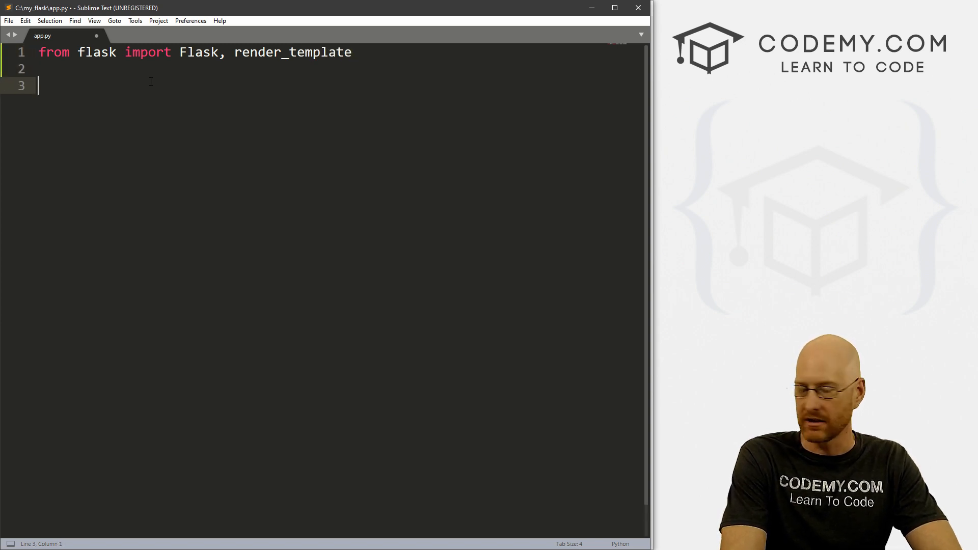
pyautogui.write('app =')
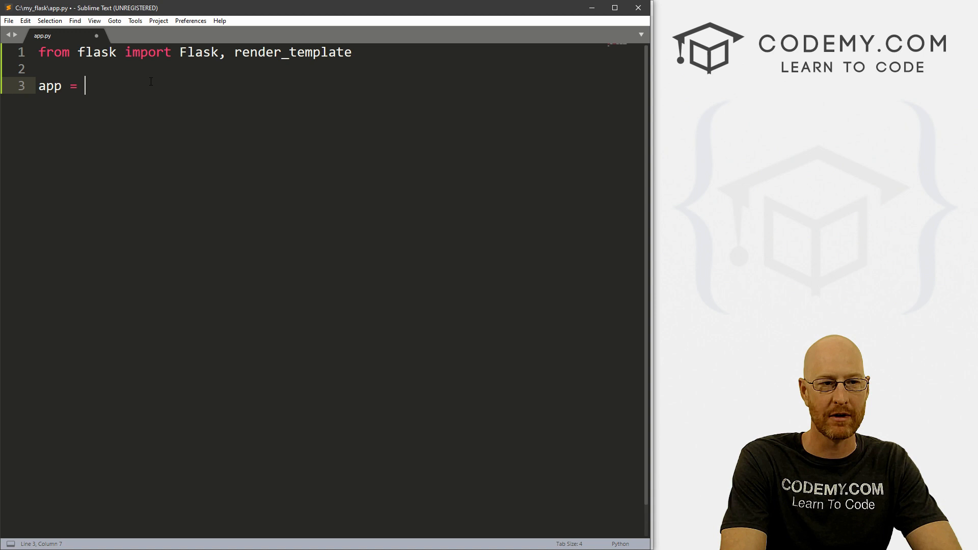
pyautogui.write('Flask(_')
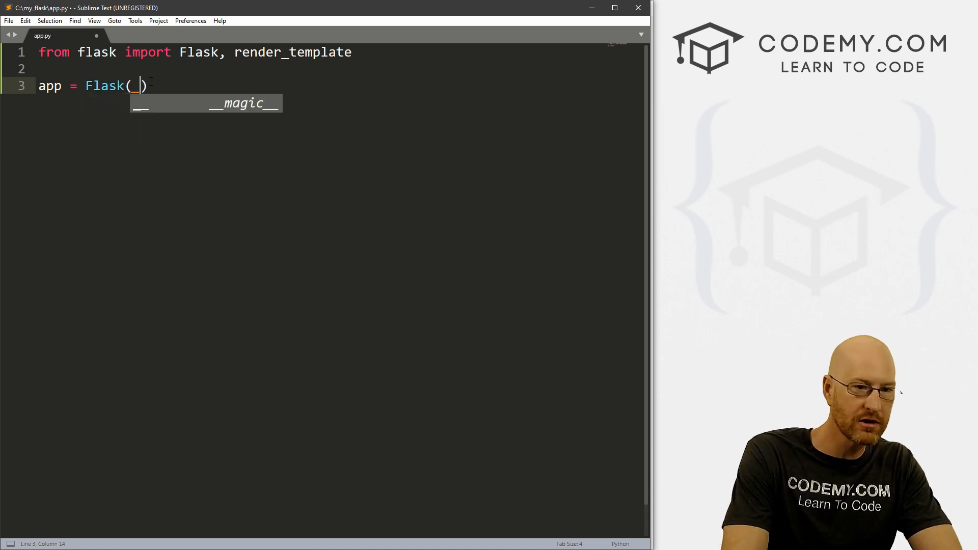
pyautogui.write('__name__')
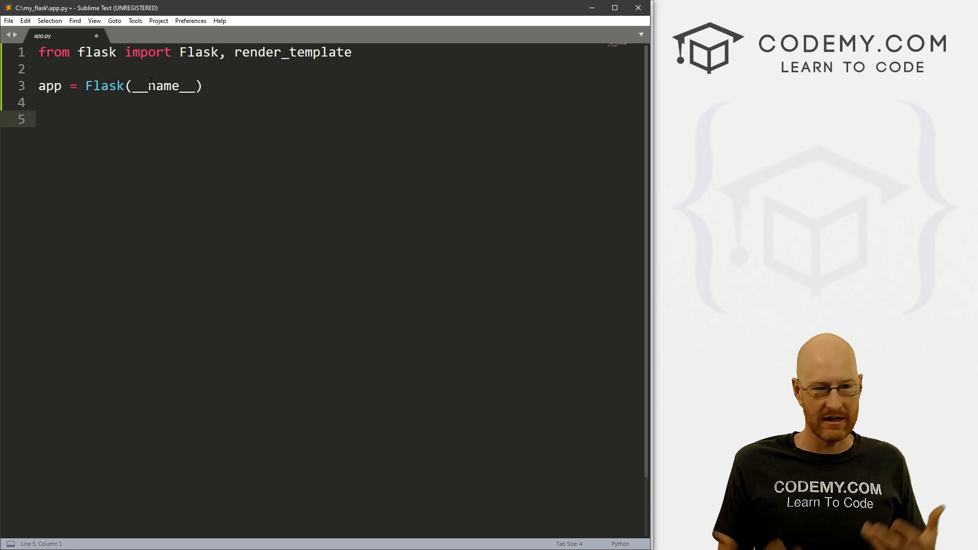
pyautogui.write('@')
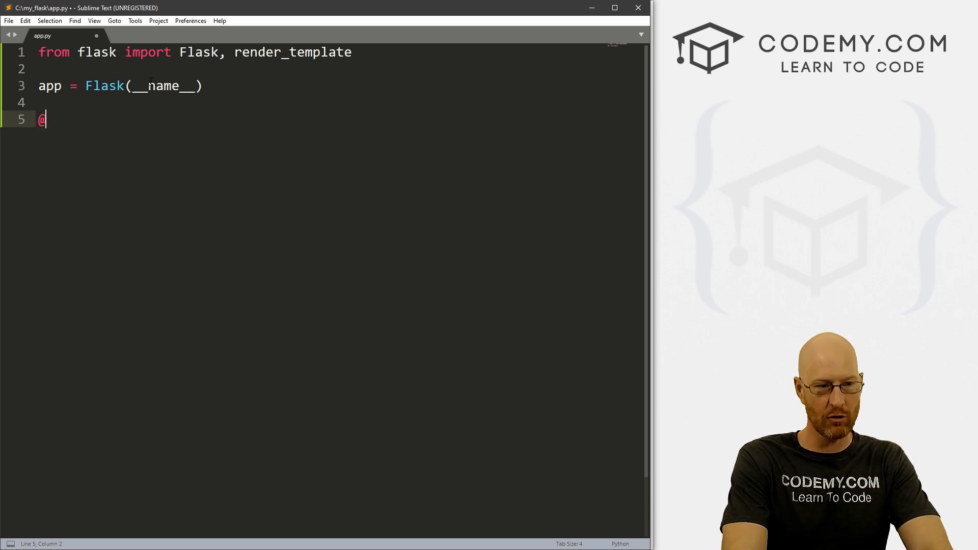
pyautogui.write('app.')
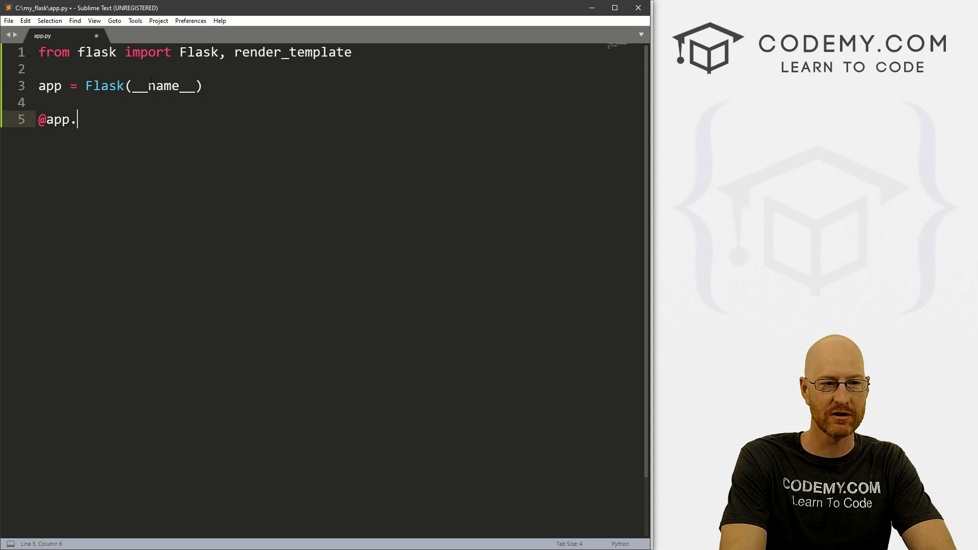
pyautogui.write('route()')
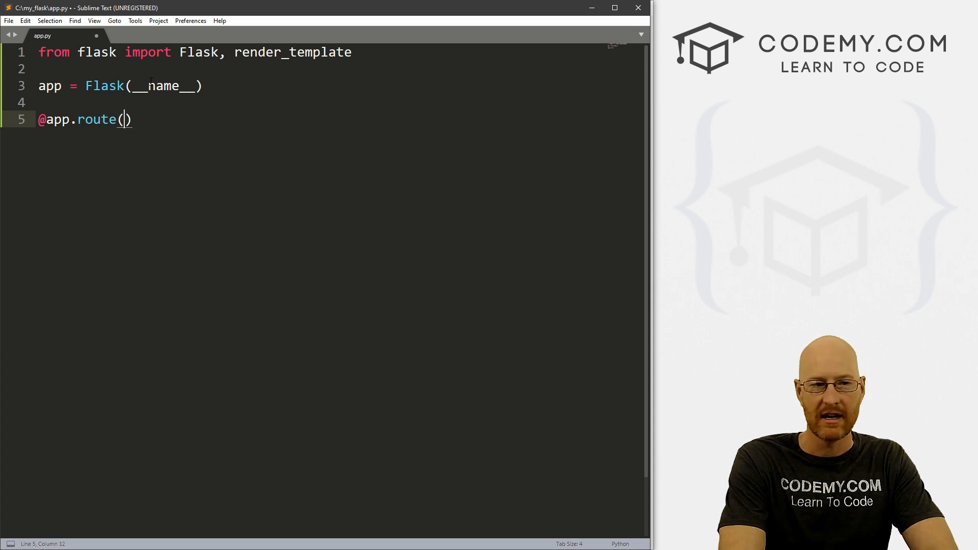
pyautogui.write("'/'")
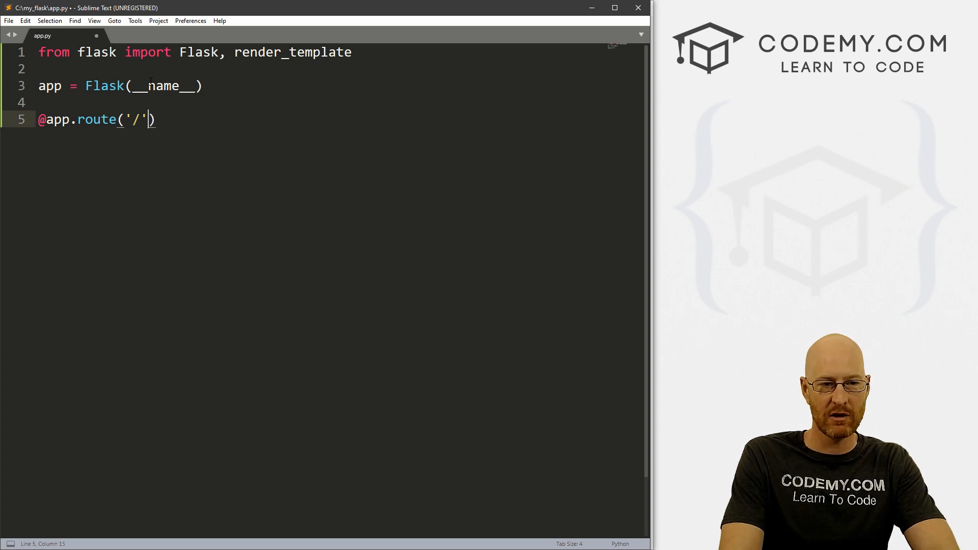
pyautogui.press('enter')
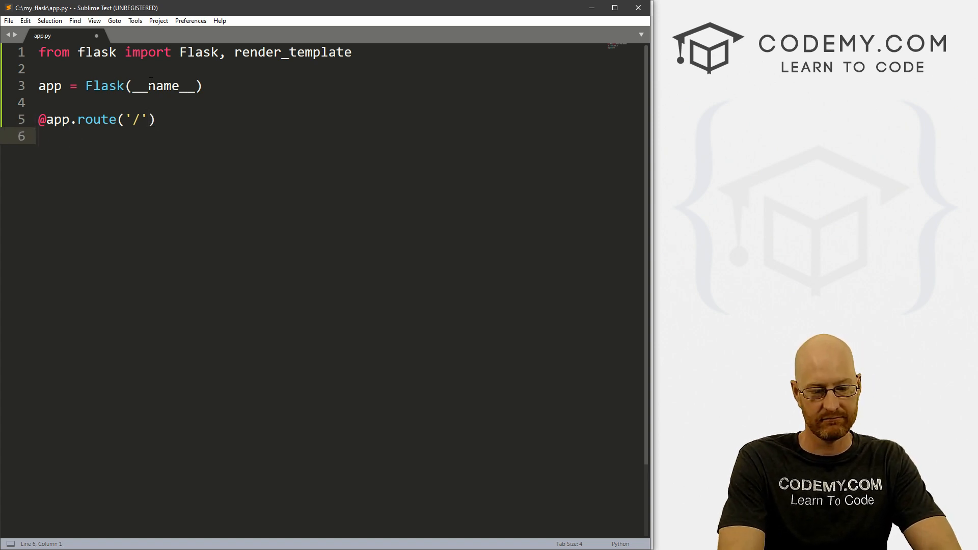
pyautogui.write('def')
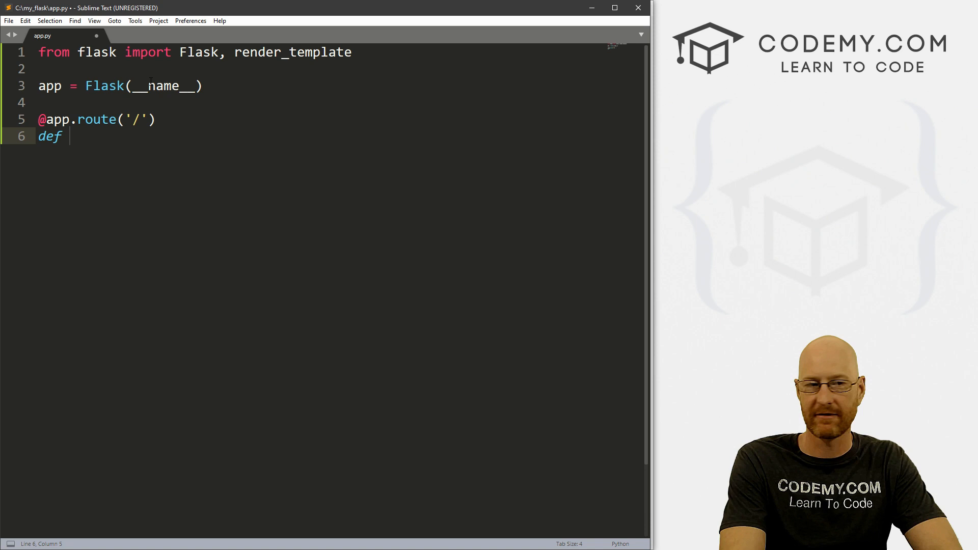
pyautogui.write('index():')
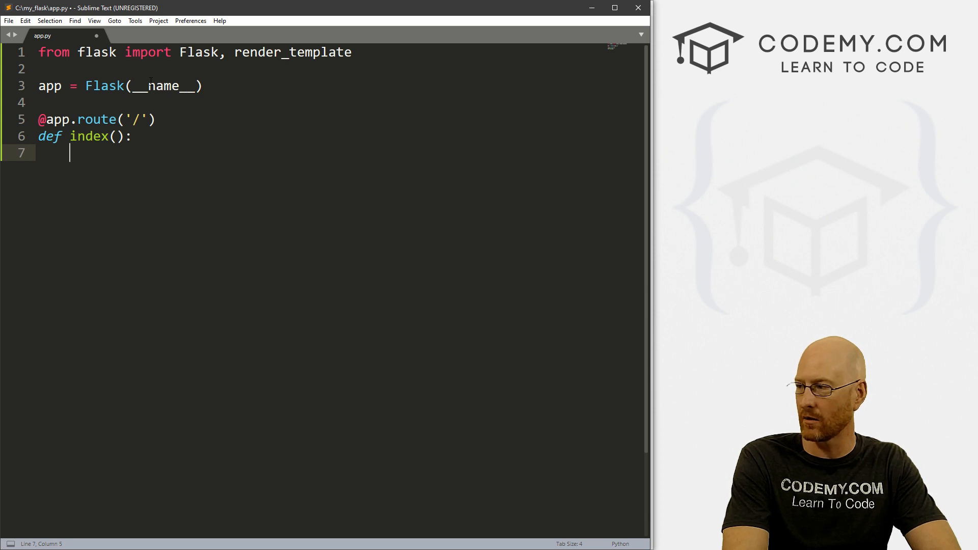
pyautogui.write('return "')
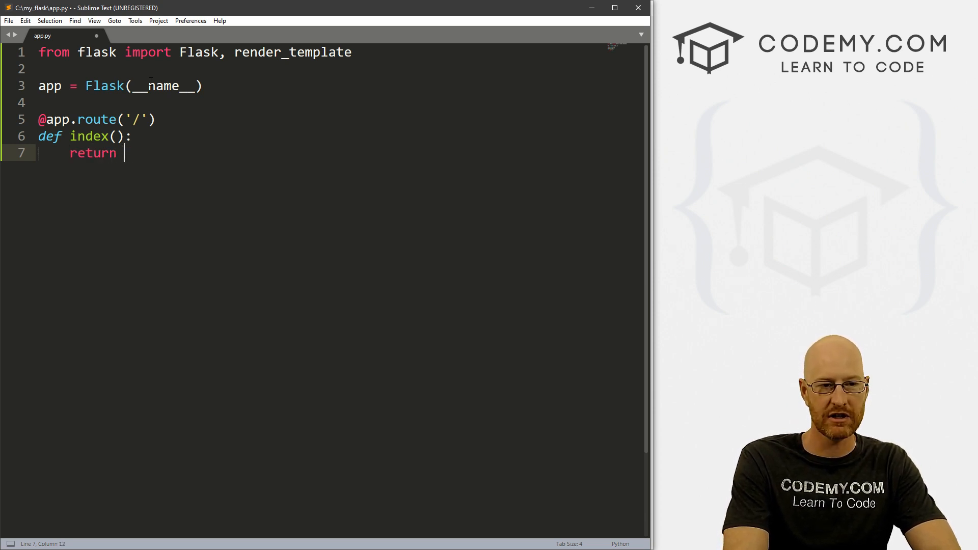
pyautogui.write('("")')
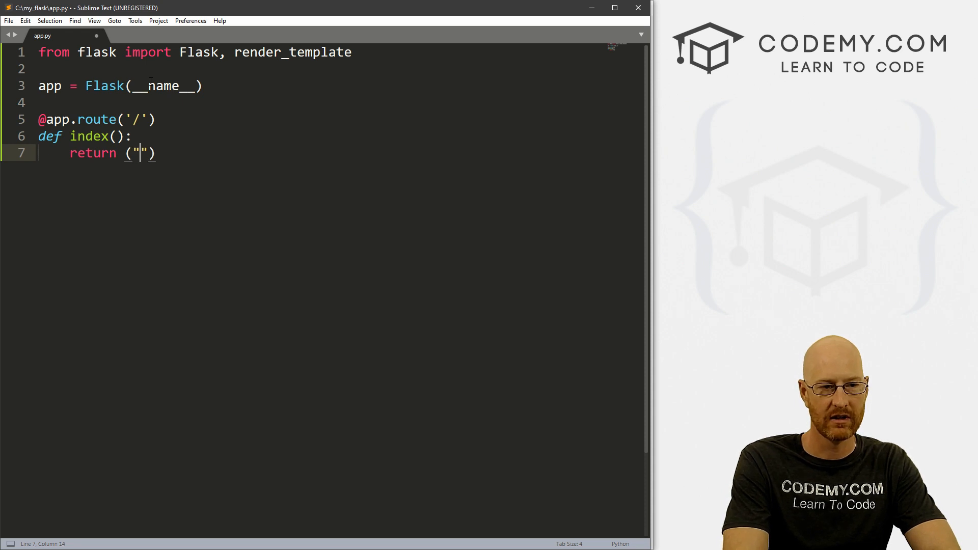
pyautogui.write('Hell')
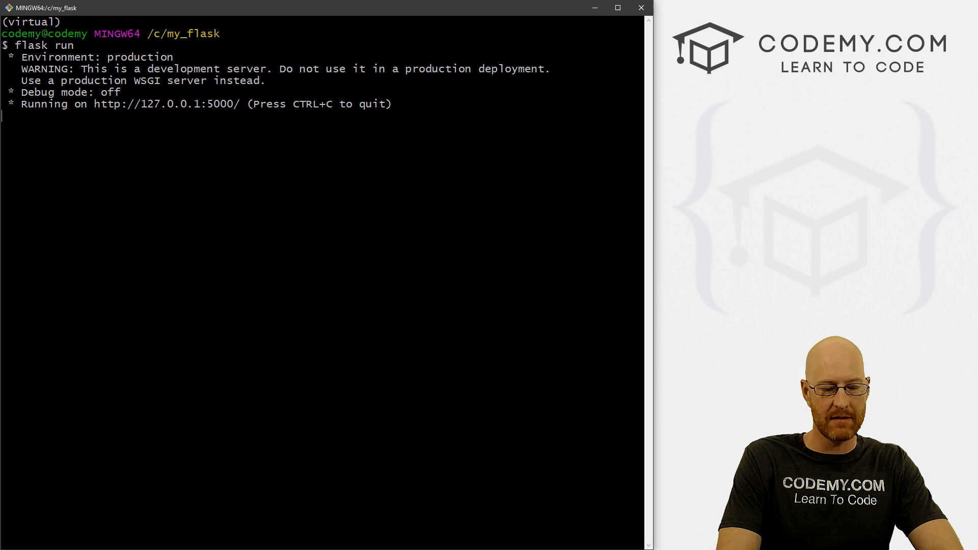
# Stop the server, export FLASK_APP=app.py and relaunch with flask run.
pyautogui.press('ctrl+c')
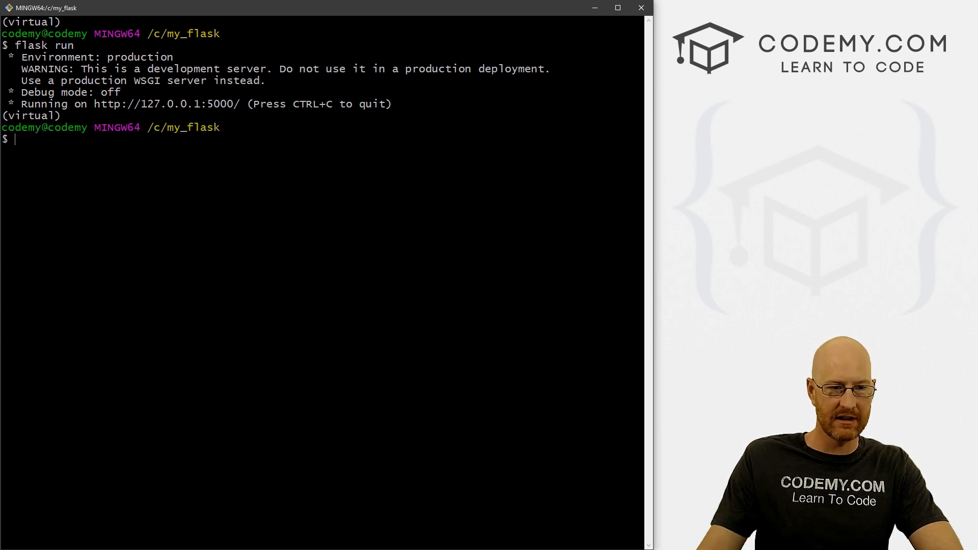
pyautogui.write('python -m flask run')
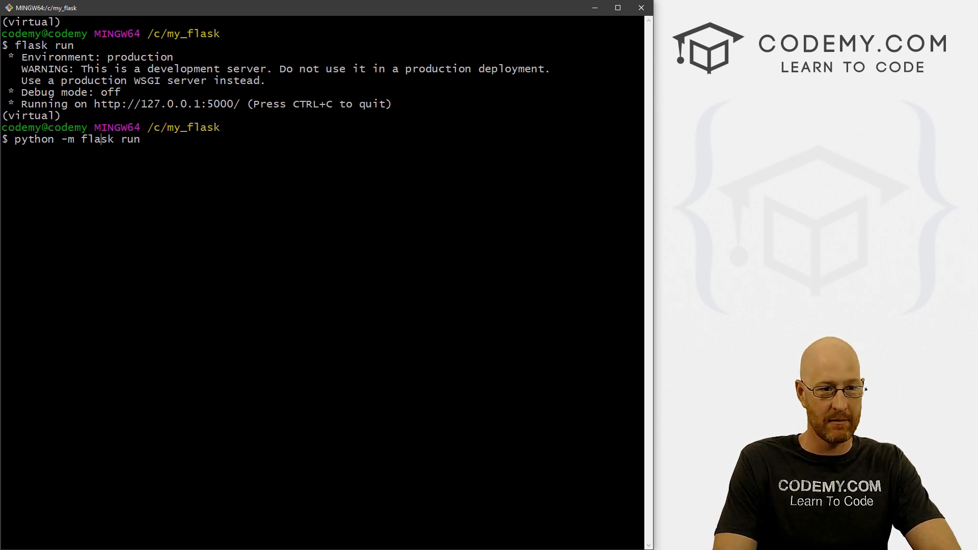
pyautogui.write('flask run')
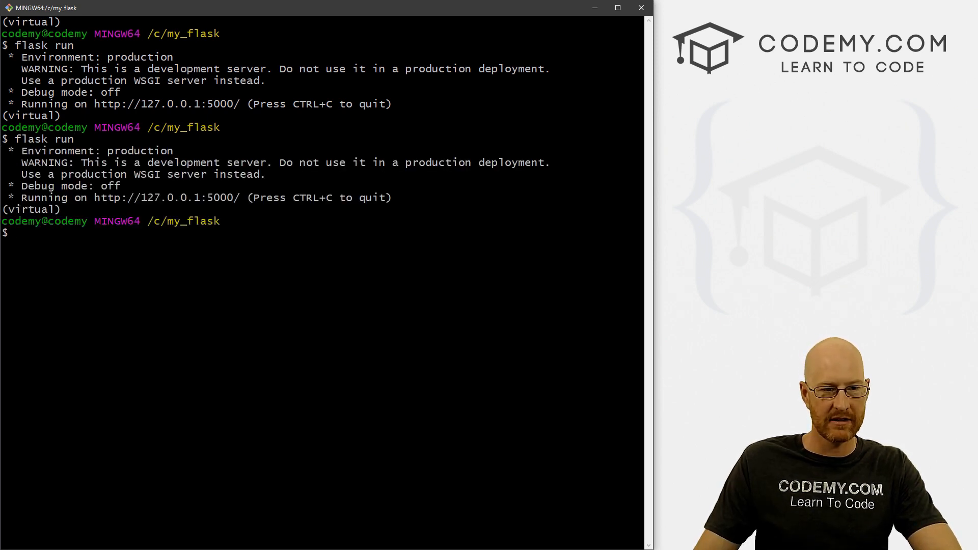
pyautogui.write('export FLASK_APP=app.py')
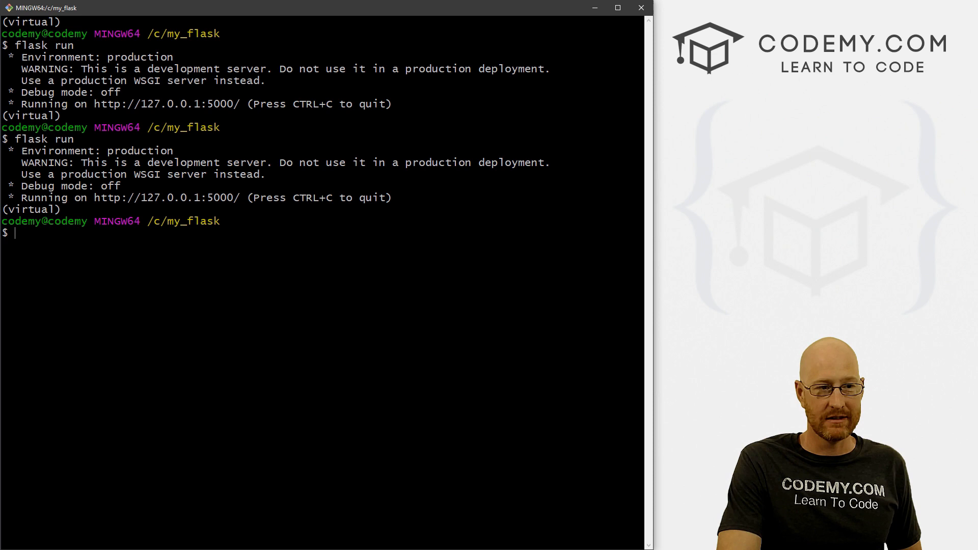
pyautogui.write('flask run')
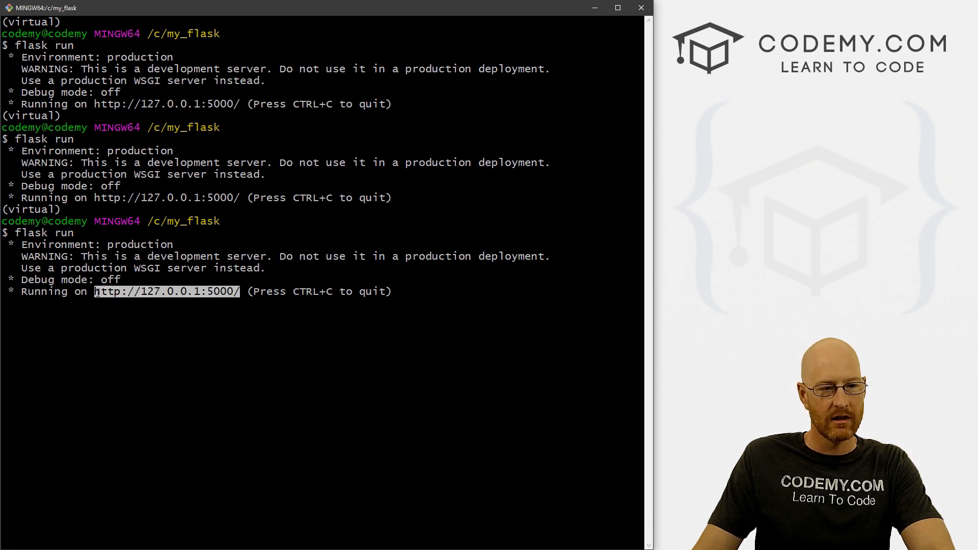
pyautogui.rightClick(166, 292)
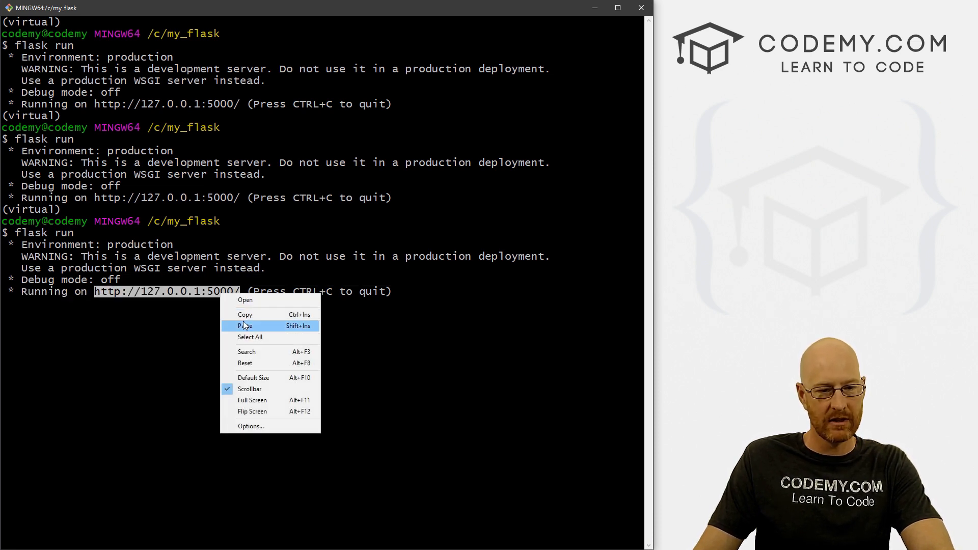
pyautogui.click(245, 314)
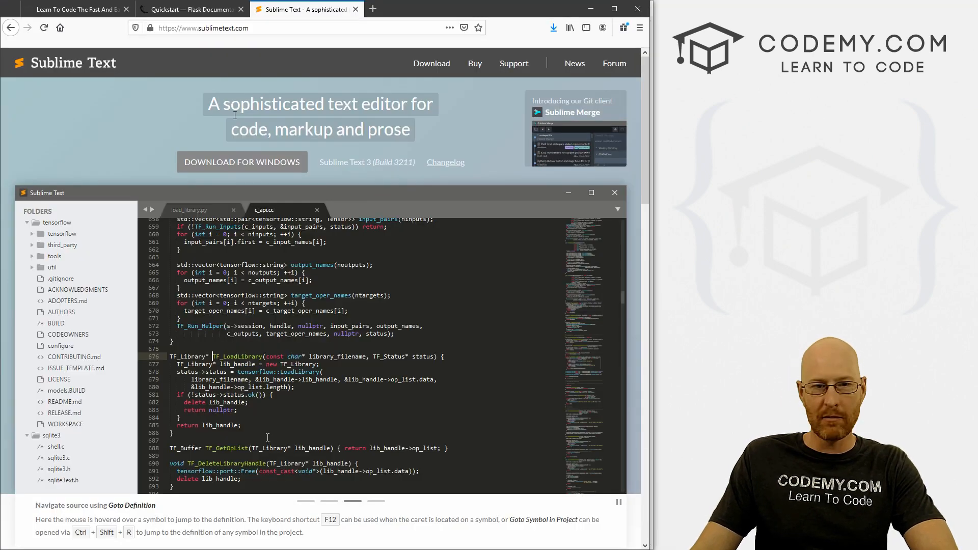
# Load 127.0.0.1:5000 in the first browser tab to see Hello World!
pyautogui.click(68, 10)
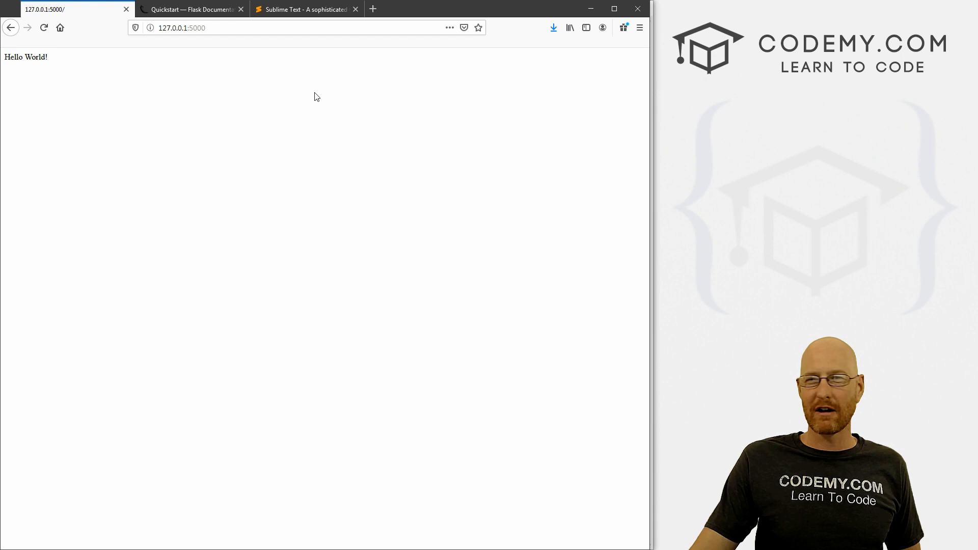
pyautogui.moveTo(498, 88)
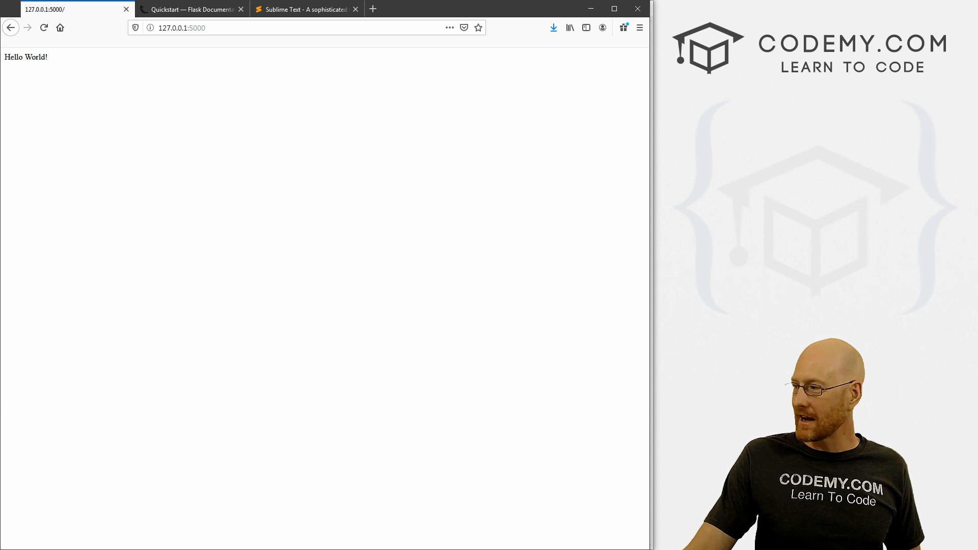
# Replace the index return value with render_template("index.html") and save app.py.
pyautogui.click(304, 9)
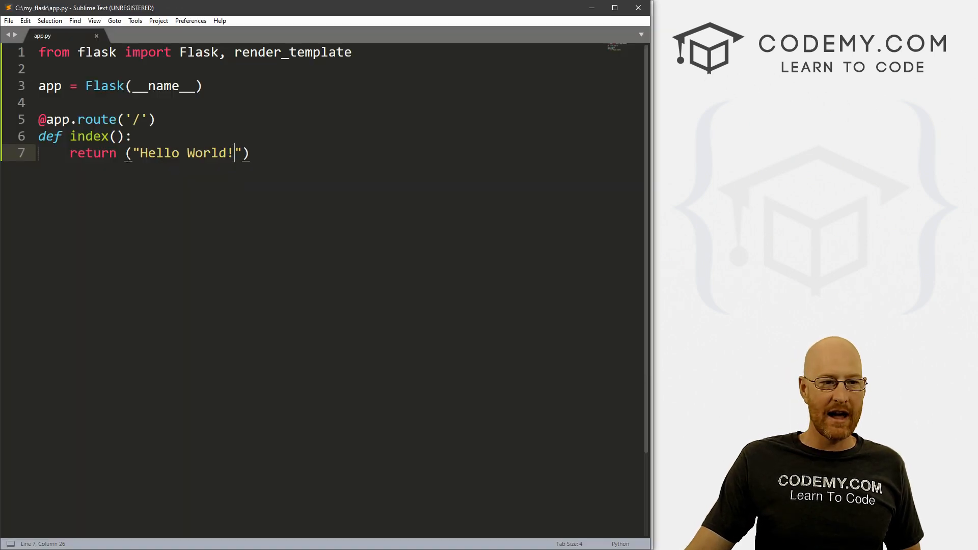
pyautogui.moveTo(329, 265)
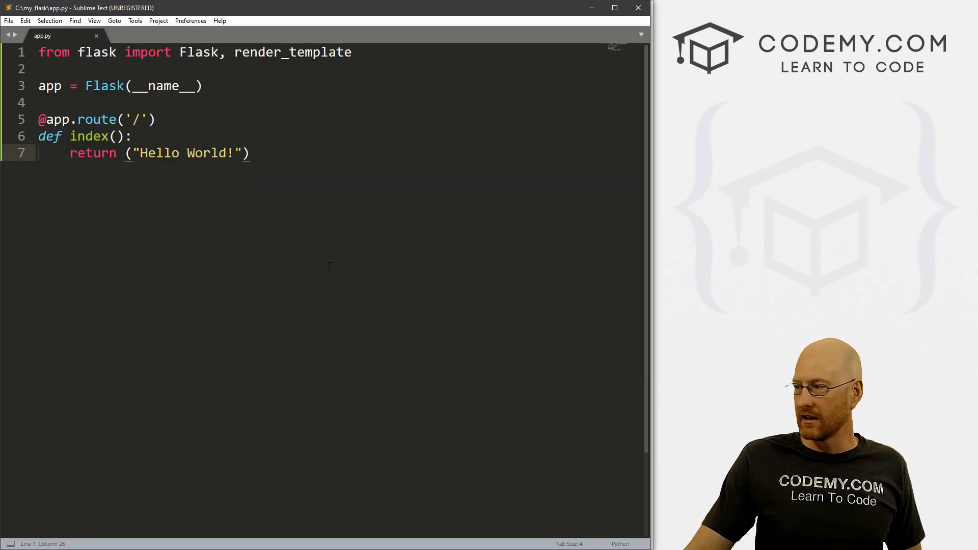
pyautogui.moveTo(131, 154); pyautogui.dragTo(243, 154)
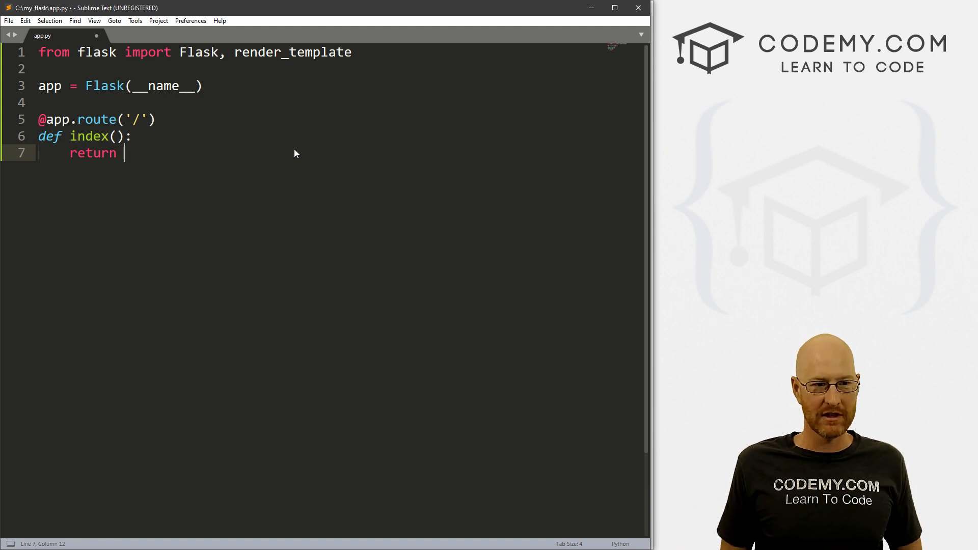
pyautogui.write('ren')
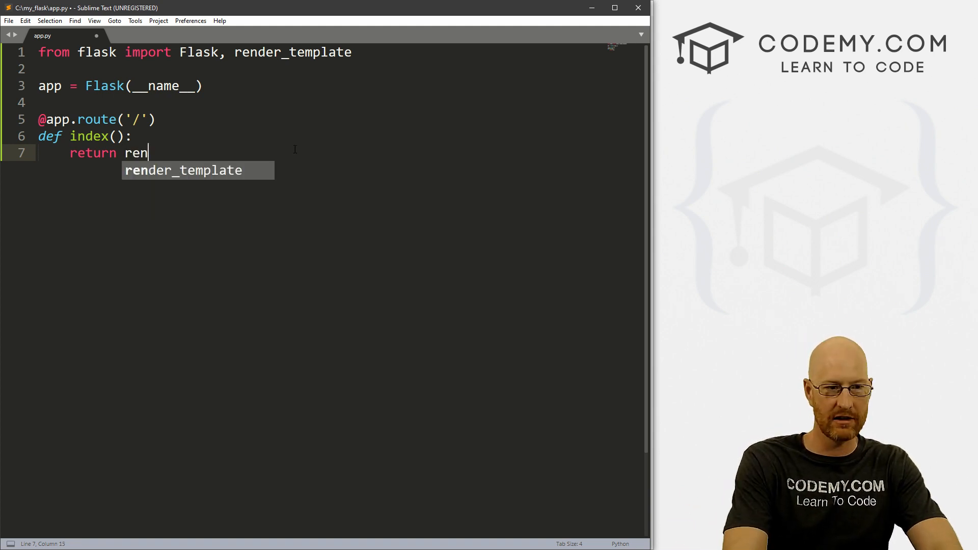
pyautogui.press('Tab')
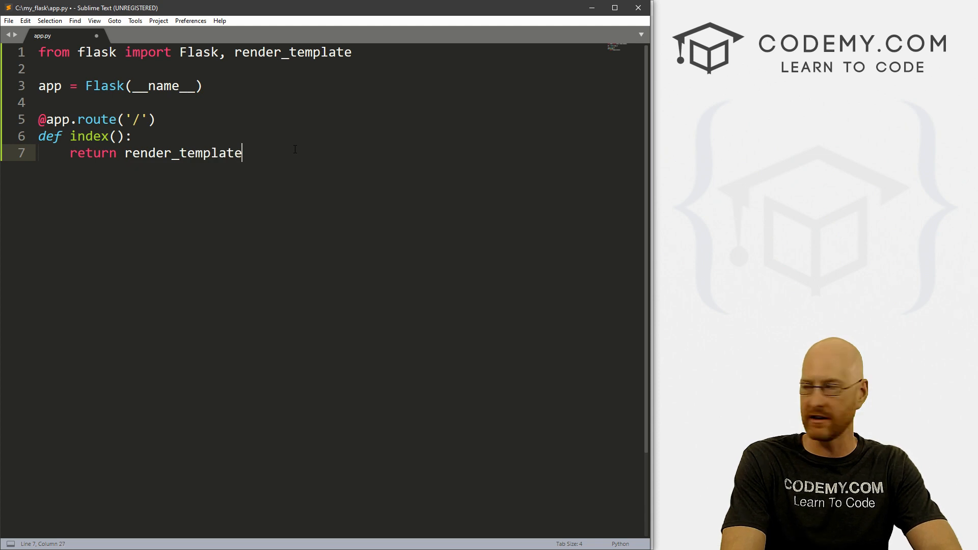
pyautogui.write('("index.html')
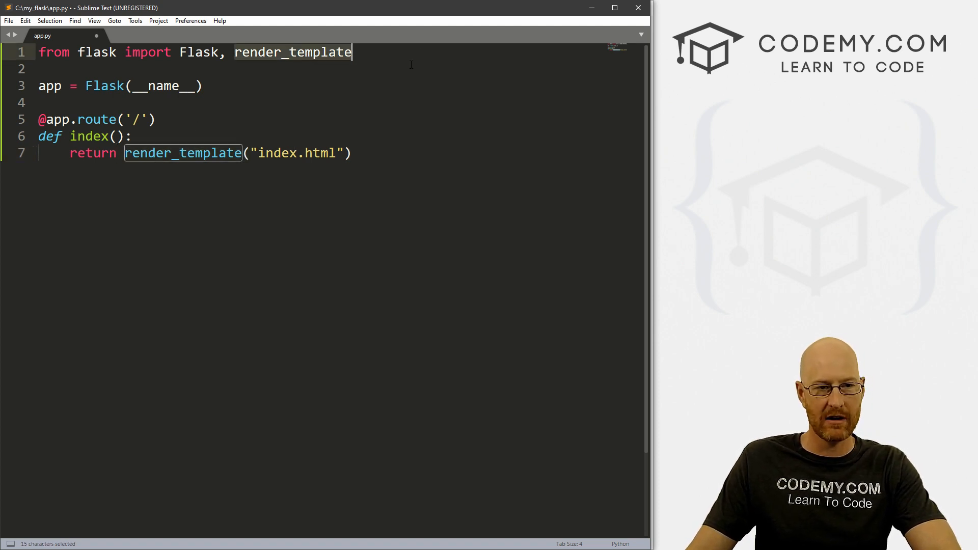
pyautogui.press('ctrl+s')
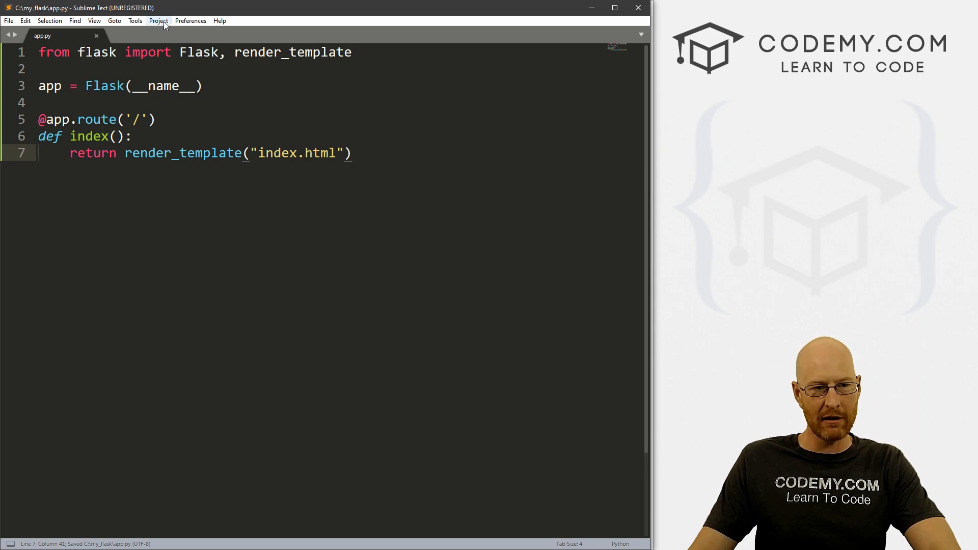
# Add the C:\my_flask folder to the Sublime project via Project > Add Folder to Project.
pyautogui.click(190, 21)
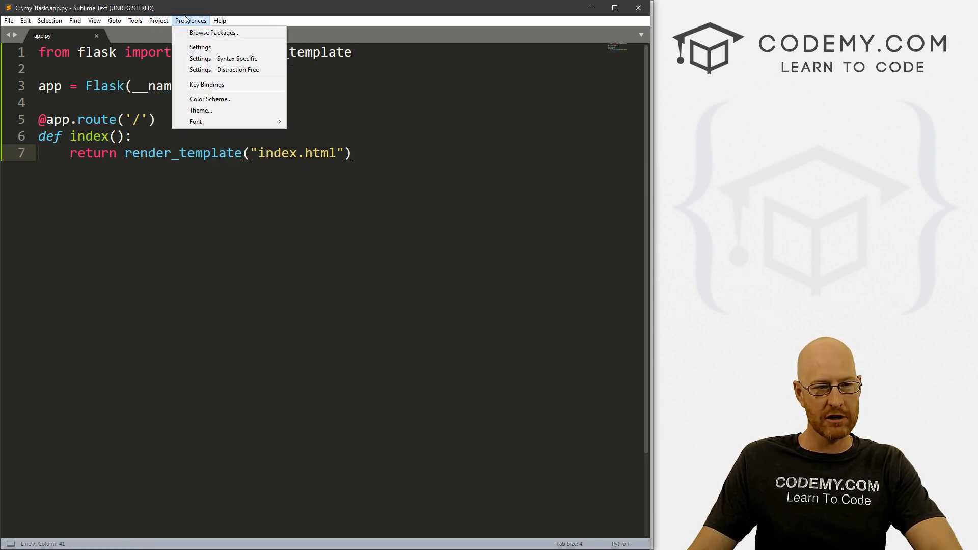
pyautogui.click(158, 21)
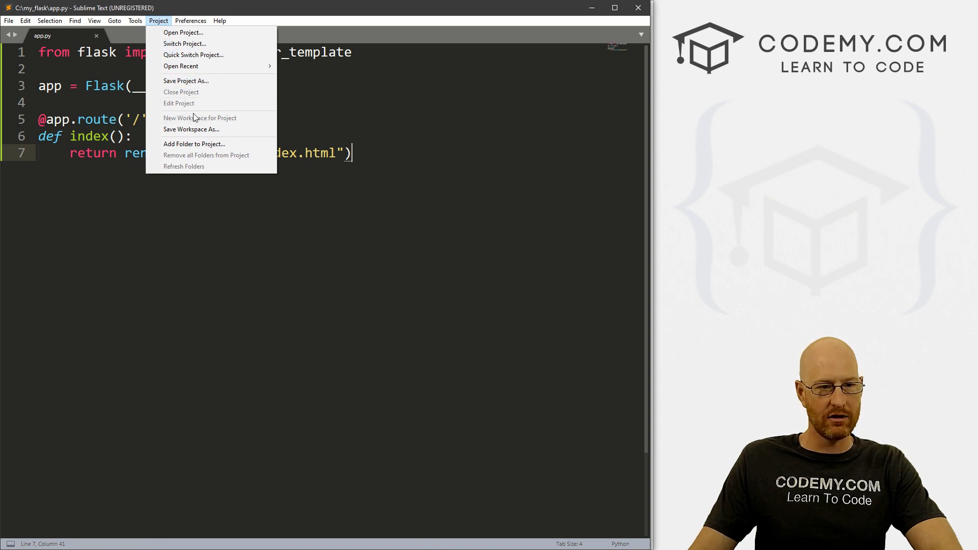
pyautogui.moveTo(199, 118)
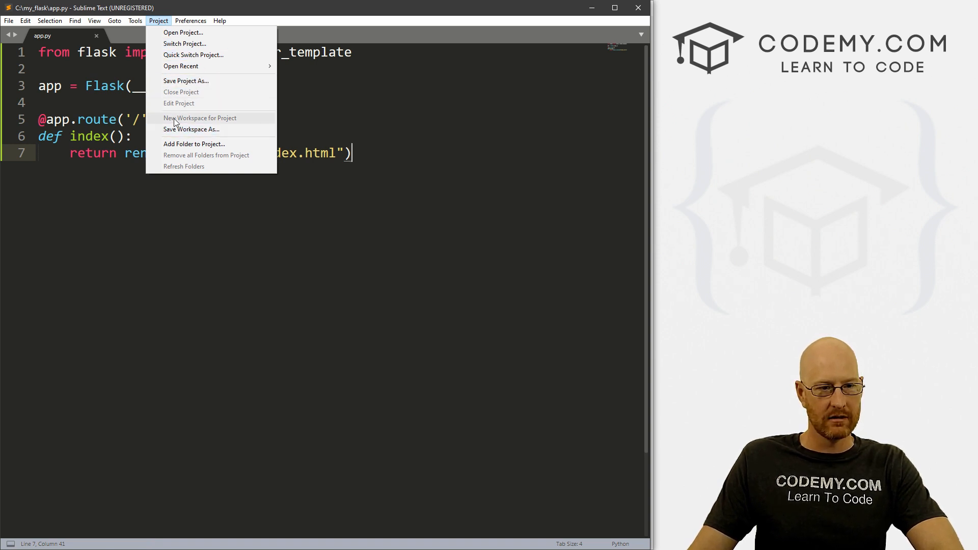
pyautogui.moveTo(223, 148)
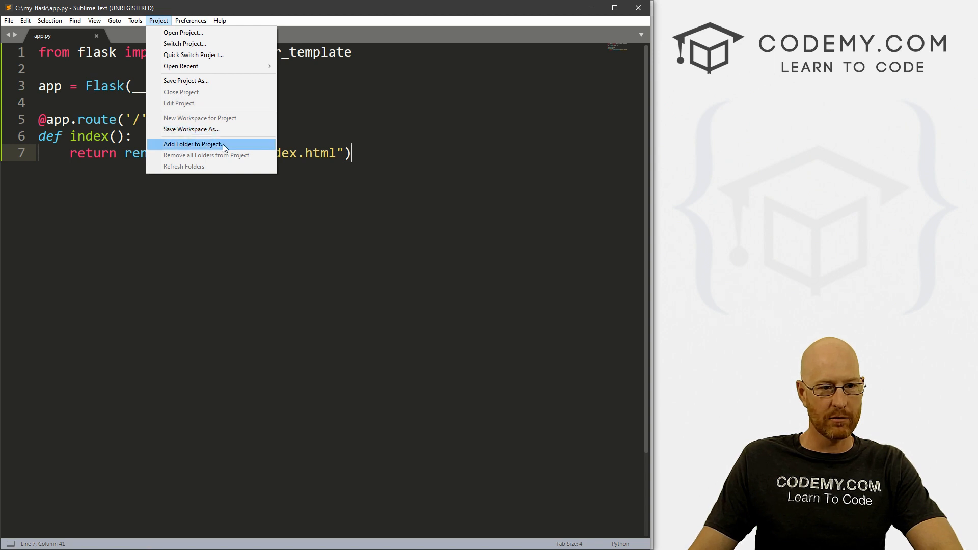
pyautogui.click(193, 144)
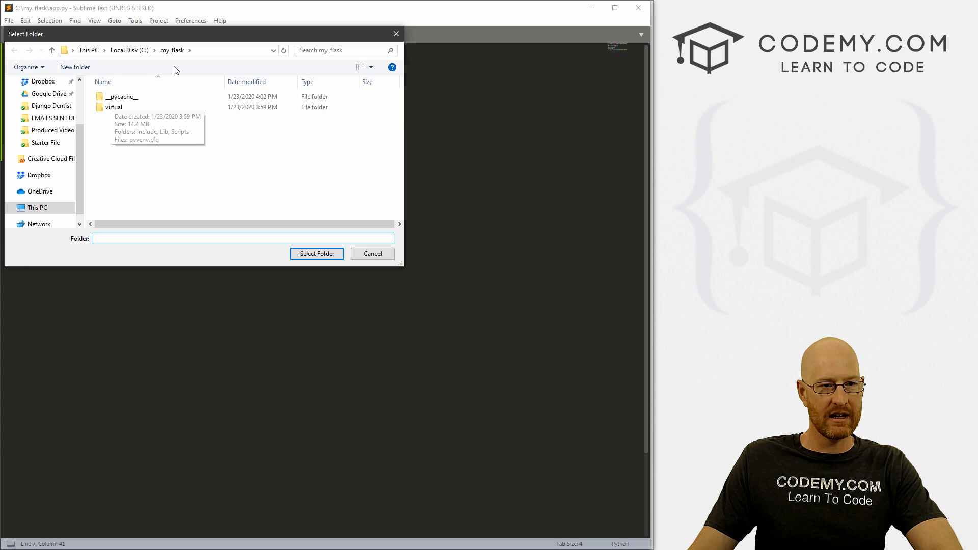
pyautogui.click(129, 50)
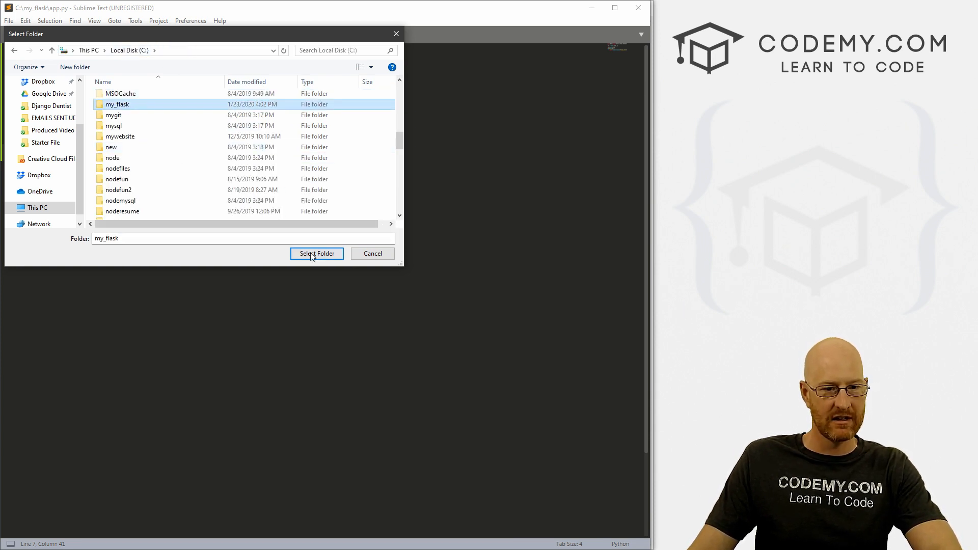
pyautogui.click(316, 254)
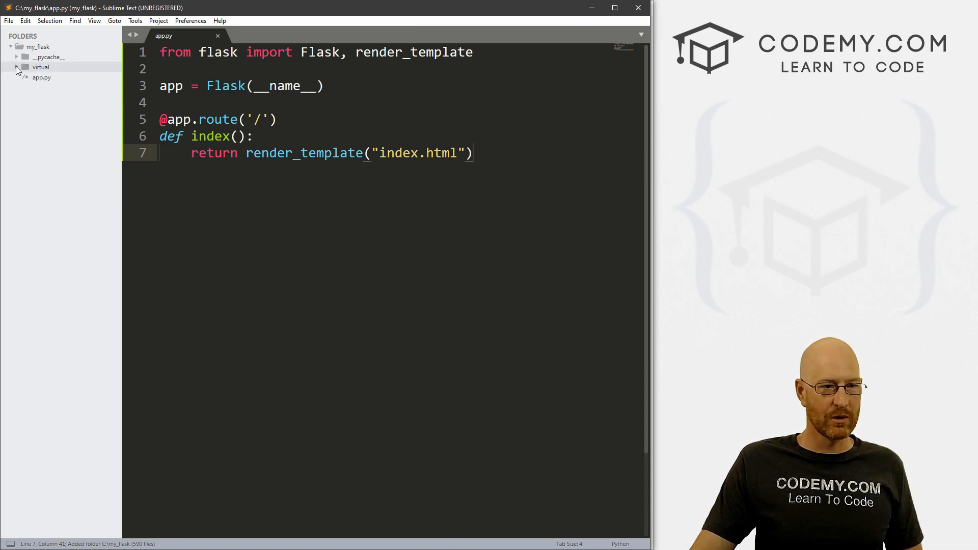
# Create a new folder named templates inside my_flask from the sidebar.
pyautogui.click(17, 67)
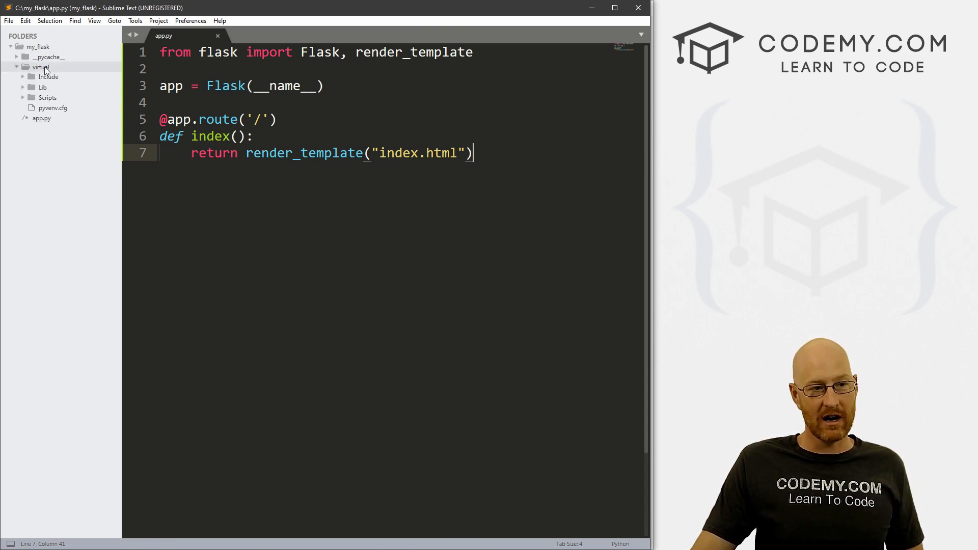
pyautogui.click(41, 68)
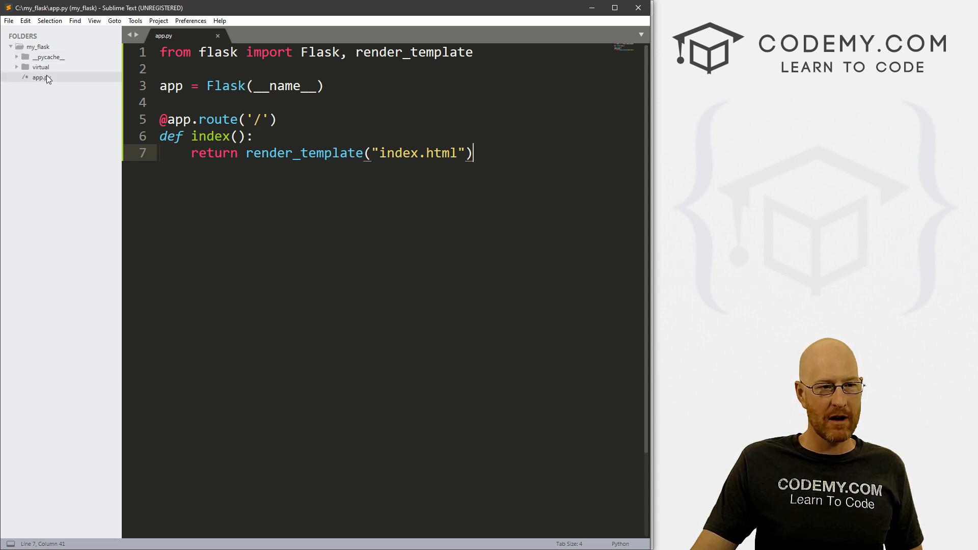
pyautogui.rightClick(38, 47)
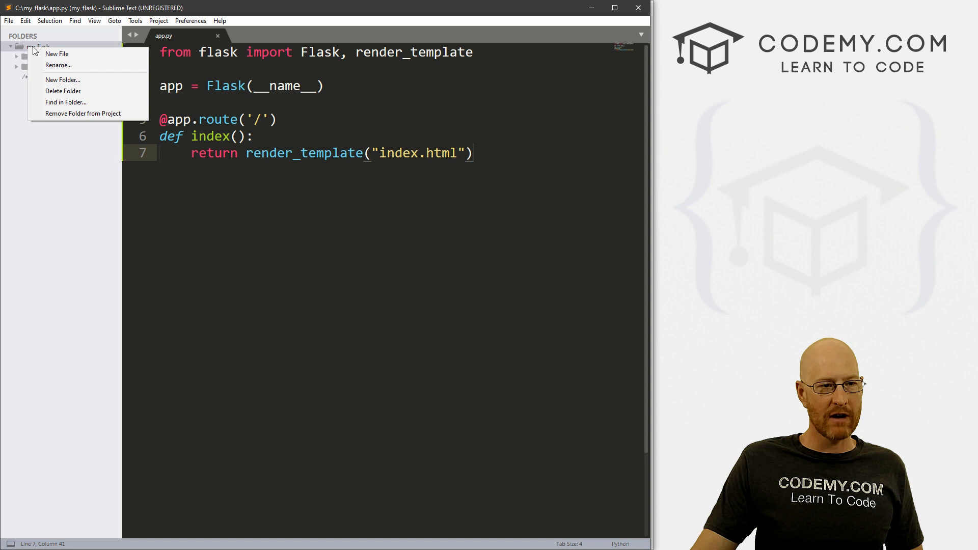
pyautogui.click(62, 80)
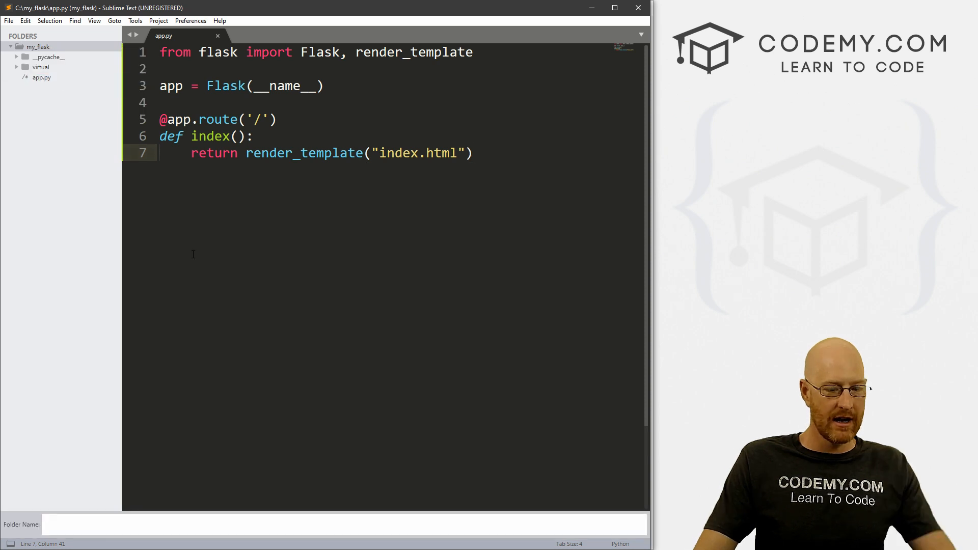
pyautogui.write('t')
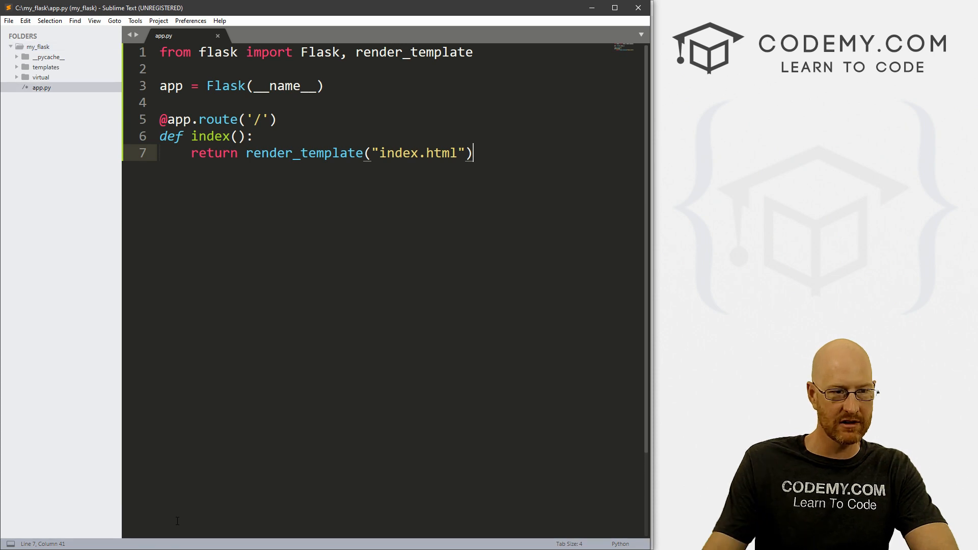
pyautogui.rightClick(46, 67)
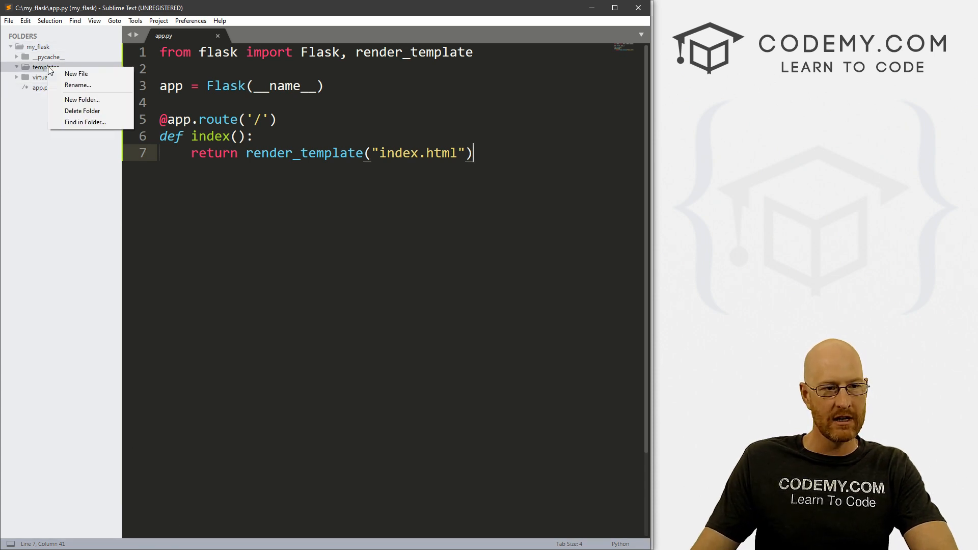
# Save a new file as index.html inside the templates folder.
pyautogui.click(77, 73)
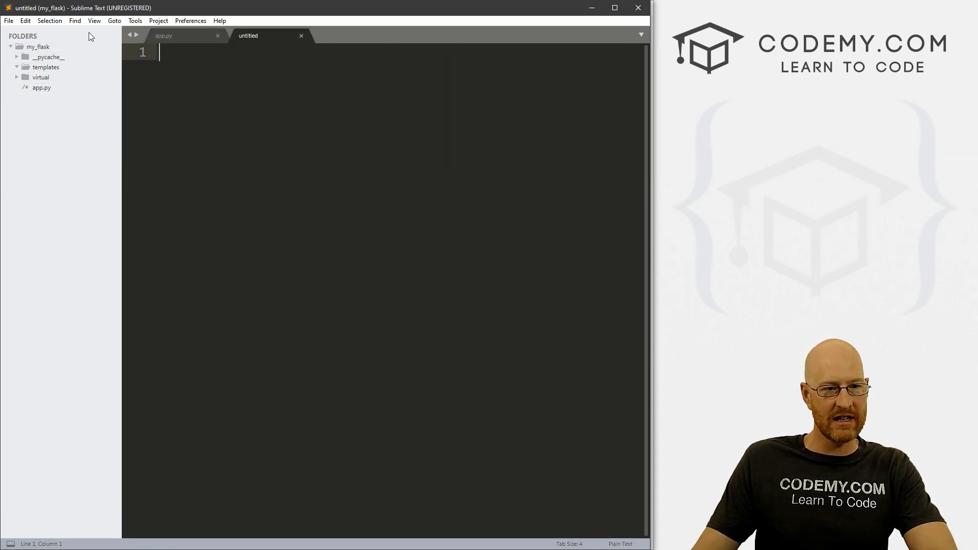
pyautogui.click(9, 21)
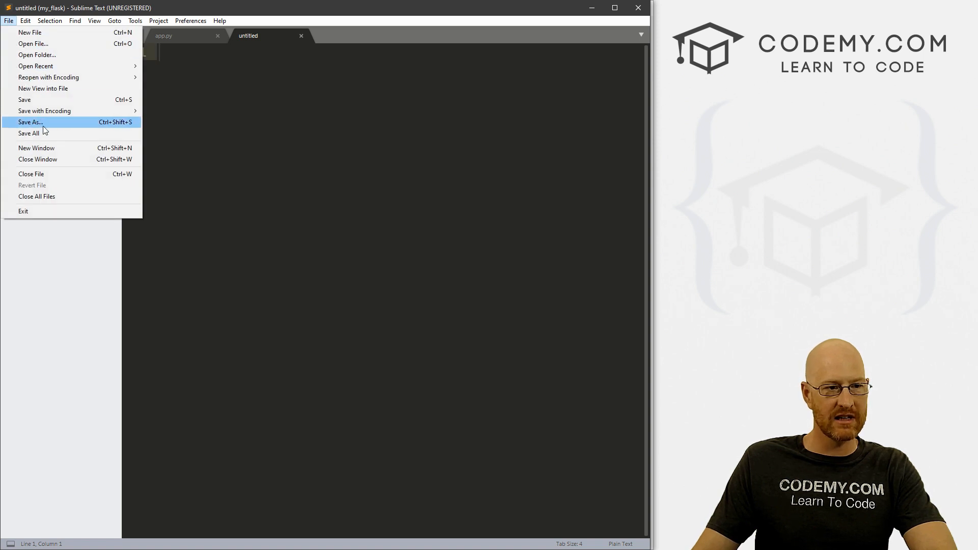
pyautogui.click(29, 121)
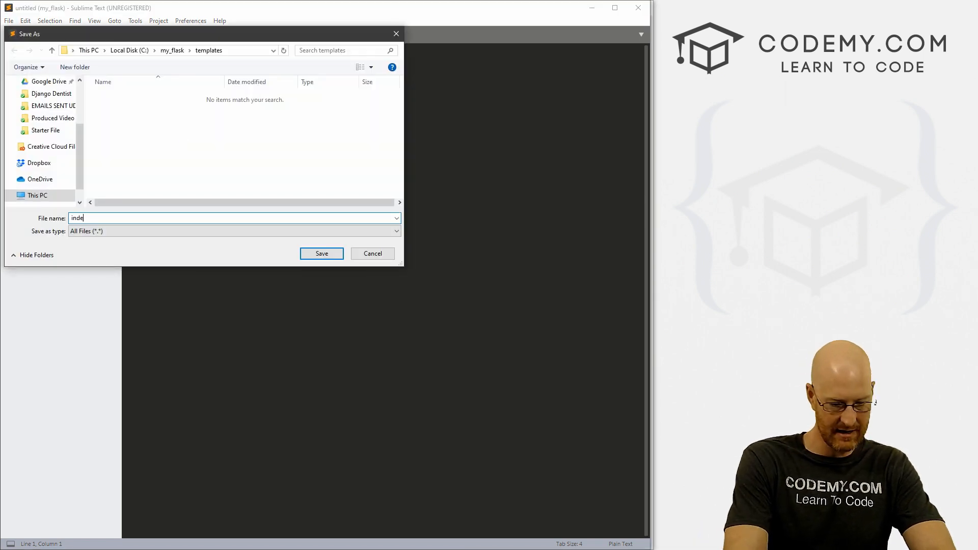
pyautogui.click(321, 254)
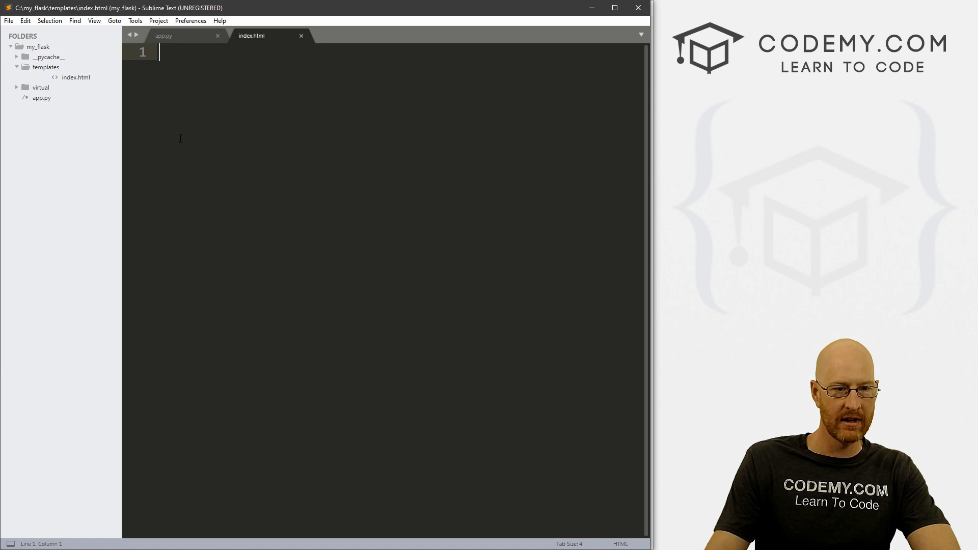
# Write <h1>Hello World!</h1> in index.html and return to app.py.
pyautogui.write('<h1>')
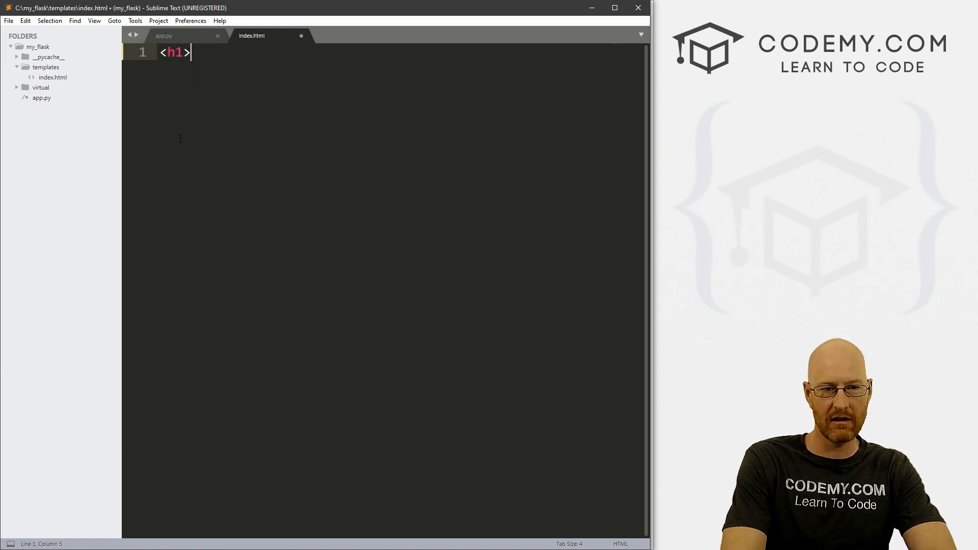
pyautogui.write('Hello Wor')
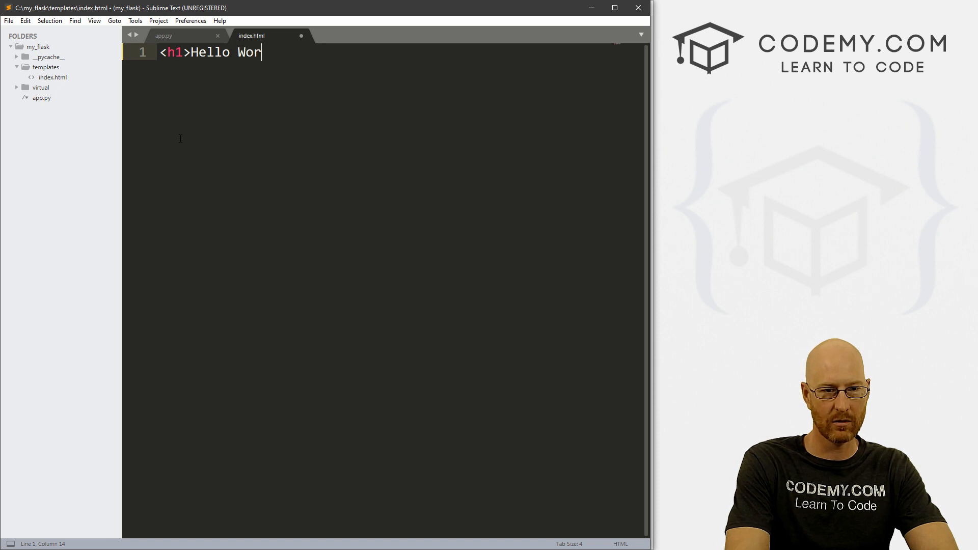
pyautogui.write('ld!</h1>')
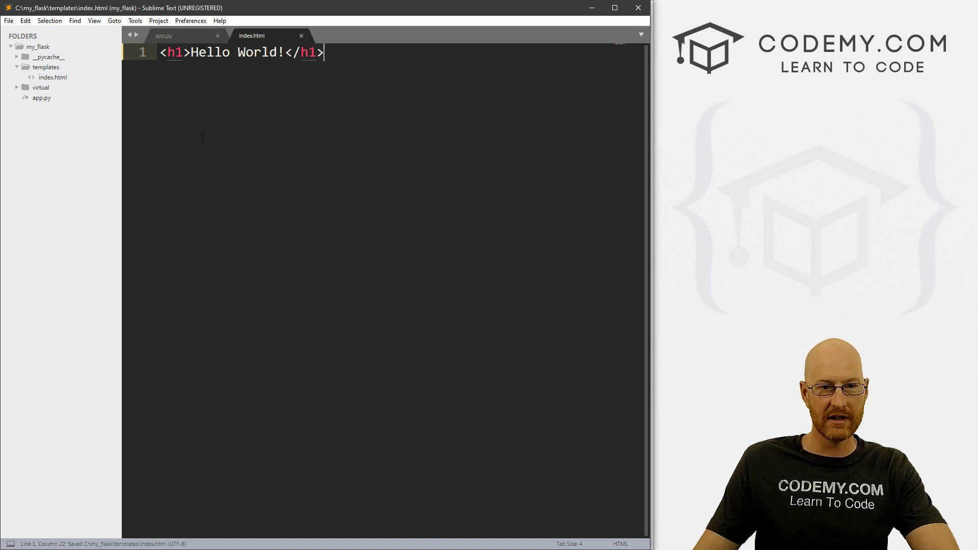
pyautogui.click(163, 36)
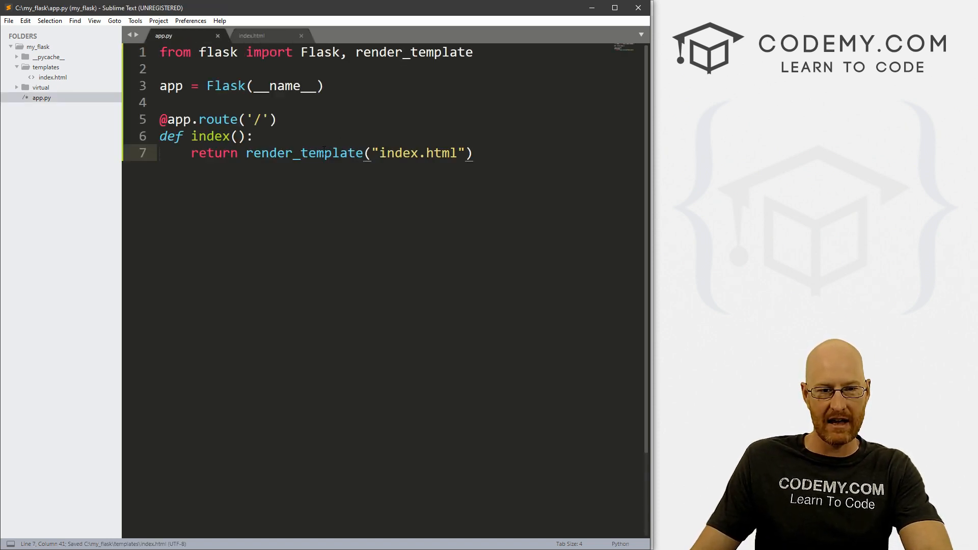
# Stop the Flask server with Ctrl+C and restart it with flask run.
pyautogui.doubleClick(390, 153)
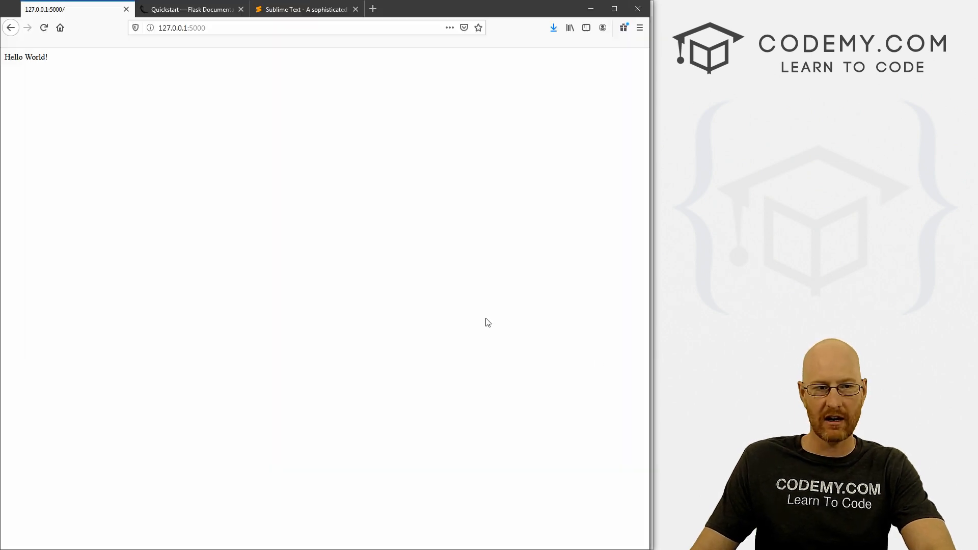
pyautogui.moveTo(75, 88)
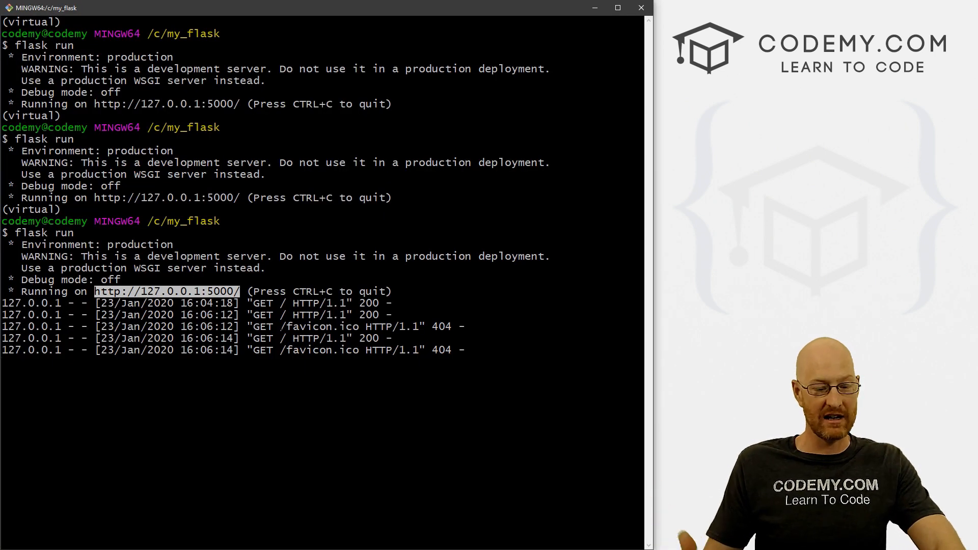
pyautogui.press('ctrl+c')
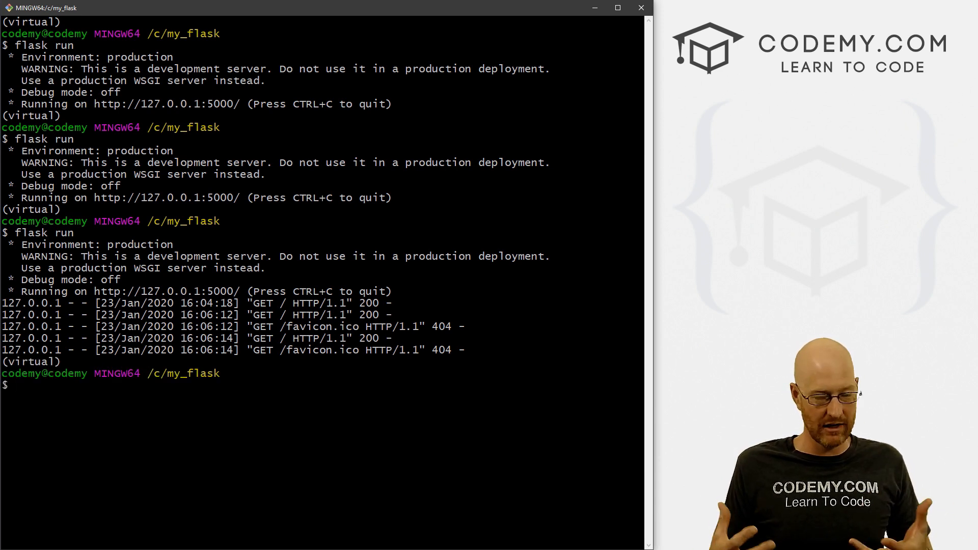
pyautogui.write('flask run')
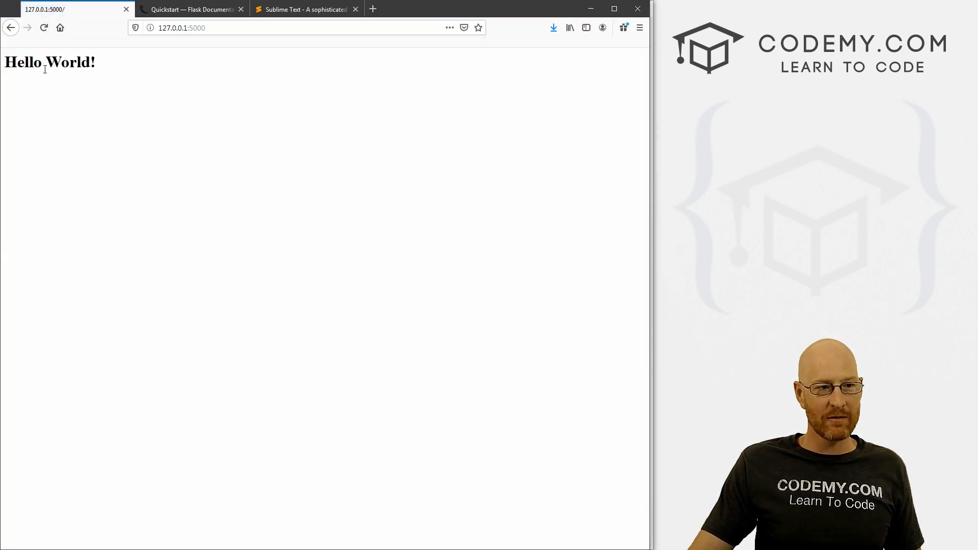
pyautogui.moveTo(233, 140)
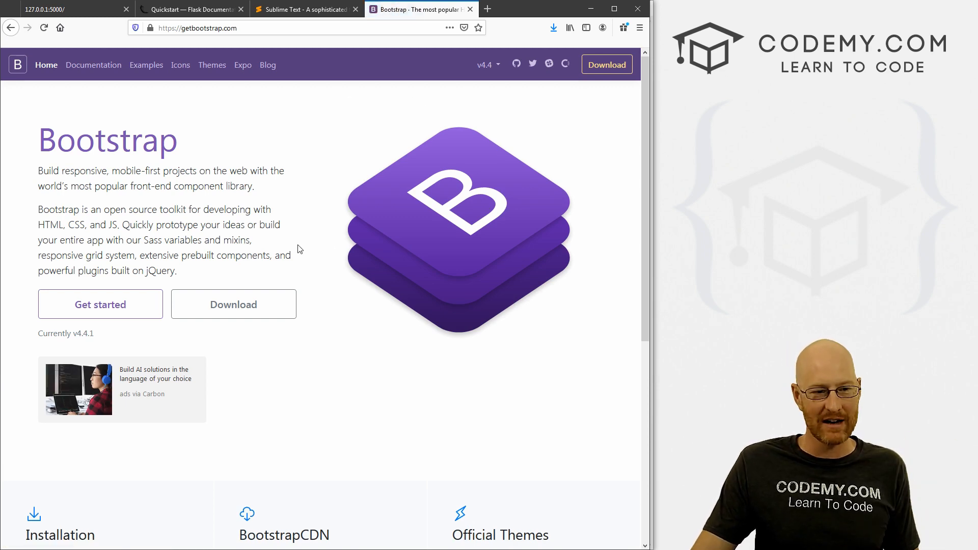
# Go to Bootstrap's Get started documentation on getbootstrap.com.
pyautogui.click(93, 64)
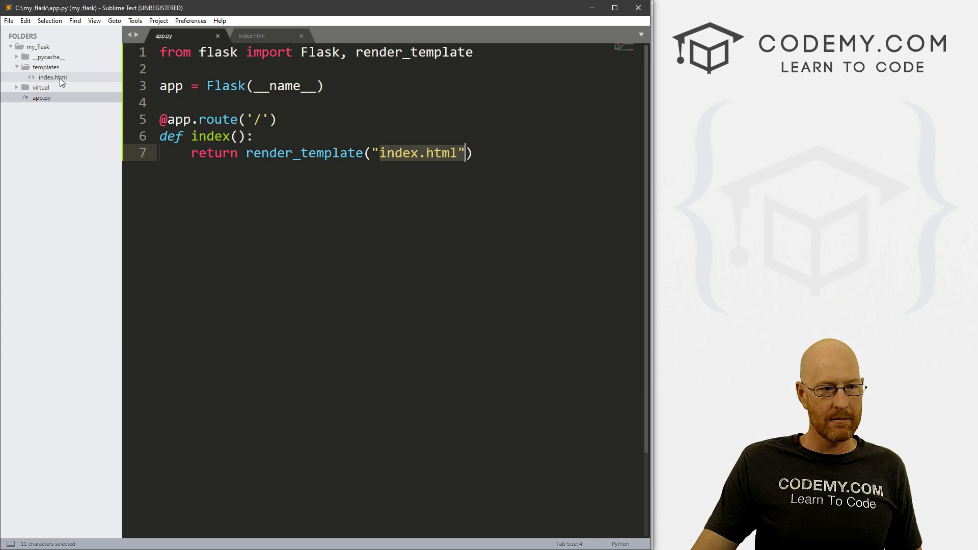
# Paste the Bootstrap starter template into index.html and save it.
pyautogui.click(252, 36)
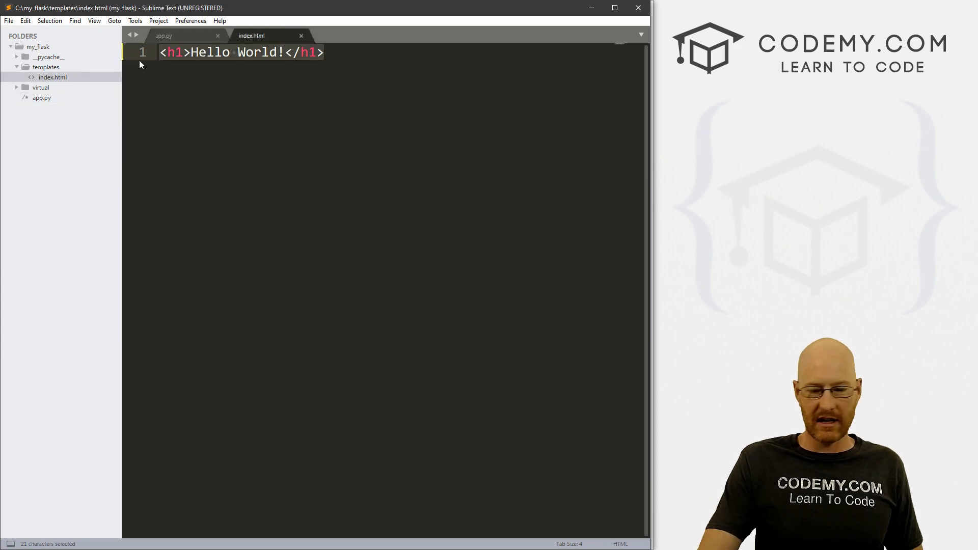
pyautogui.rightClick(250, 52)
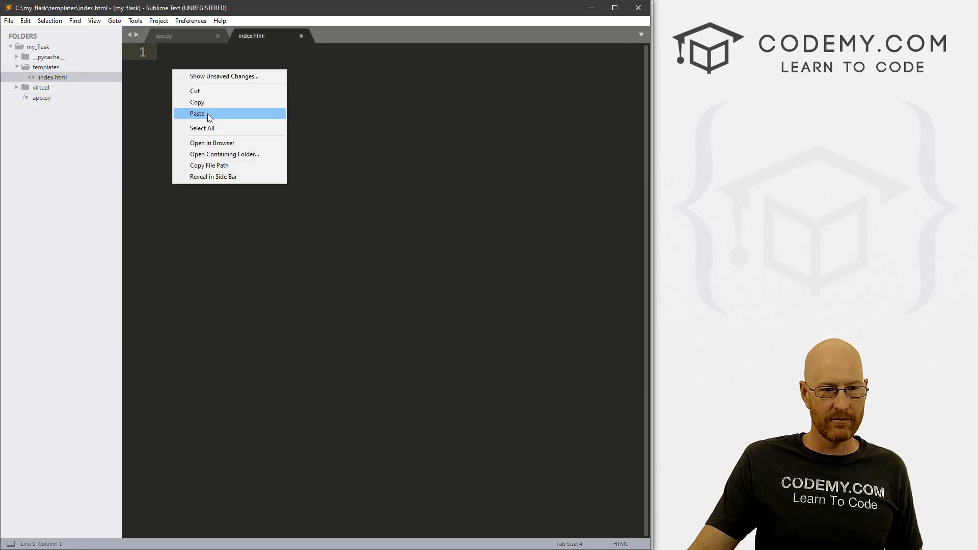
pyautogui.click(197, 113)
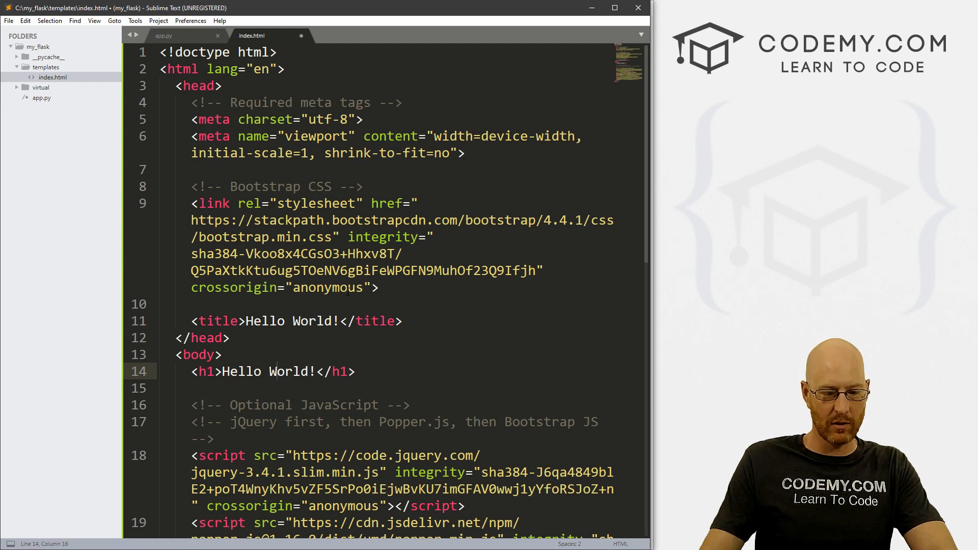
pyautogui.press('ctrl+s')
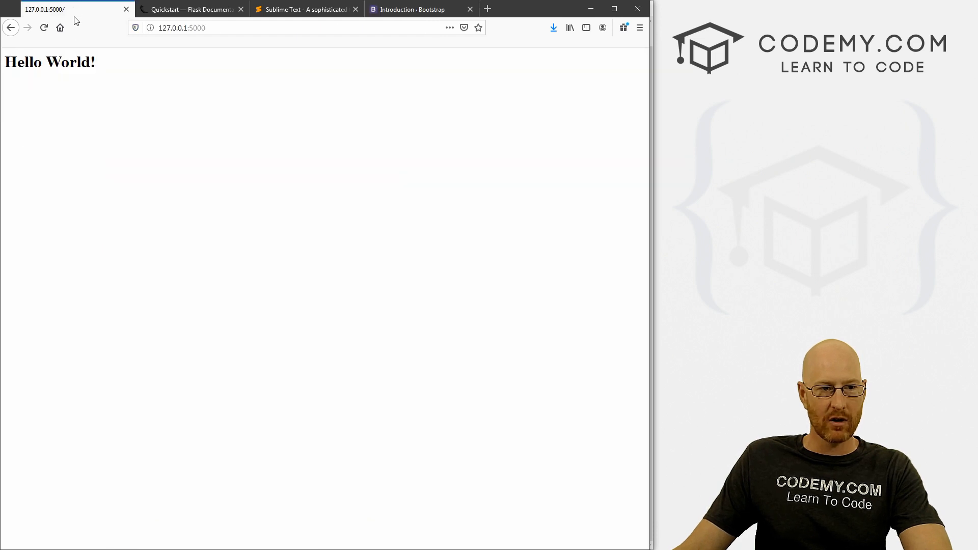
# Reload the local Flask page, then browse Bootstrap's Navbar component docs.
pyautogui.moveTo(6, 62); pyautogui.dragTo(112, 62)
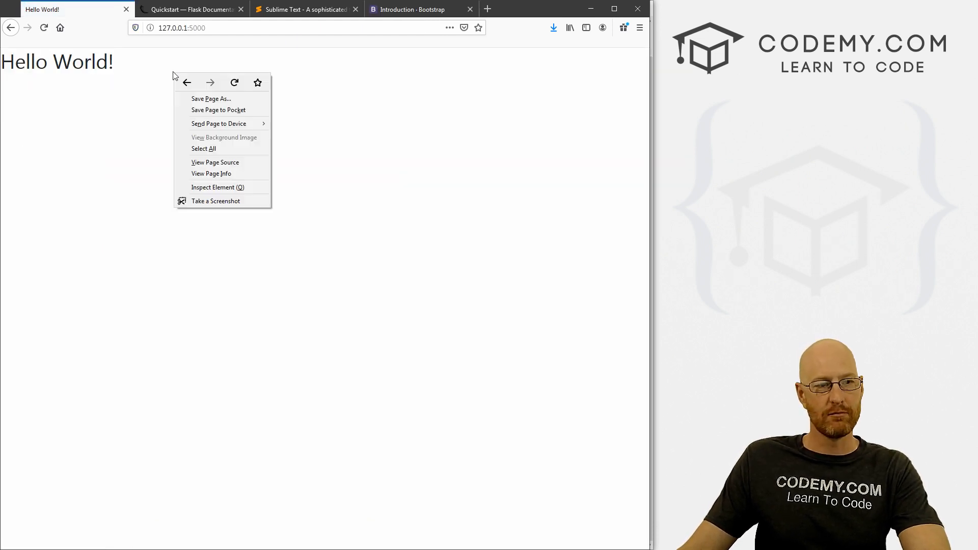
pyautogui.click(215, 162)
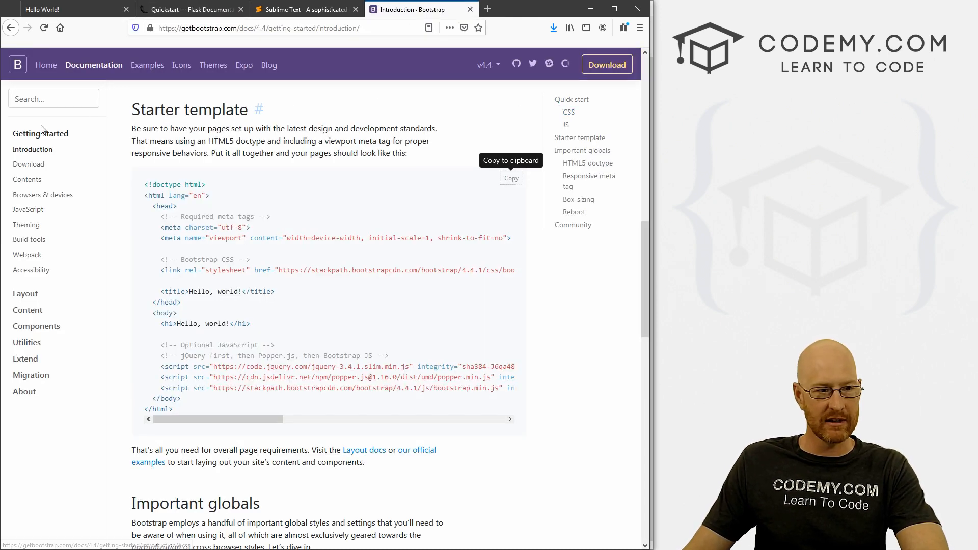
pyautogui.moveTo(94, 65)
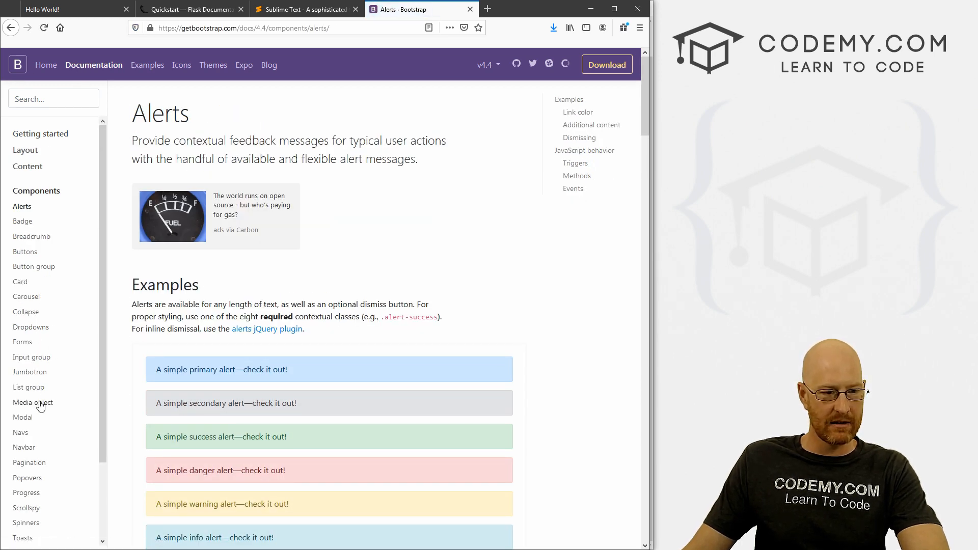
pyautogui.click(23, 446)
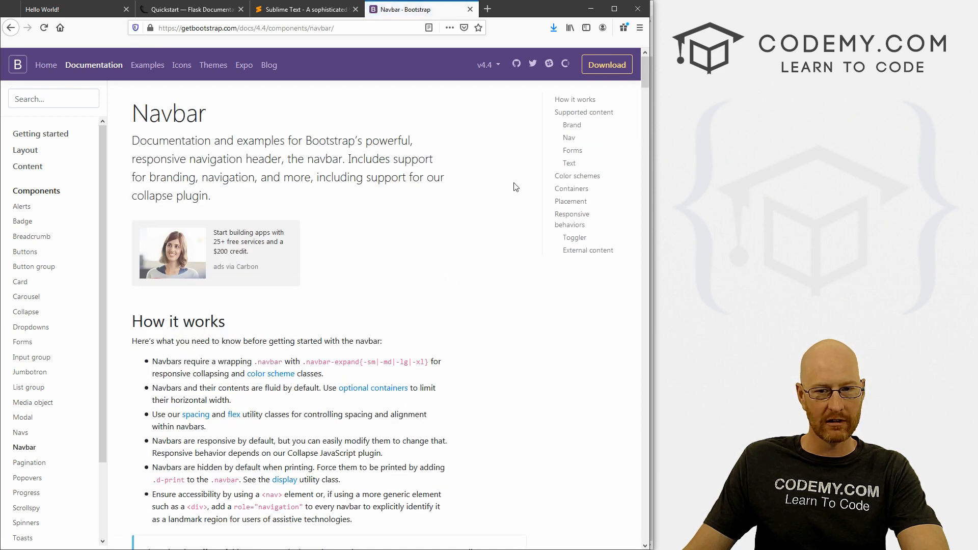
pyautogui.scroll(-3)
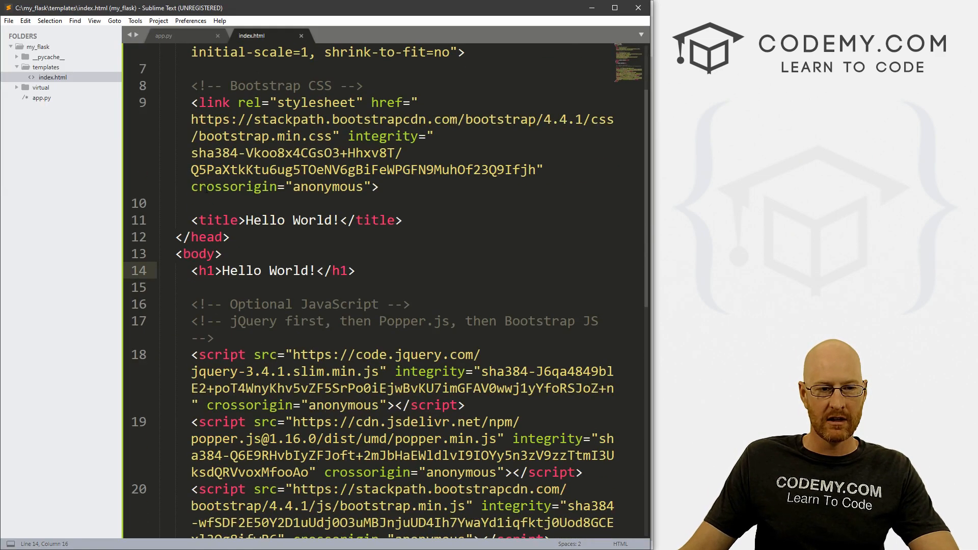
# Add a <div class="container"> opening tag in the body above the heading.
pyautogui.press('enter')
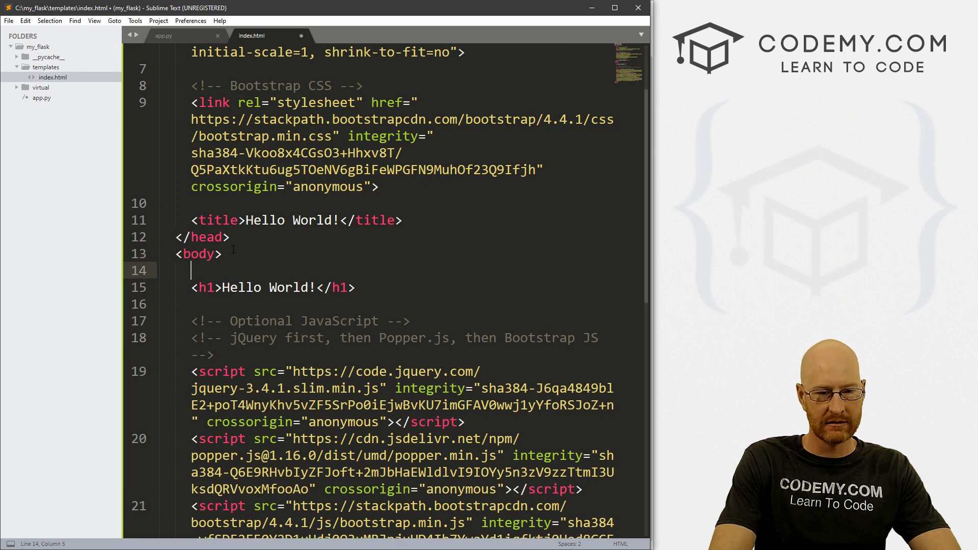
pyautogui.scroll(-3)
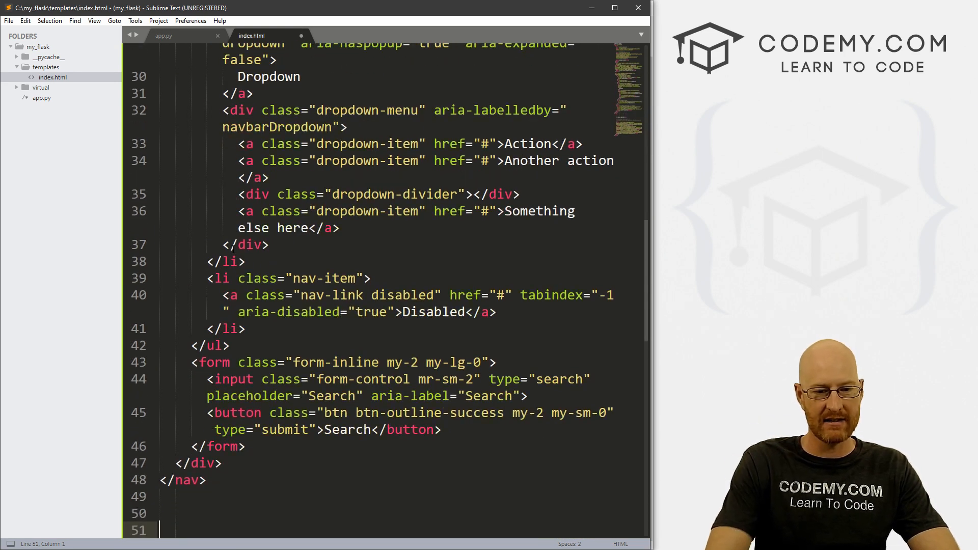
pyautogui.scroll(-3)
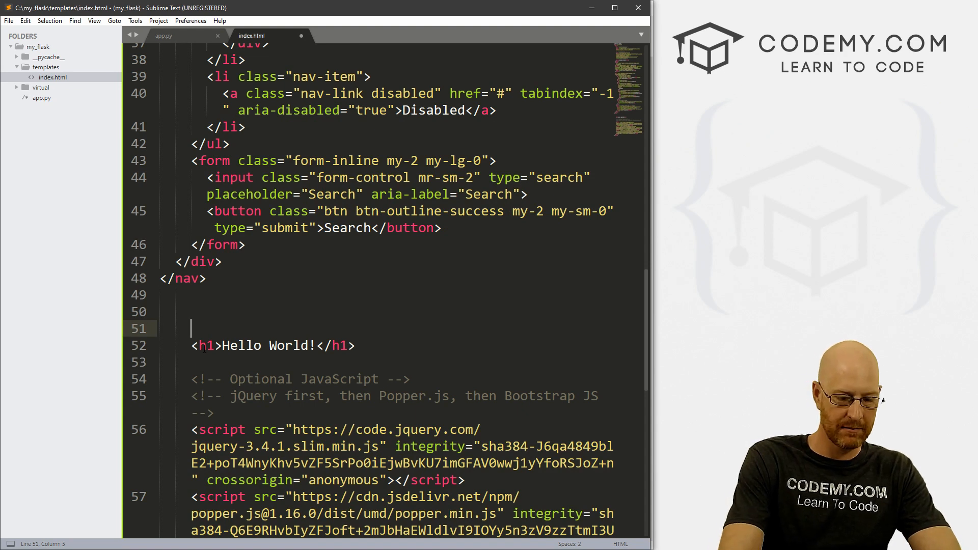
pyautogui.write('<div')
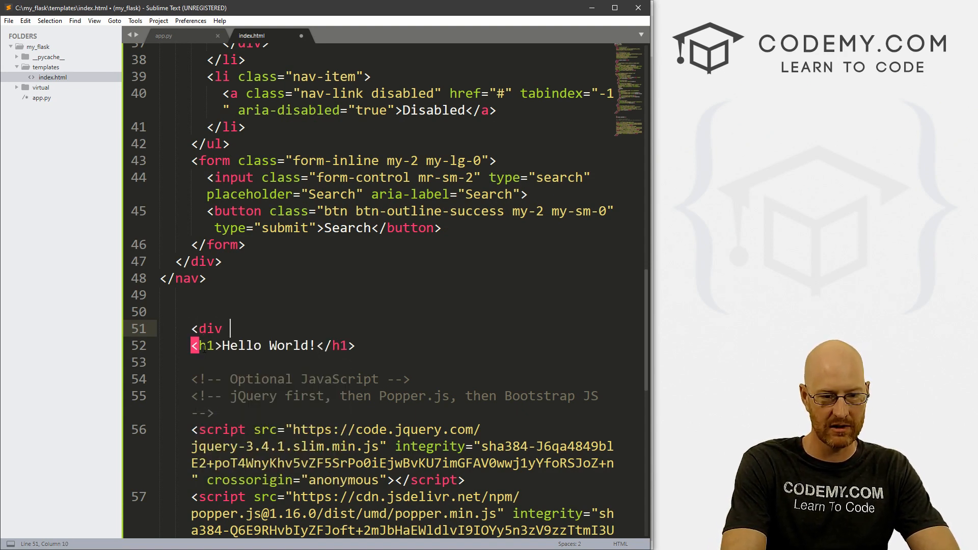
pyautogui.write('class=')
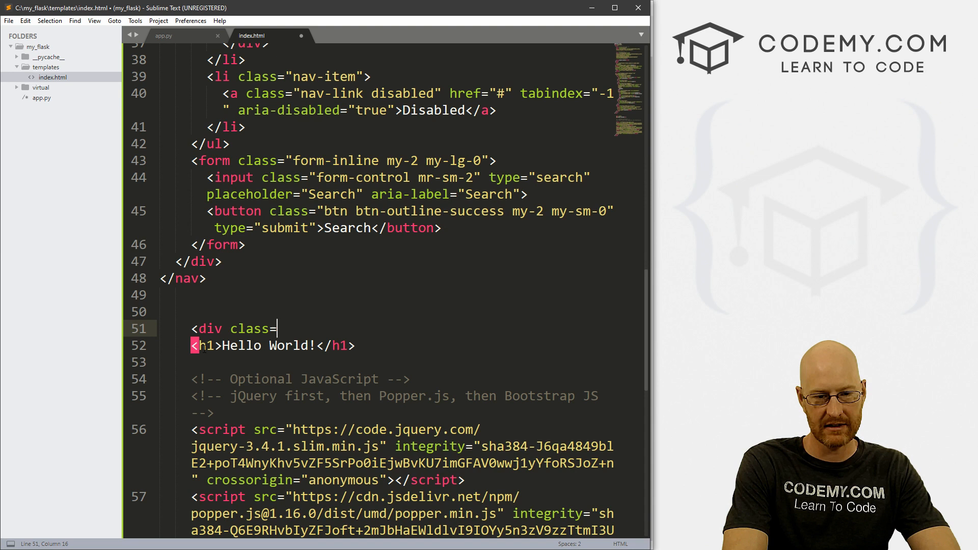
pyautogui.write('"con')
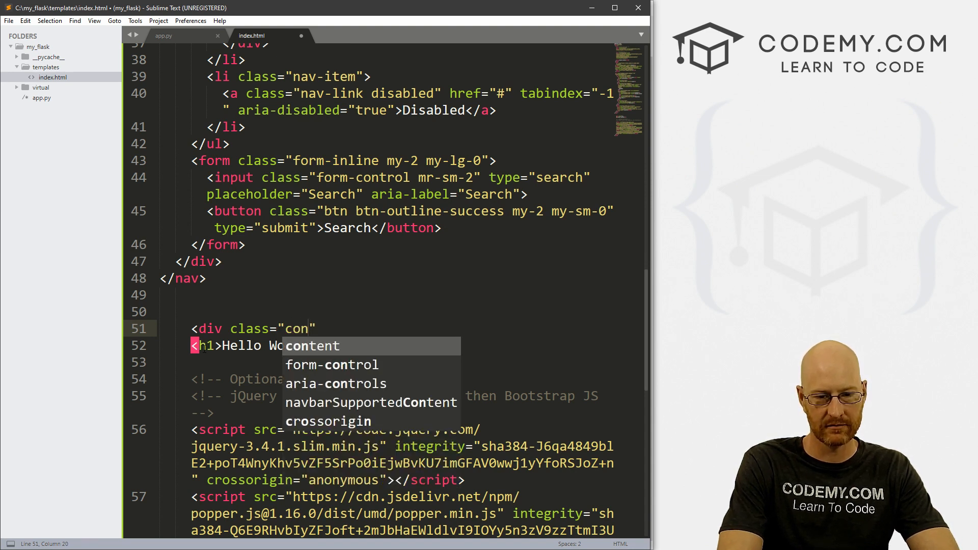
pyautogui.write('ao')
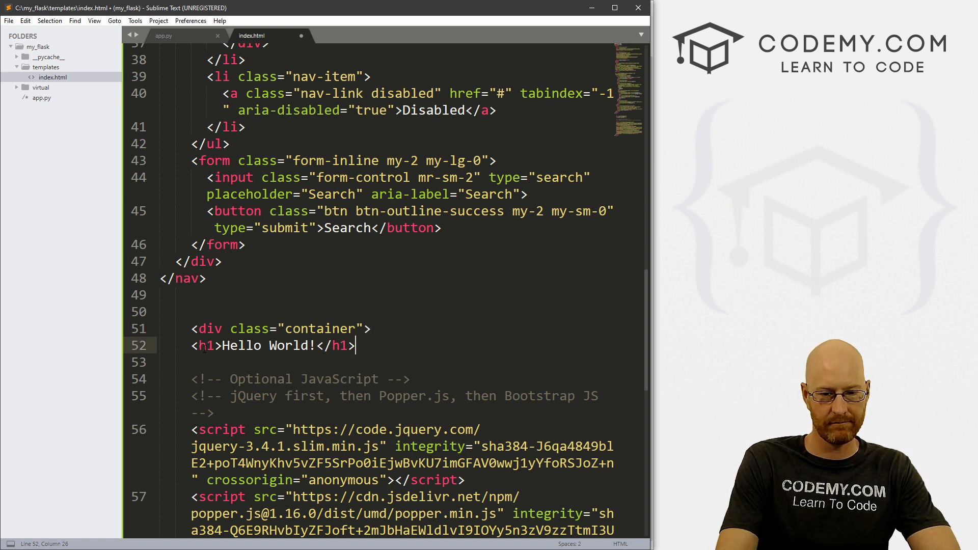
# Close the container div with </div> after the h1 and save the template.
pyautogui.press('enter')
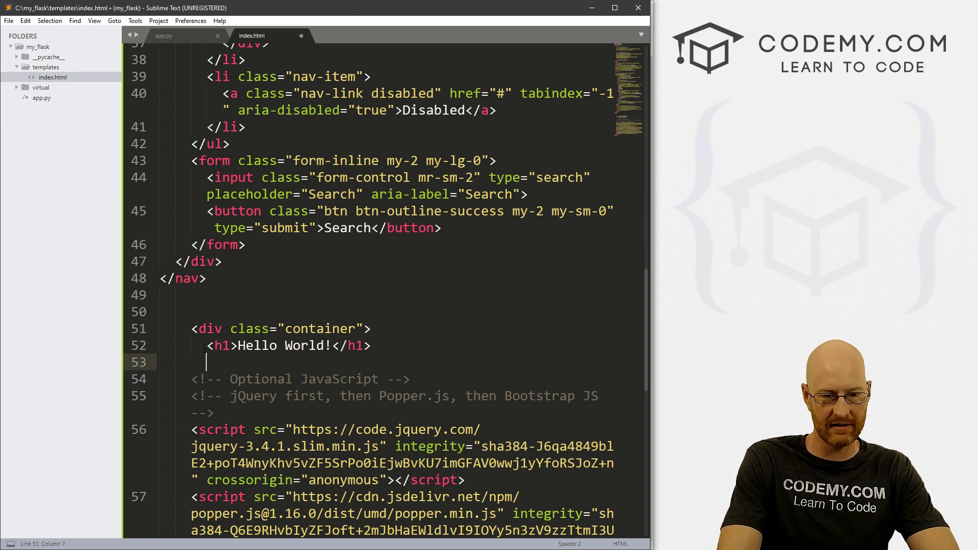
pyautogui.write('</div>')
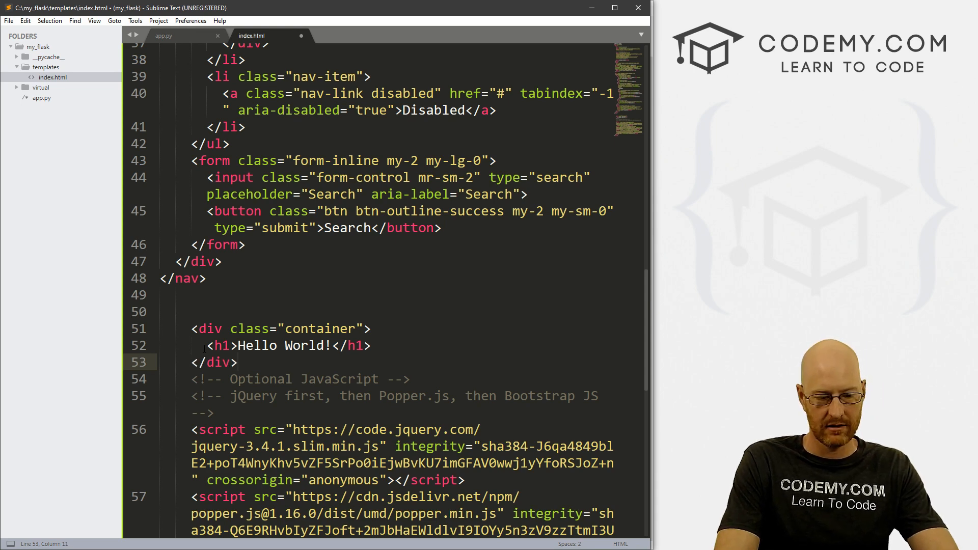
pyautogui.press('ctrl+s')
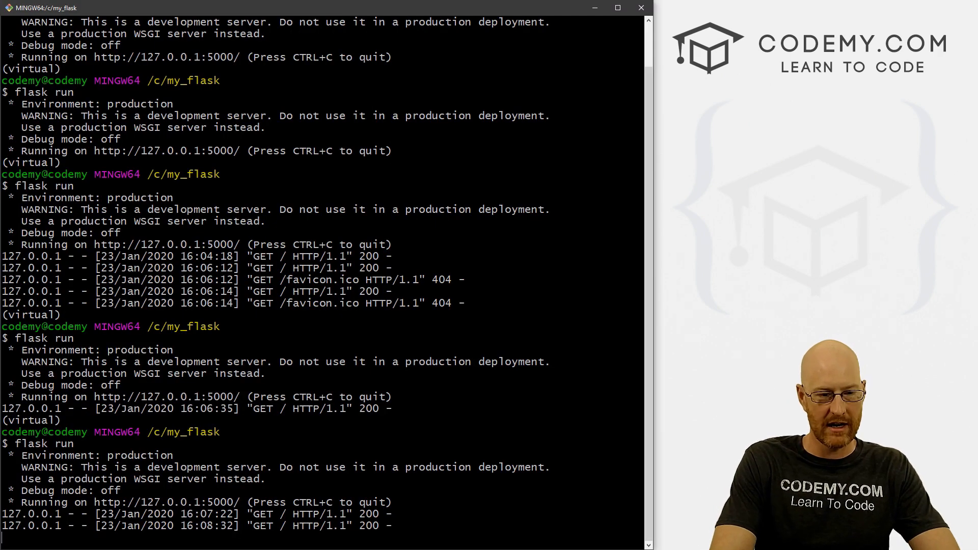
# Reload 127.0.0.1:5000 in Firefox to see the navbar above Hello World!
pyautogui.scroll(-3)
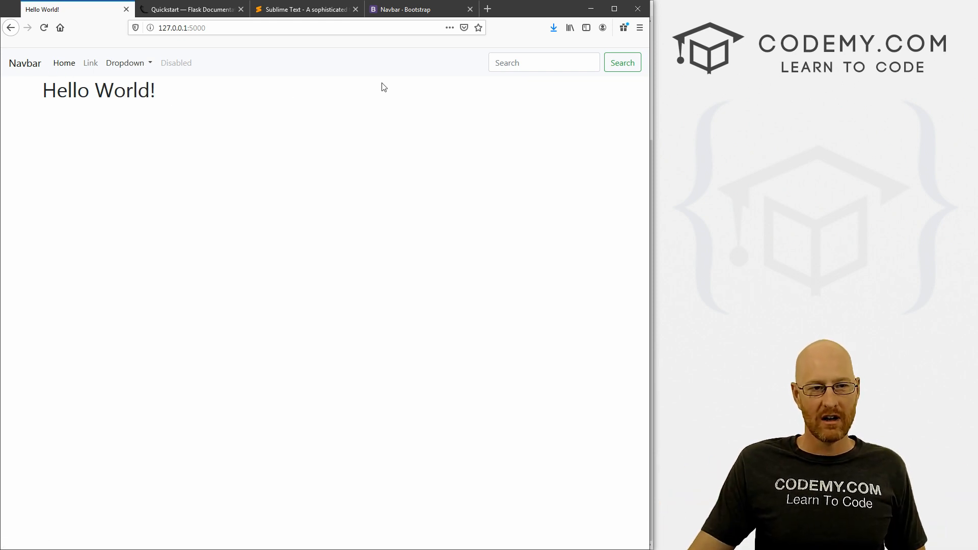
pyautogui.click(543, 62)
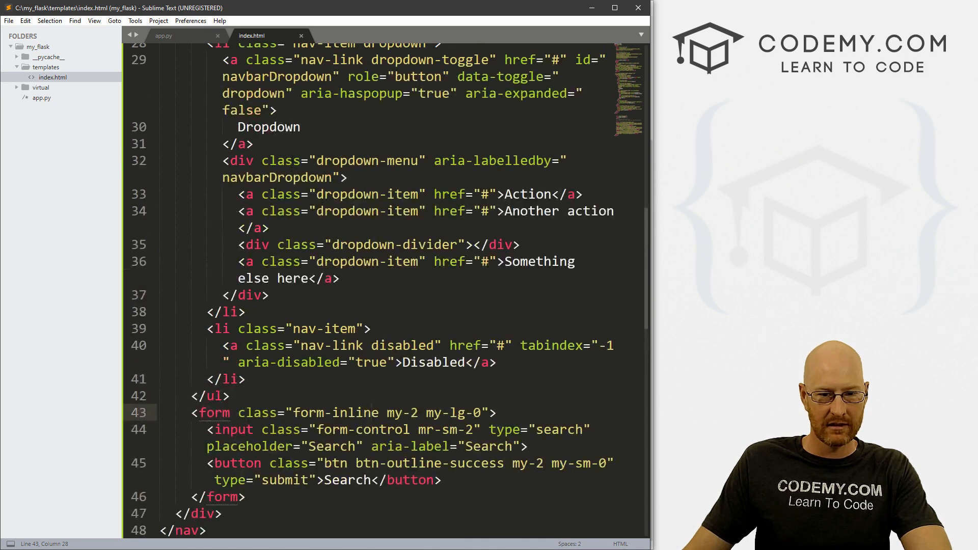
# Rename the navbar brand to John Elder, set its href to "/", and save.
pyautogui.scroll(-3)
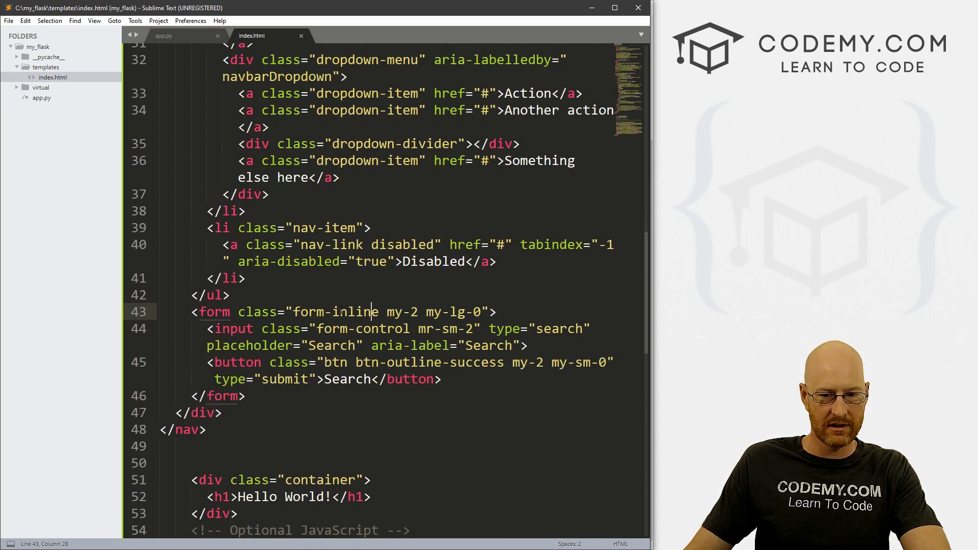
pyautogui.scroll(-3)
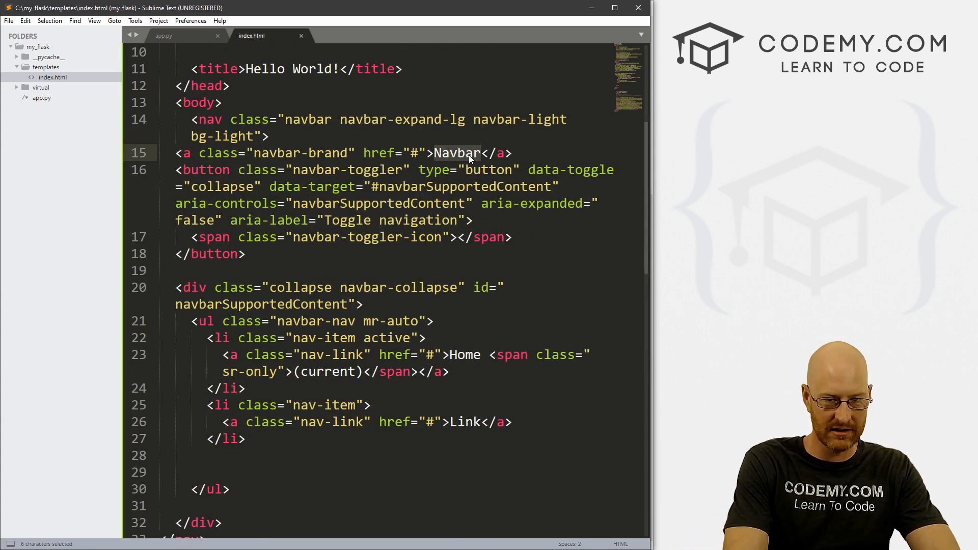
pyautogui.write('John Elder')
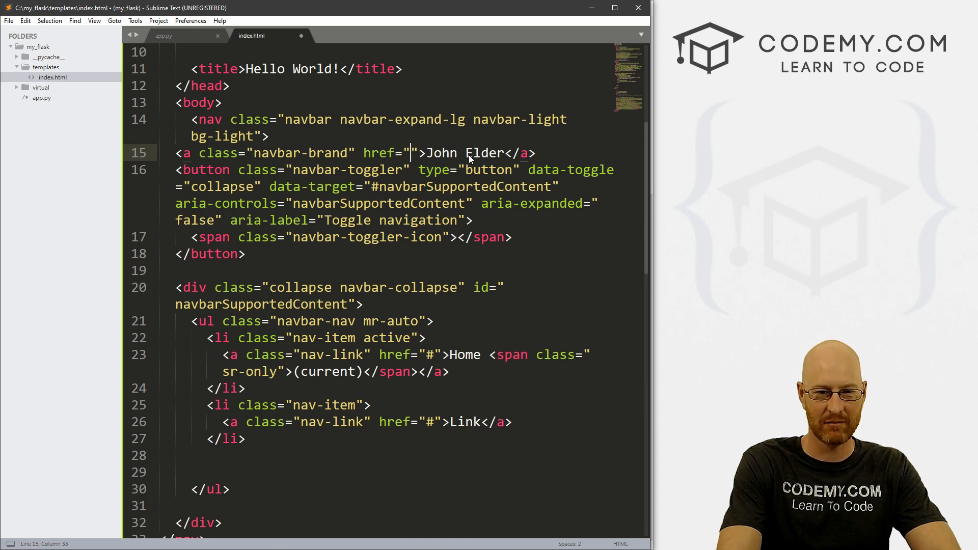
pyautogui.write('/')
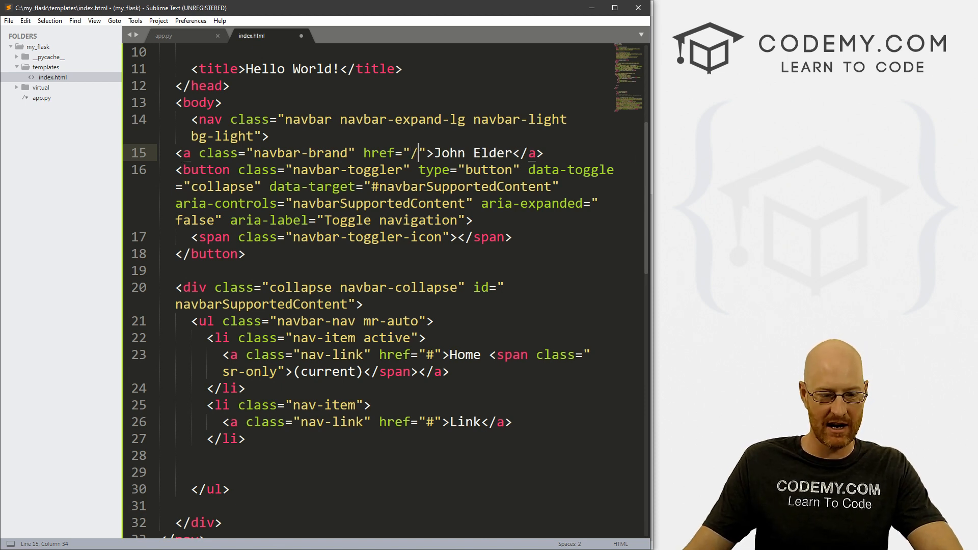
pyautogui.press('ctrl+s')
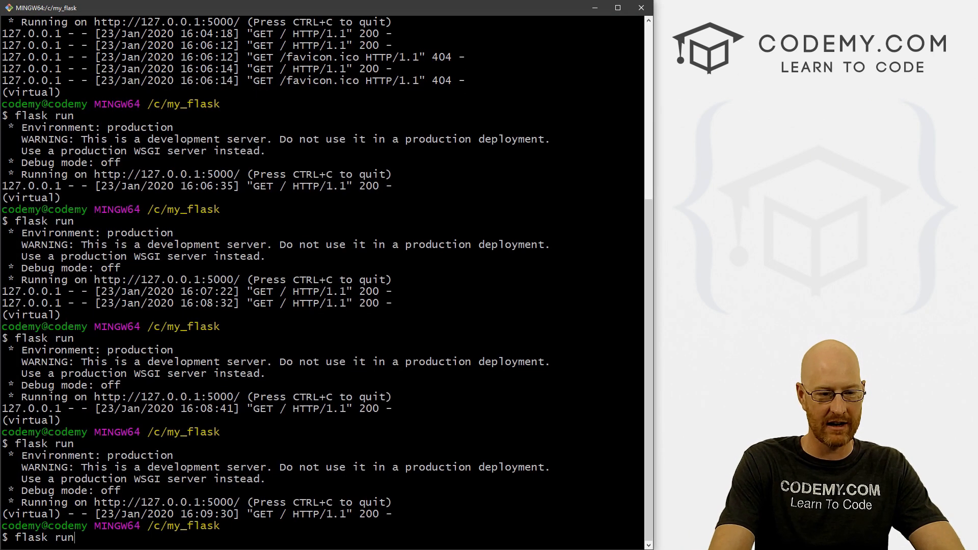
# Restart the Flask development server with flask run in Git Bash.
pyautogui.press('Enter')
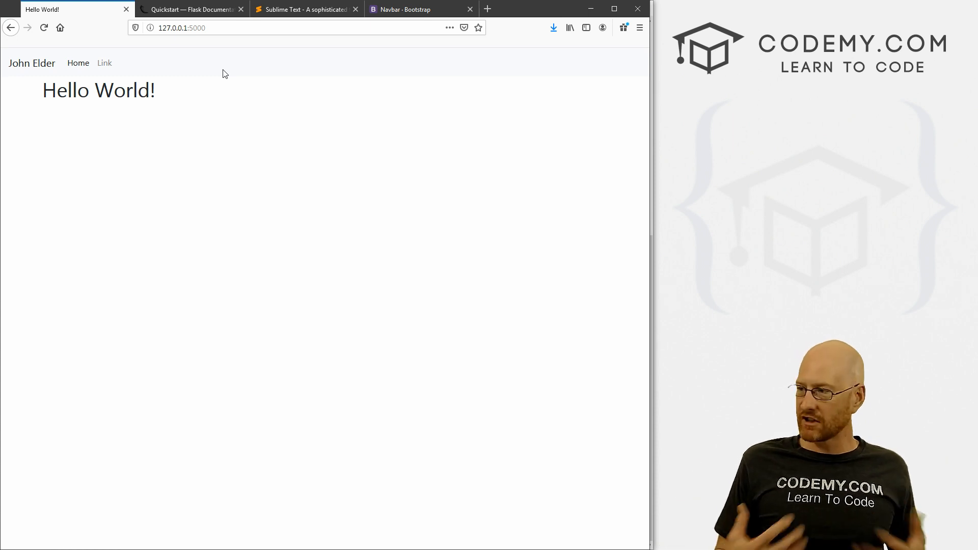
pyautogui.moveTo(630, 82)
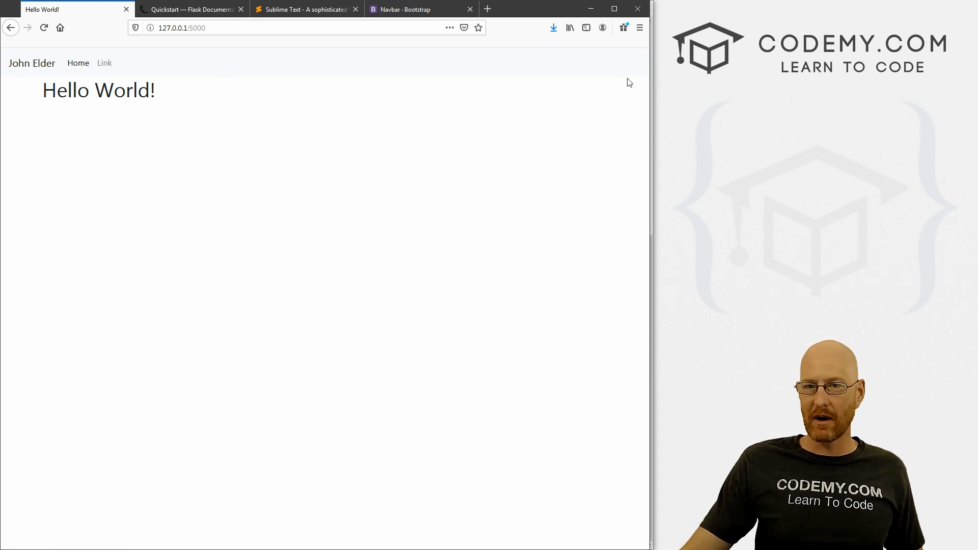
pyautogui.moveTo(621, 220)
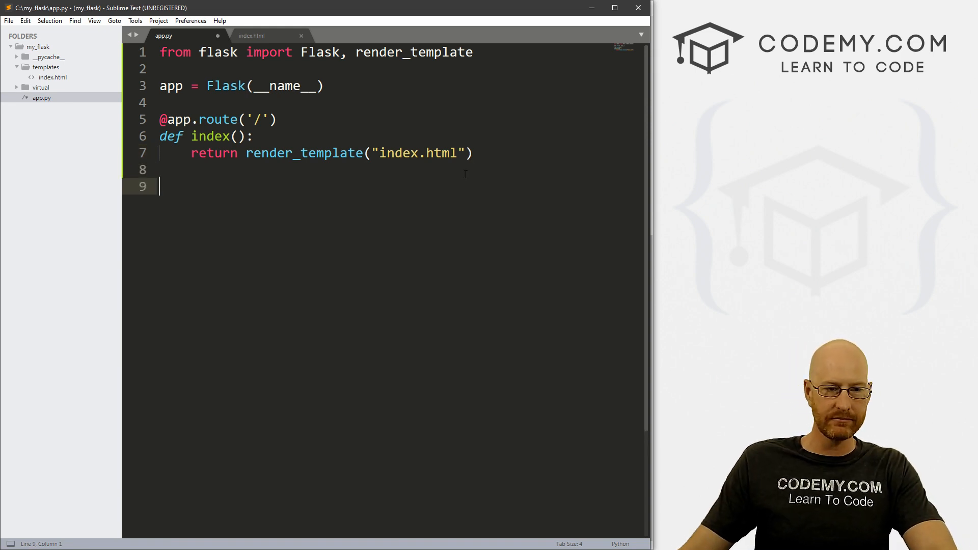
pyautogui.write('@a')
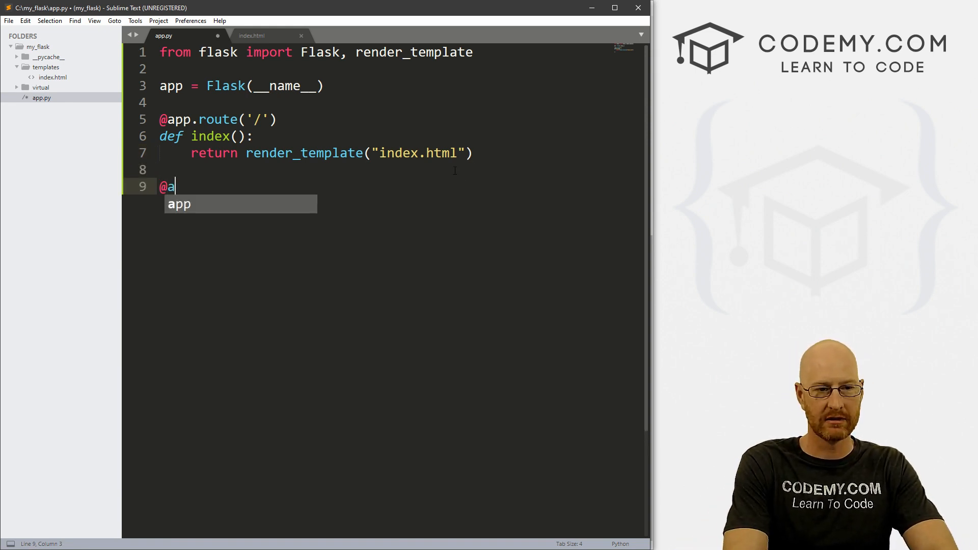
pyautogui.write('pp.route')
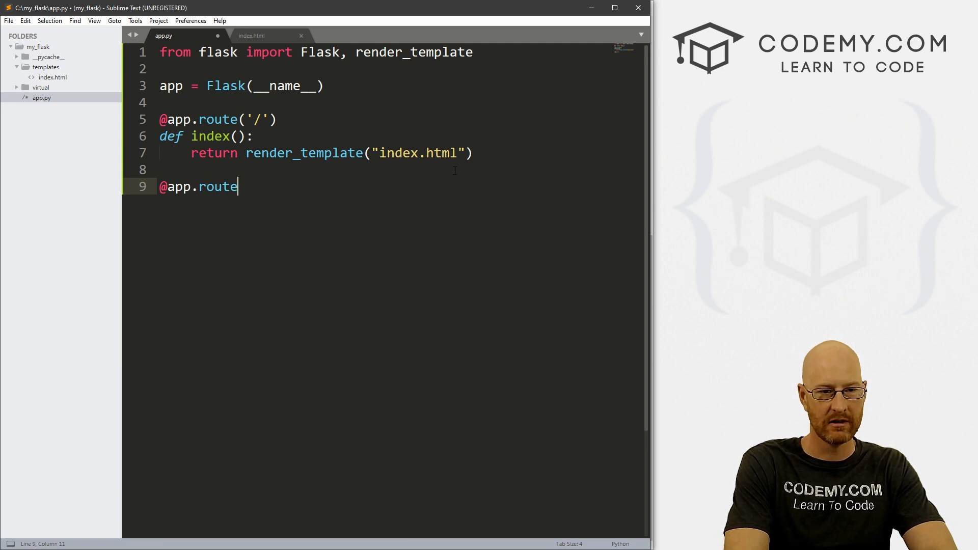
pyautogui.write('(/')
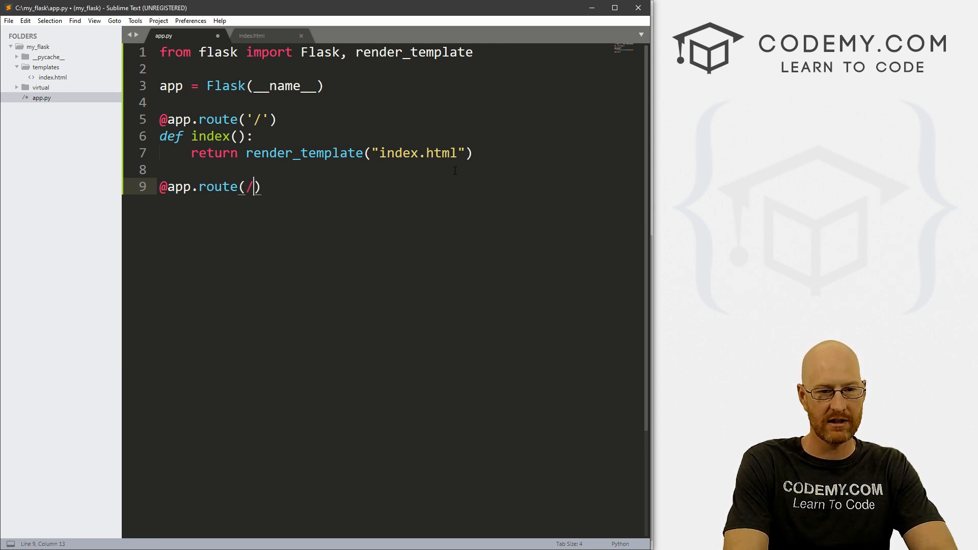
pyautogui.write("about'")
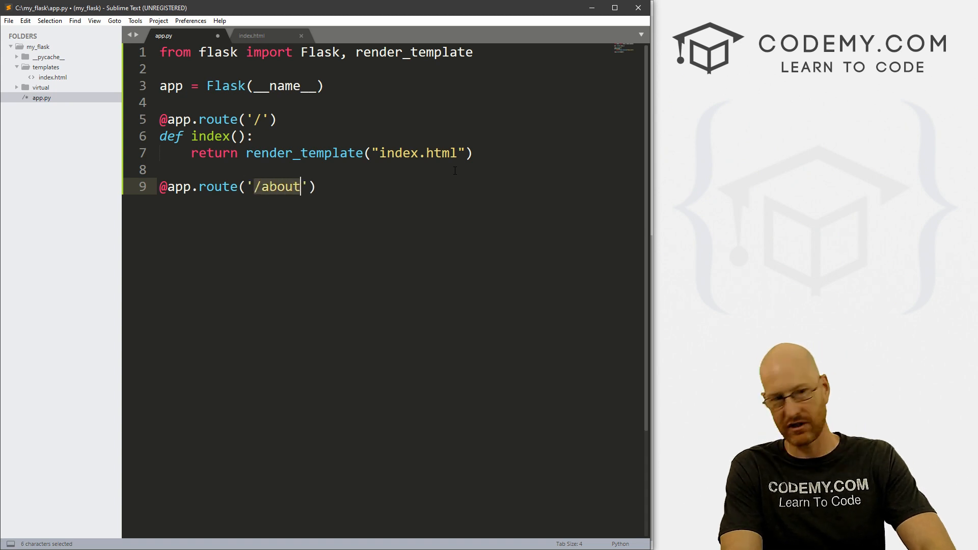
pyautogui.write('def about(')
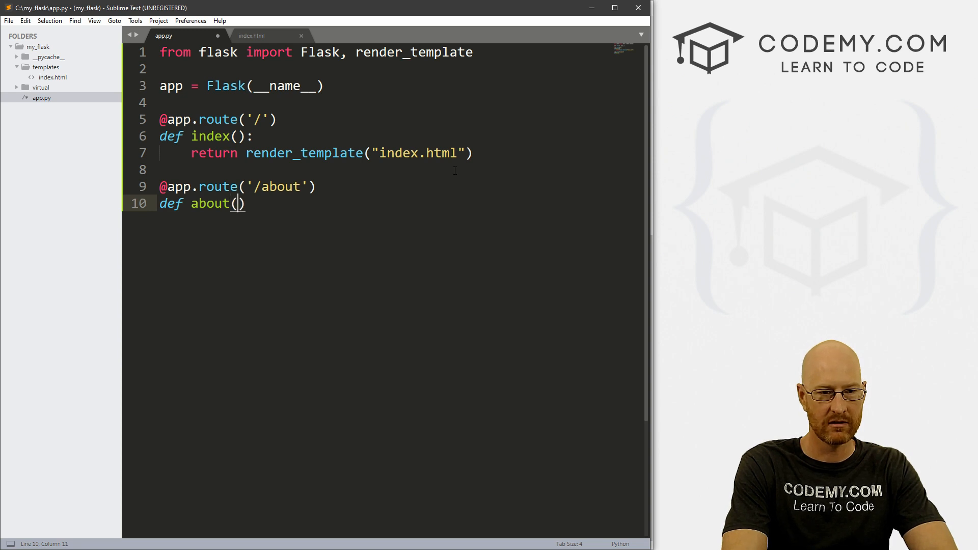
pyautogui.write('):')
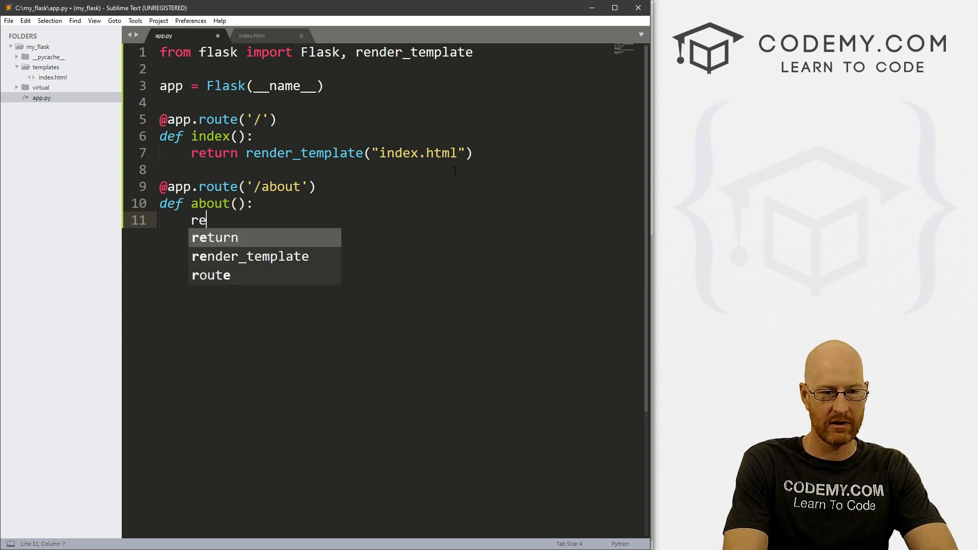
# Make about() return render_template("about.html") and save app.py.
pyautogui.write('turn rend')
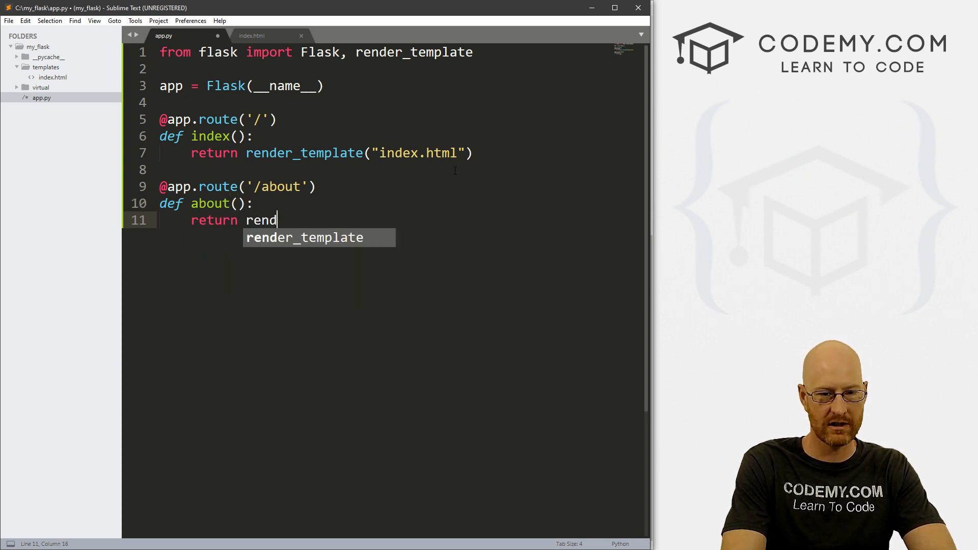
pyautogui.press('Tab')
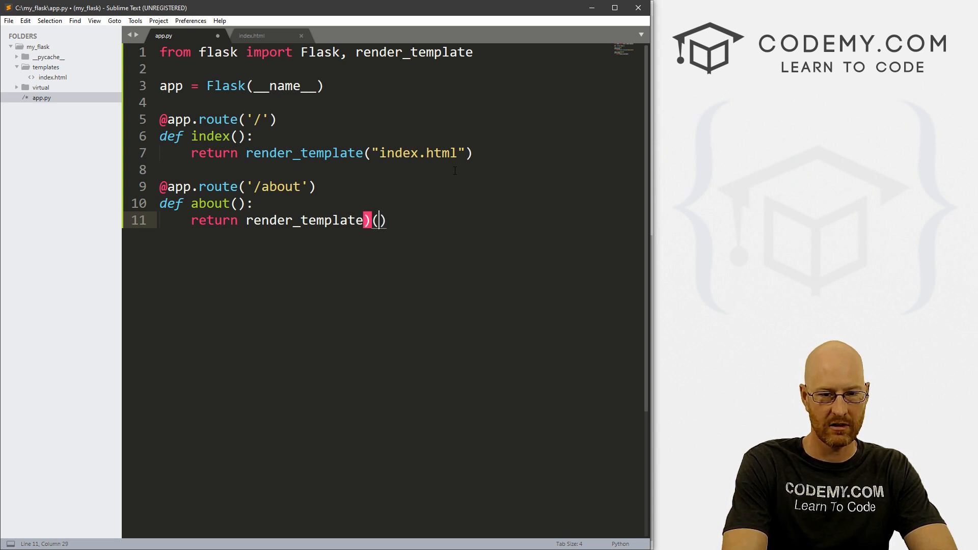
pyautogui.write('""')
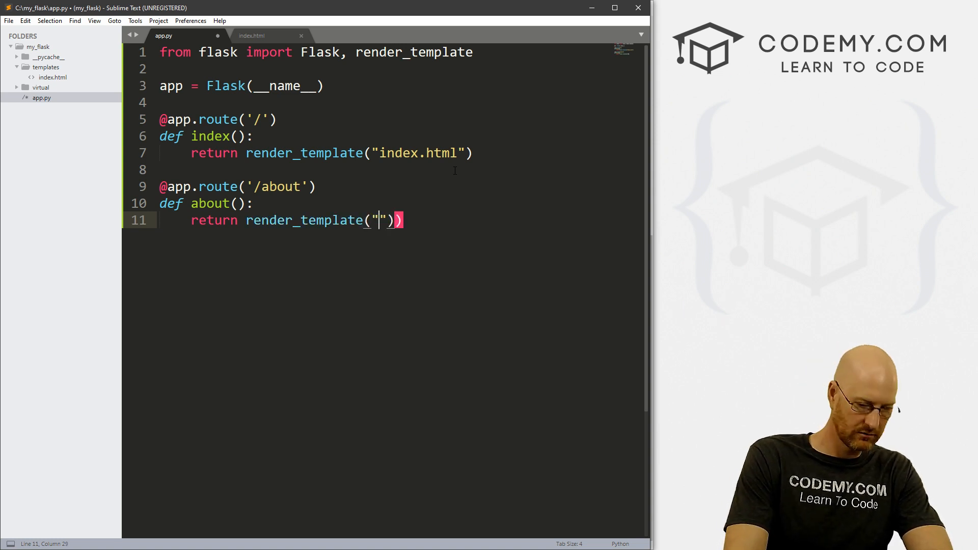
pyautogui.write('about.html')
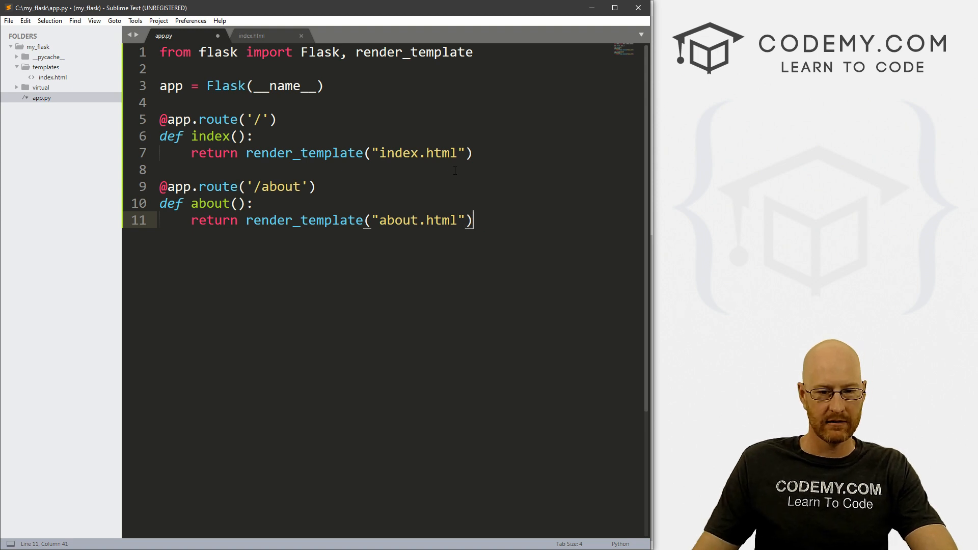
pyautogui.press('ctrl+s')
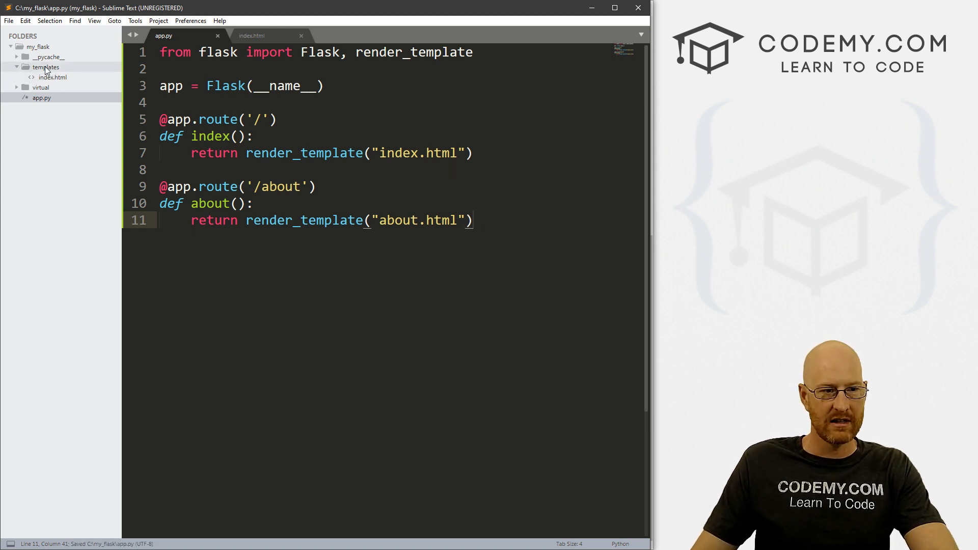
pyautogui.rightClick(45, 67)
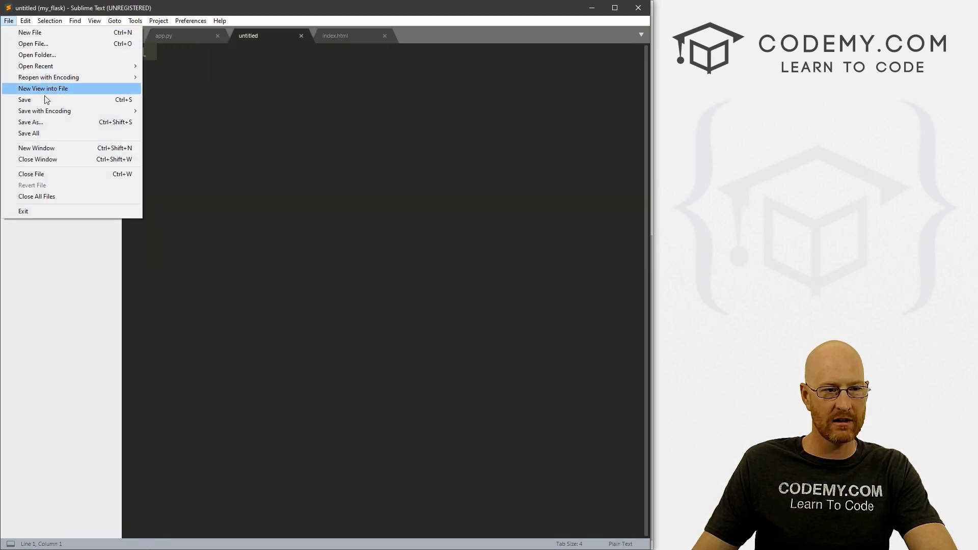
# Save the new empty file as about.html in the templates folder.
pyautogui.click(30, 121)
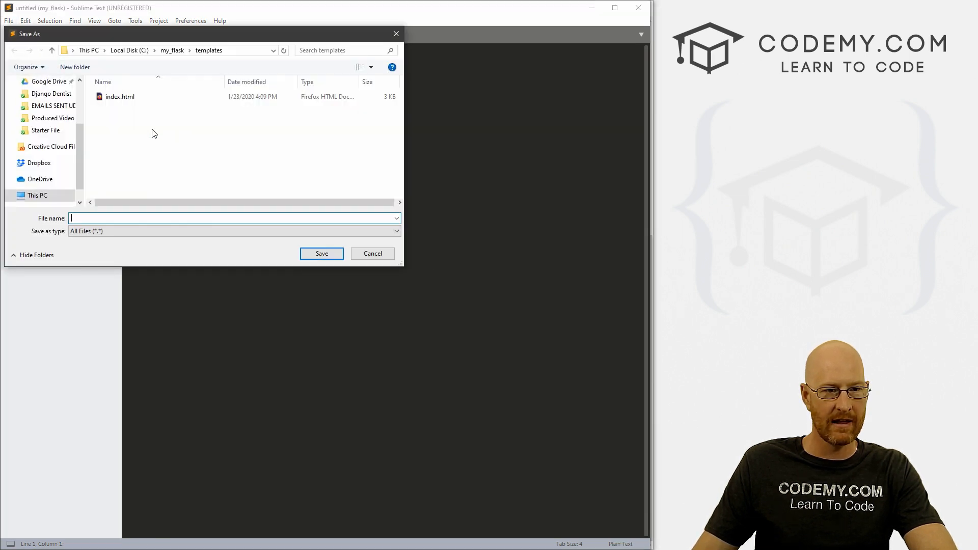
pyautogui.write('about.html')
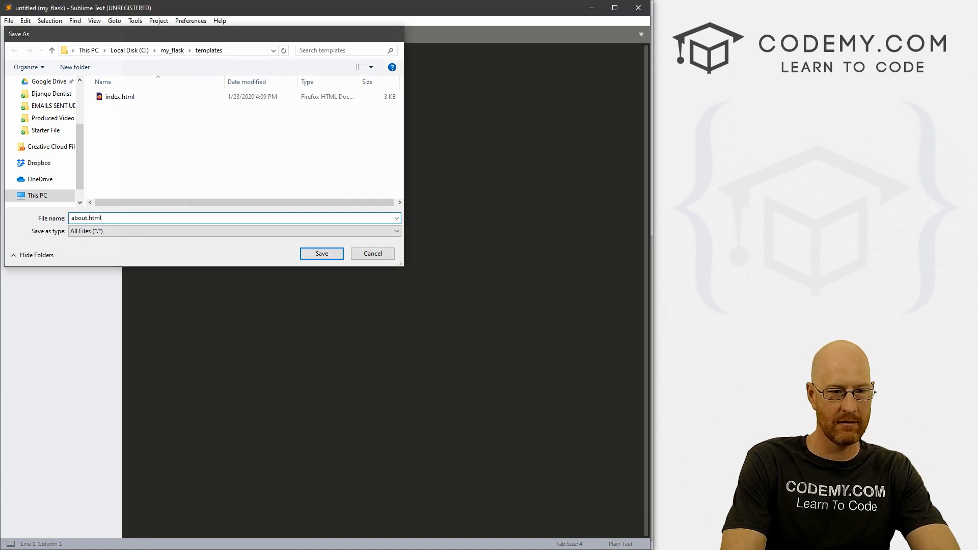
pyautogui.click(321, 253)
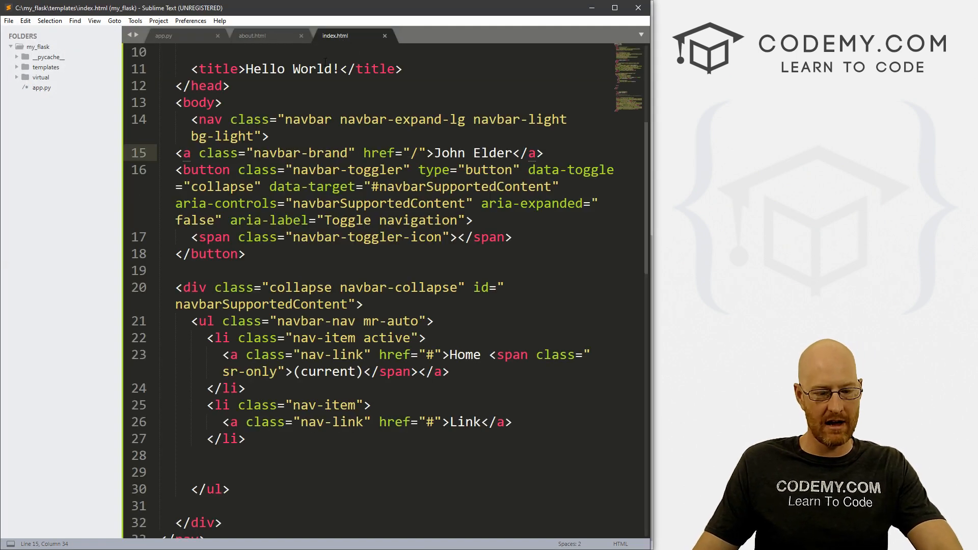
# Set about.html's title to About John Elder and its h1 heading to About Me...
pyautogui.press('ctrl+a')
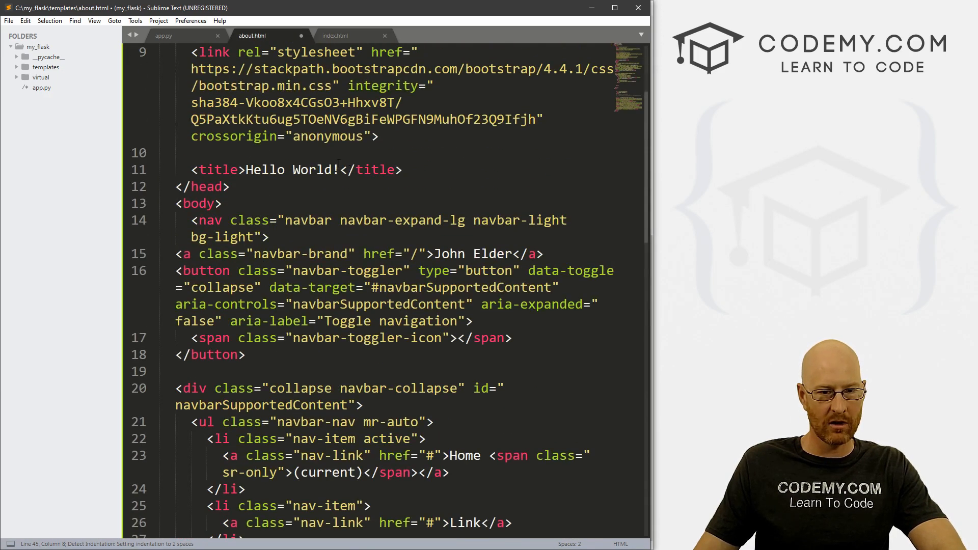
pyautogui.write('About')
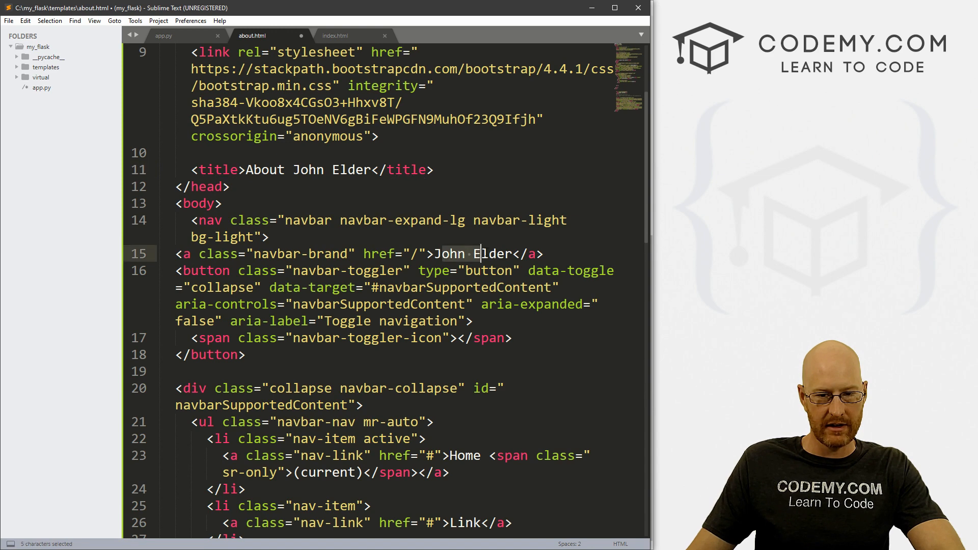
pyautogui.scroll(-3)
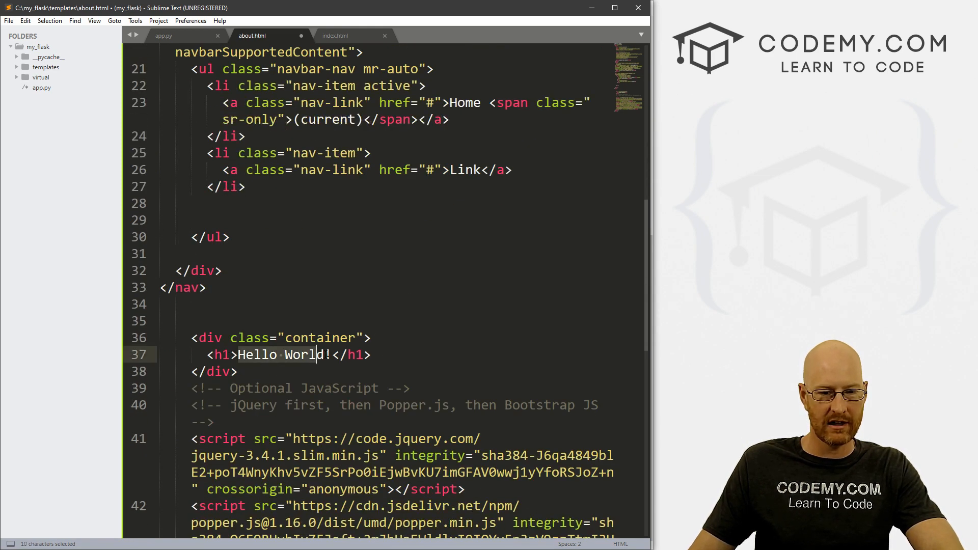
pyautogui.write('About Me</h1>')
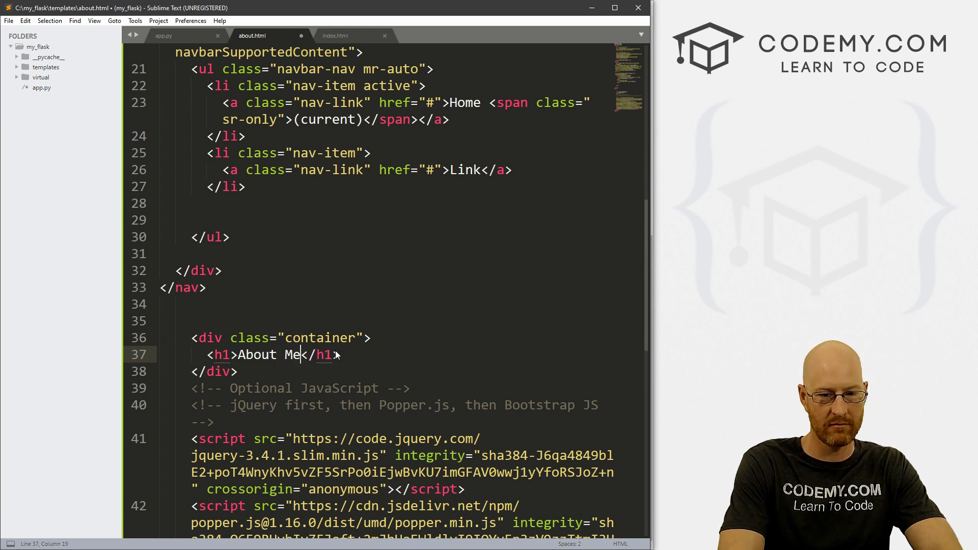
pyautogui.write('...')
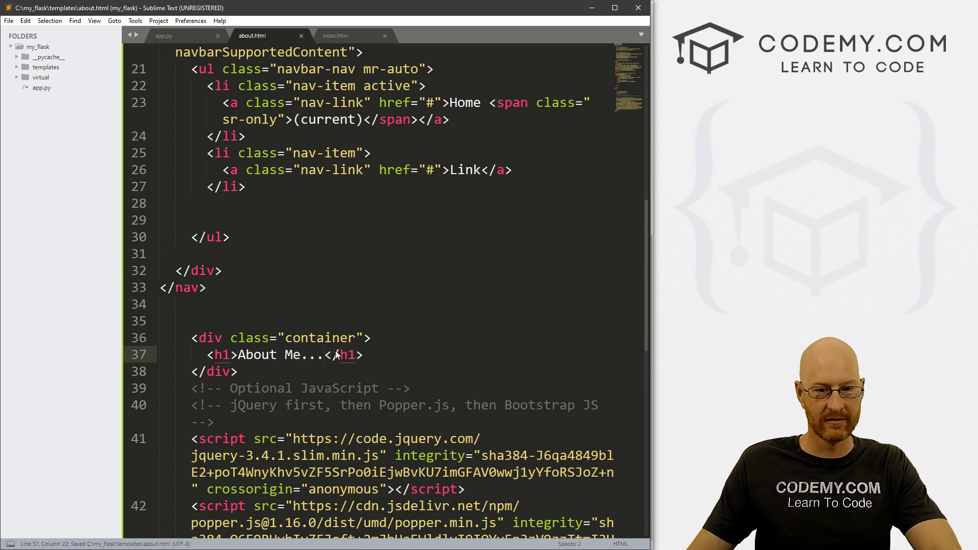
# Rename the Link nav item to About with href /about.
pyautogui.scroll(-3)
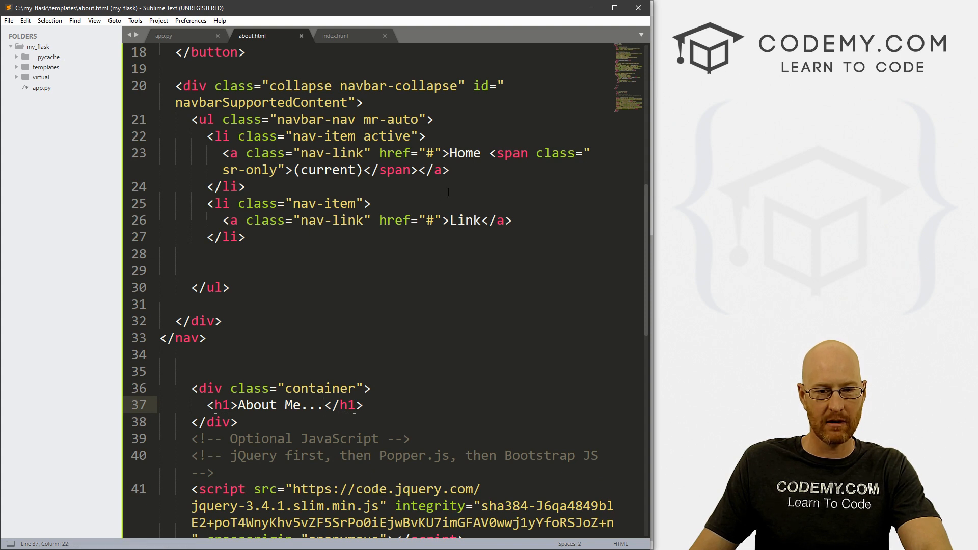
pyautogui.write('About')
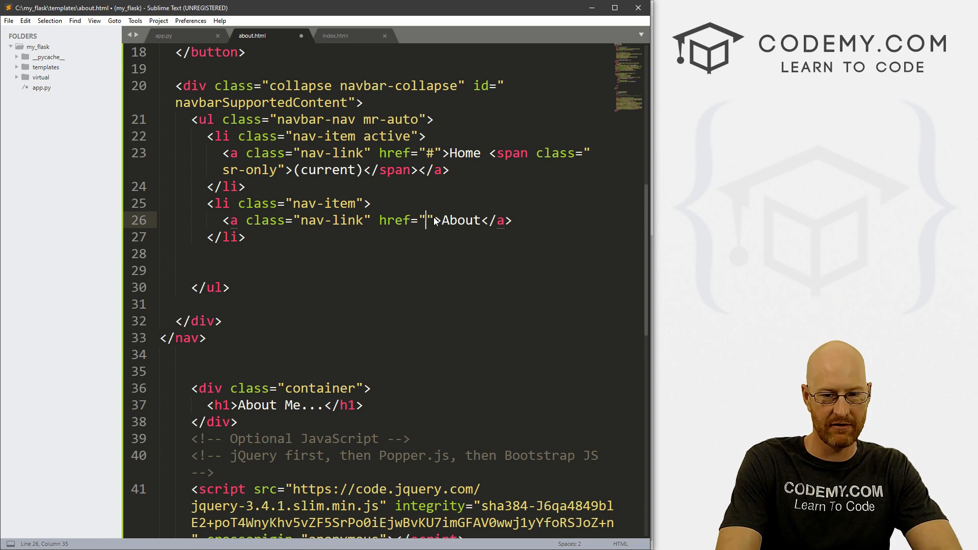
pyautogui.write('/about')
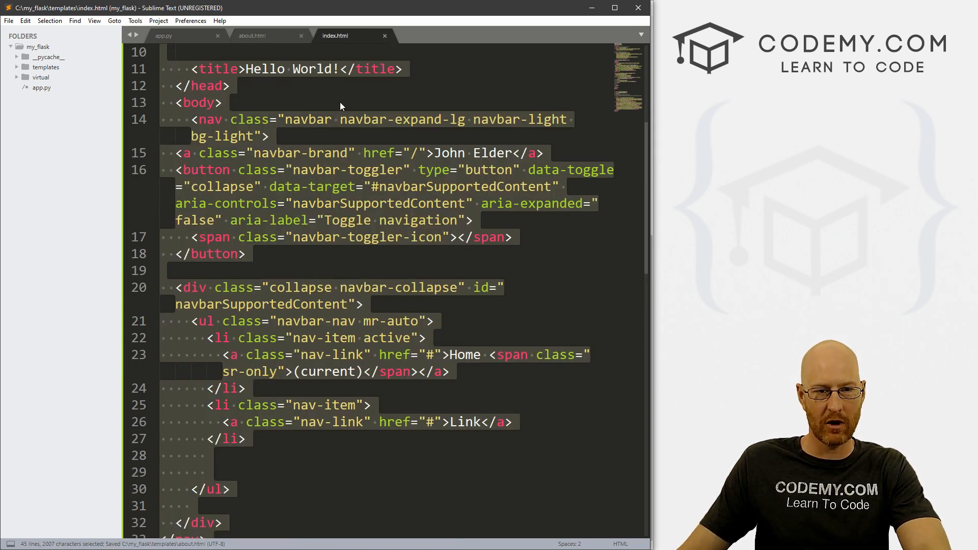
# Point index.html's Home href to / and second link to /about, and about.html's Home href to /.
pyautogui.scroll(-3)
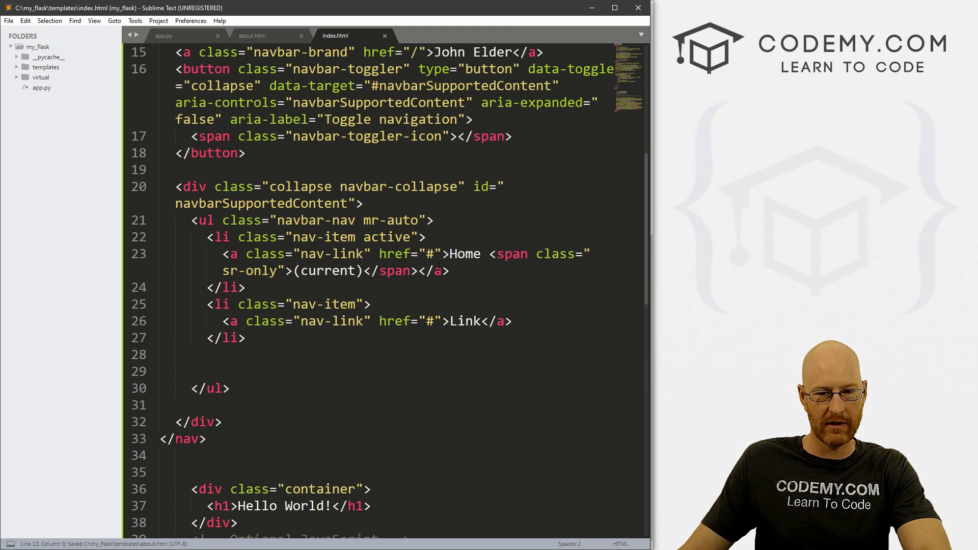
pyautogui.write('/')
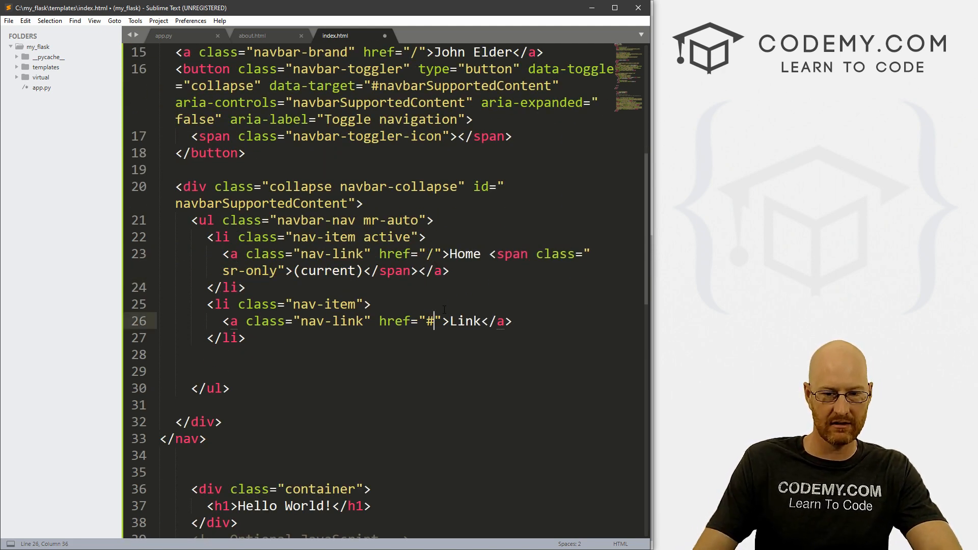
pyautogui.write('/about')
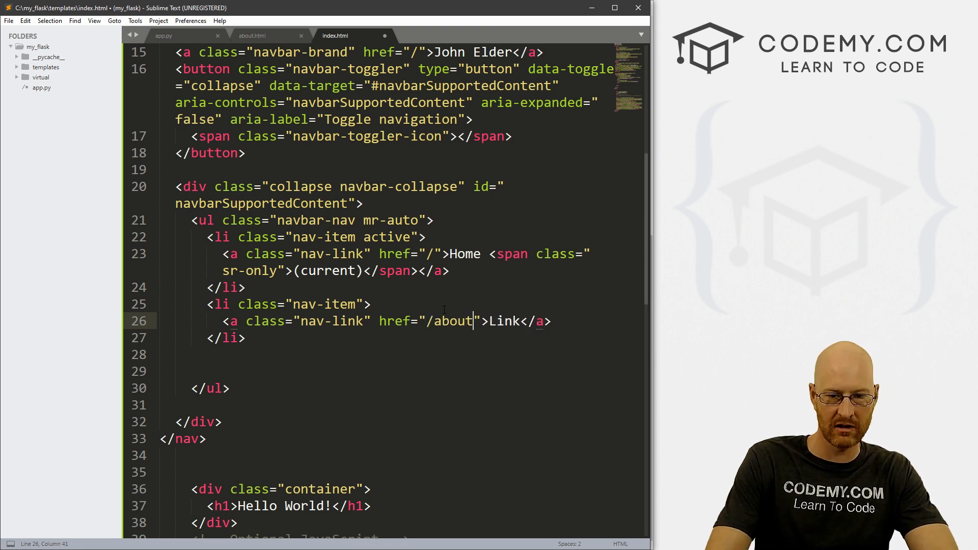
pyautogui.write('About')
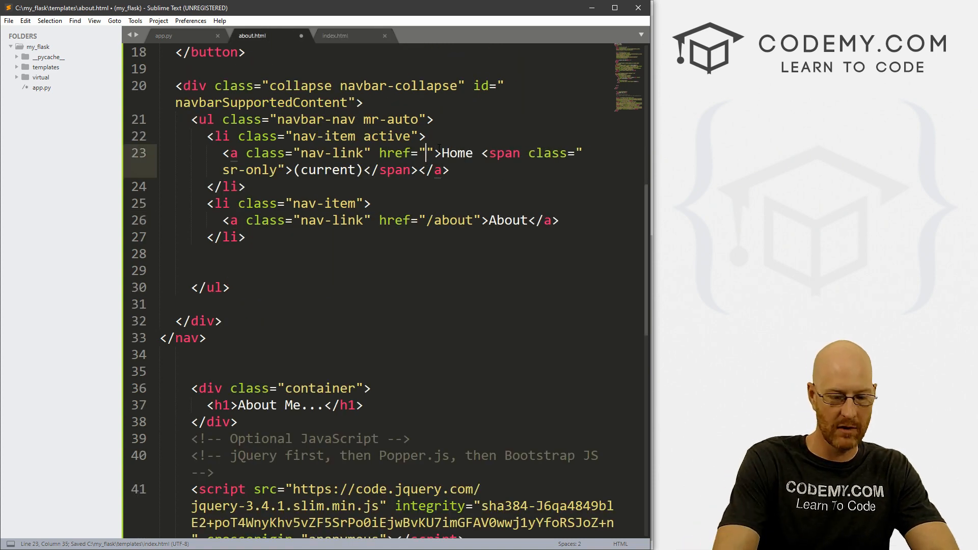
pyautogui.write('/')
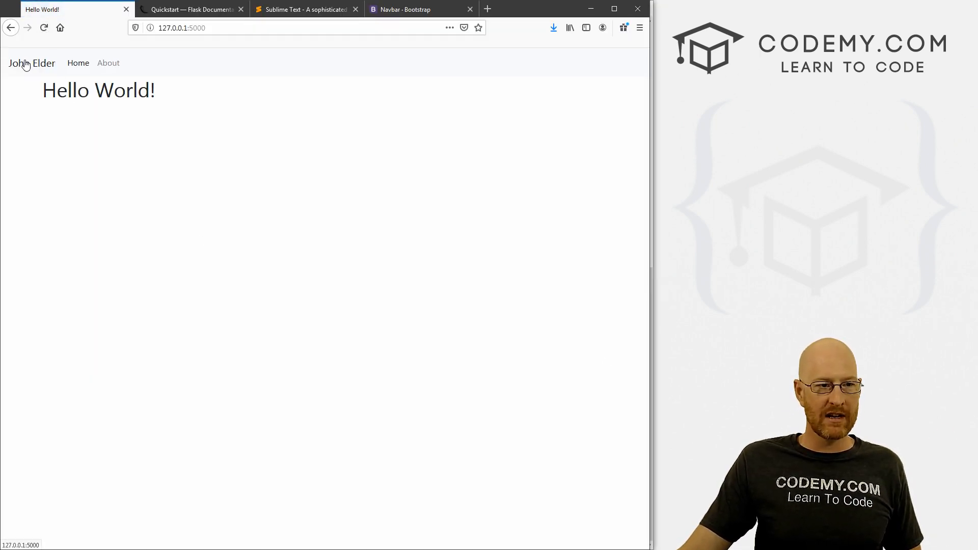
# Test the brand, Home and About navbar links switching between Hello World! and About Me... pages.
pyautogui.click(107, 63)
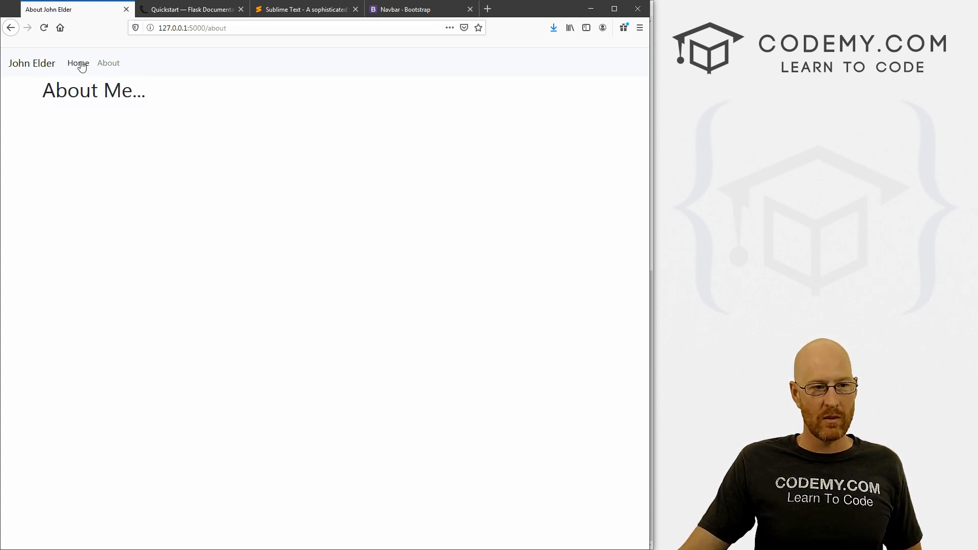
pyautogui.click(78, 64)
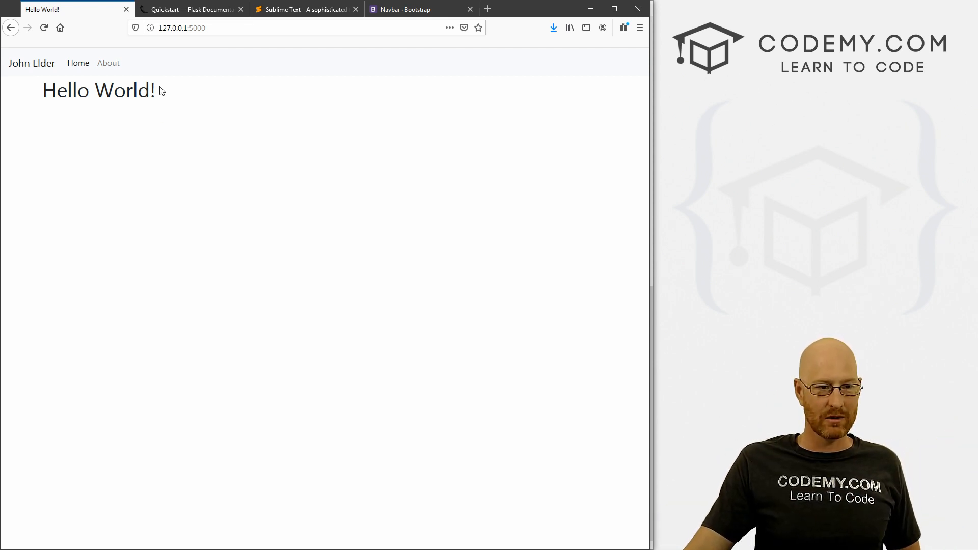
pyautogui.moveTo(108, 63)
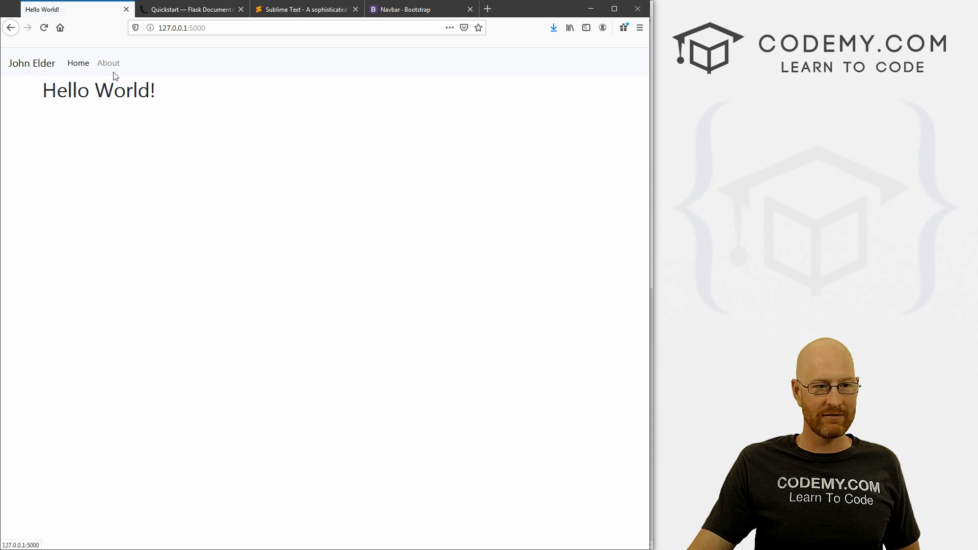
pyautogui.click(108, 63)
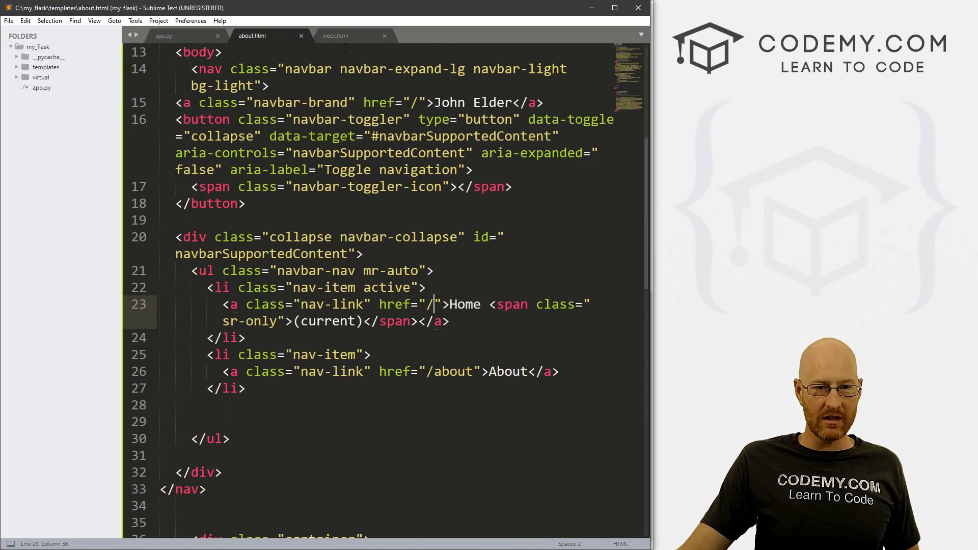
# Review app.py's two routes and the templates folder contents in the sidebar.
pyautogui.click(163, 36)
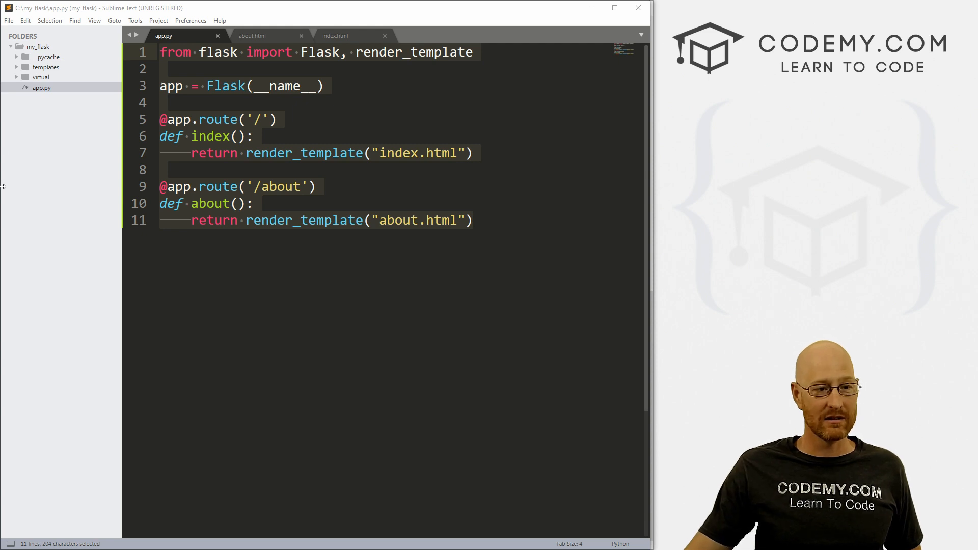
pyautogui.click(46, 67)
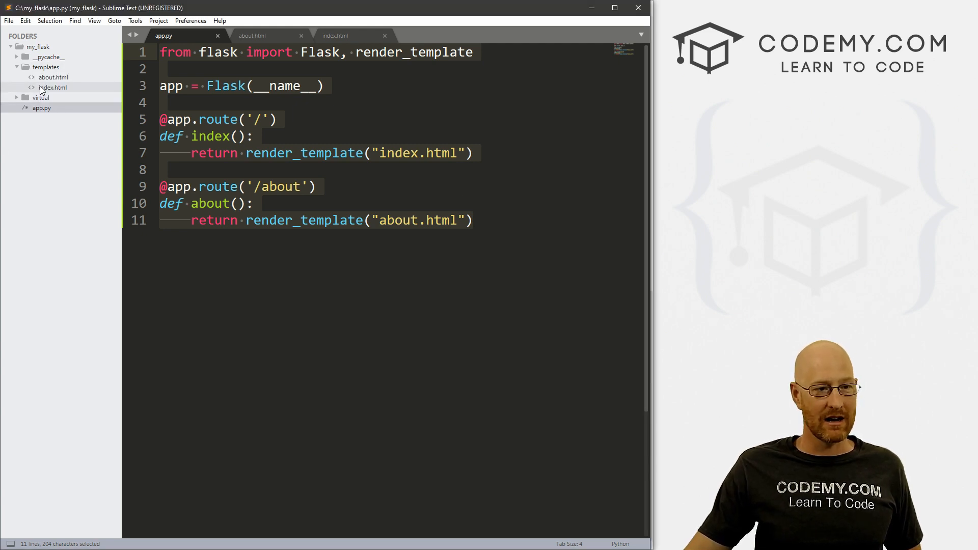
pyautogui.click(253, 35)
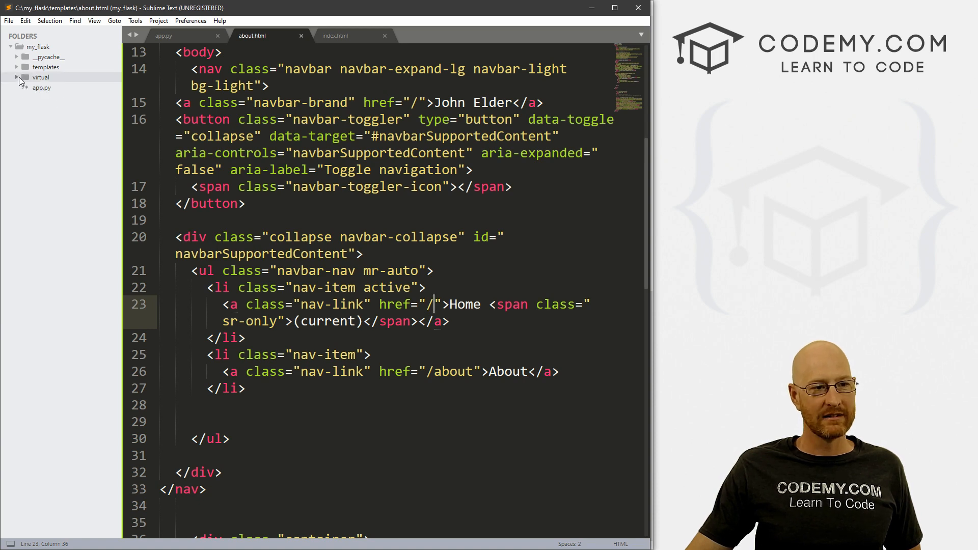
pyautogui.click(164, 36)
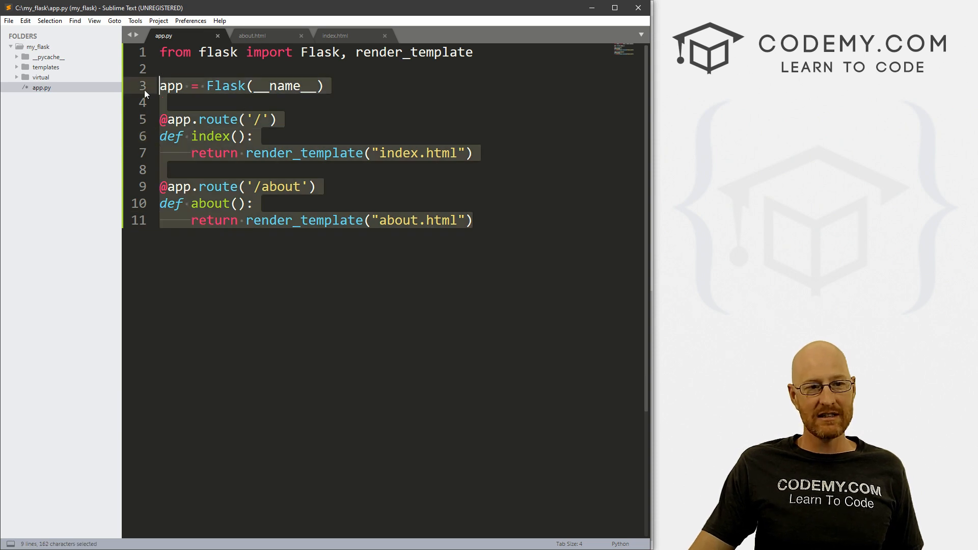
# Deselect the route code in app.py and bring index.html back into view.
pyautogui.click(253, 204)
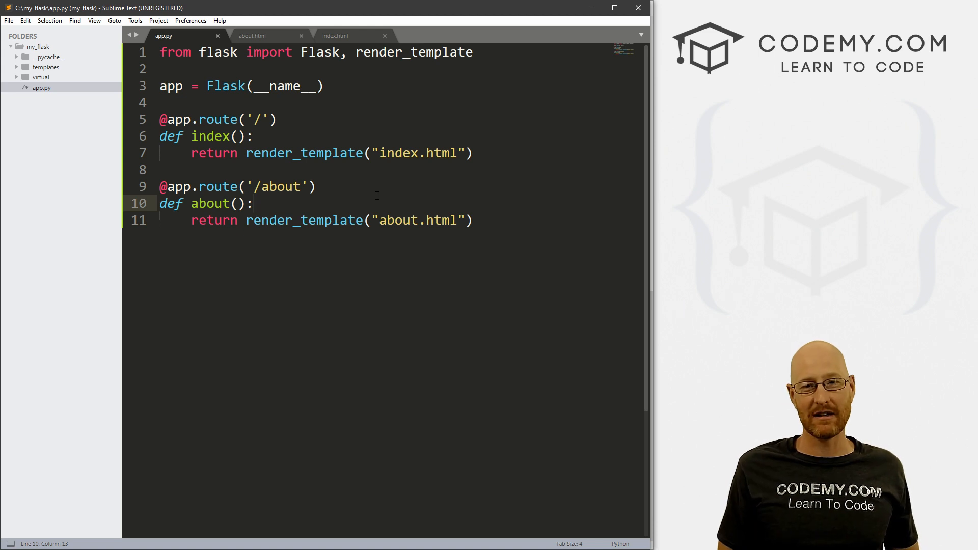
pyautogui.click(255, 204)
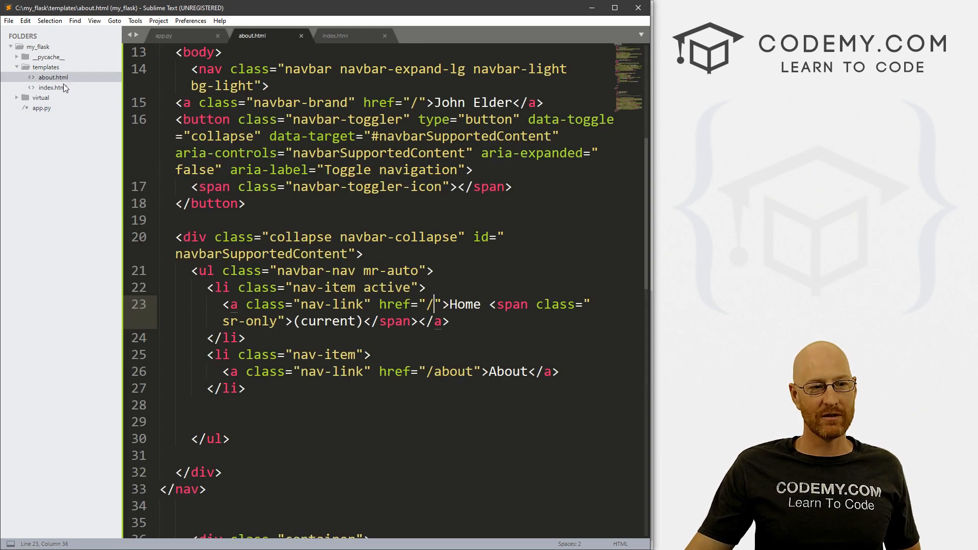
pyautogui.click(335, 35)
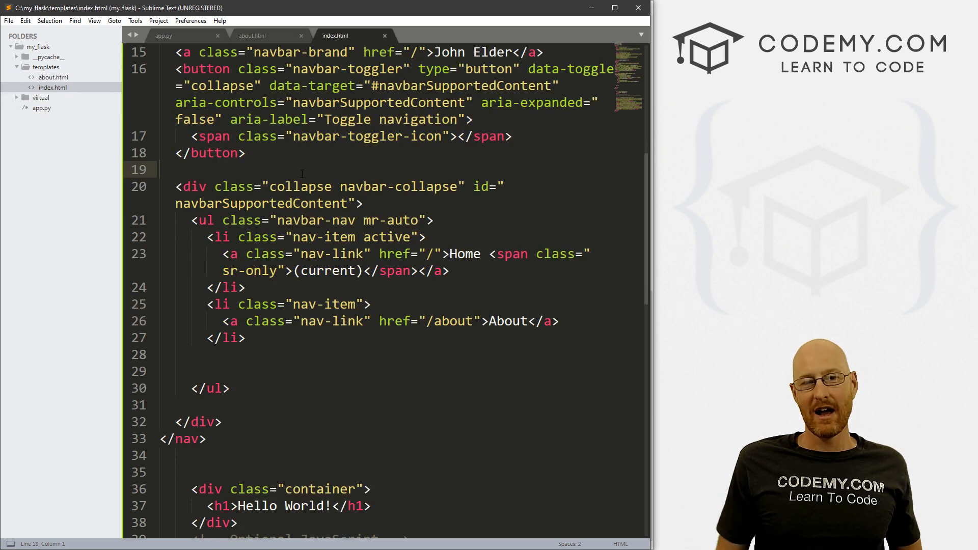